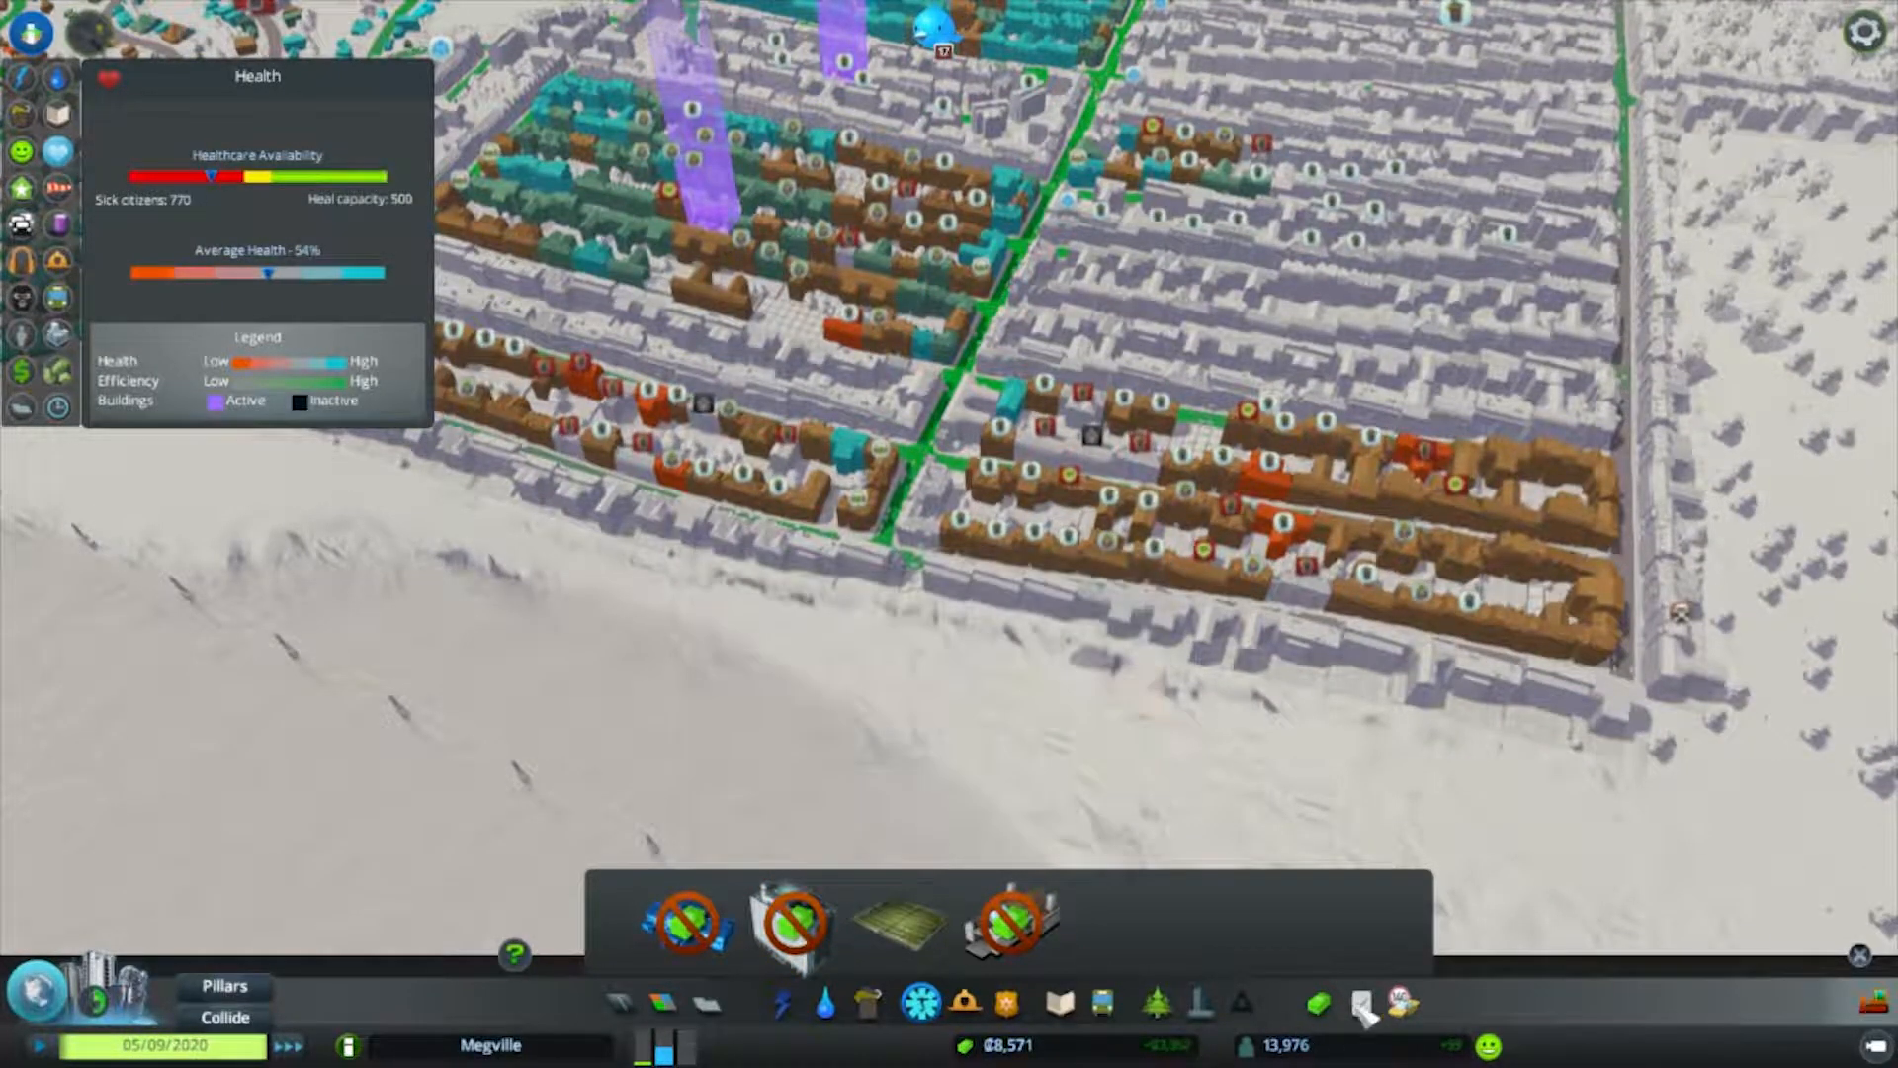
Check the economy panel's taxes and loan offers, then show the city's electricity coverage.
{"action": "left_click", "coordinate": [1319, 1004]}
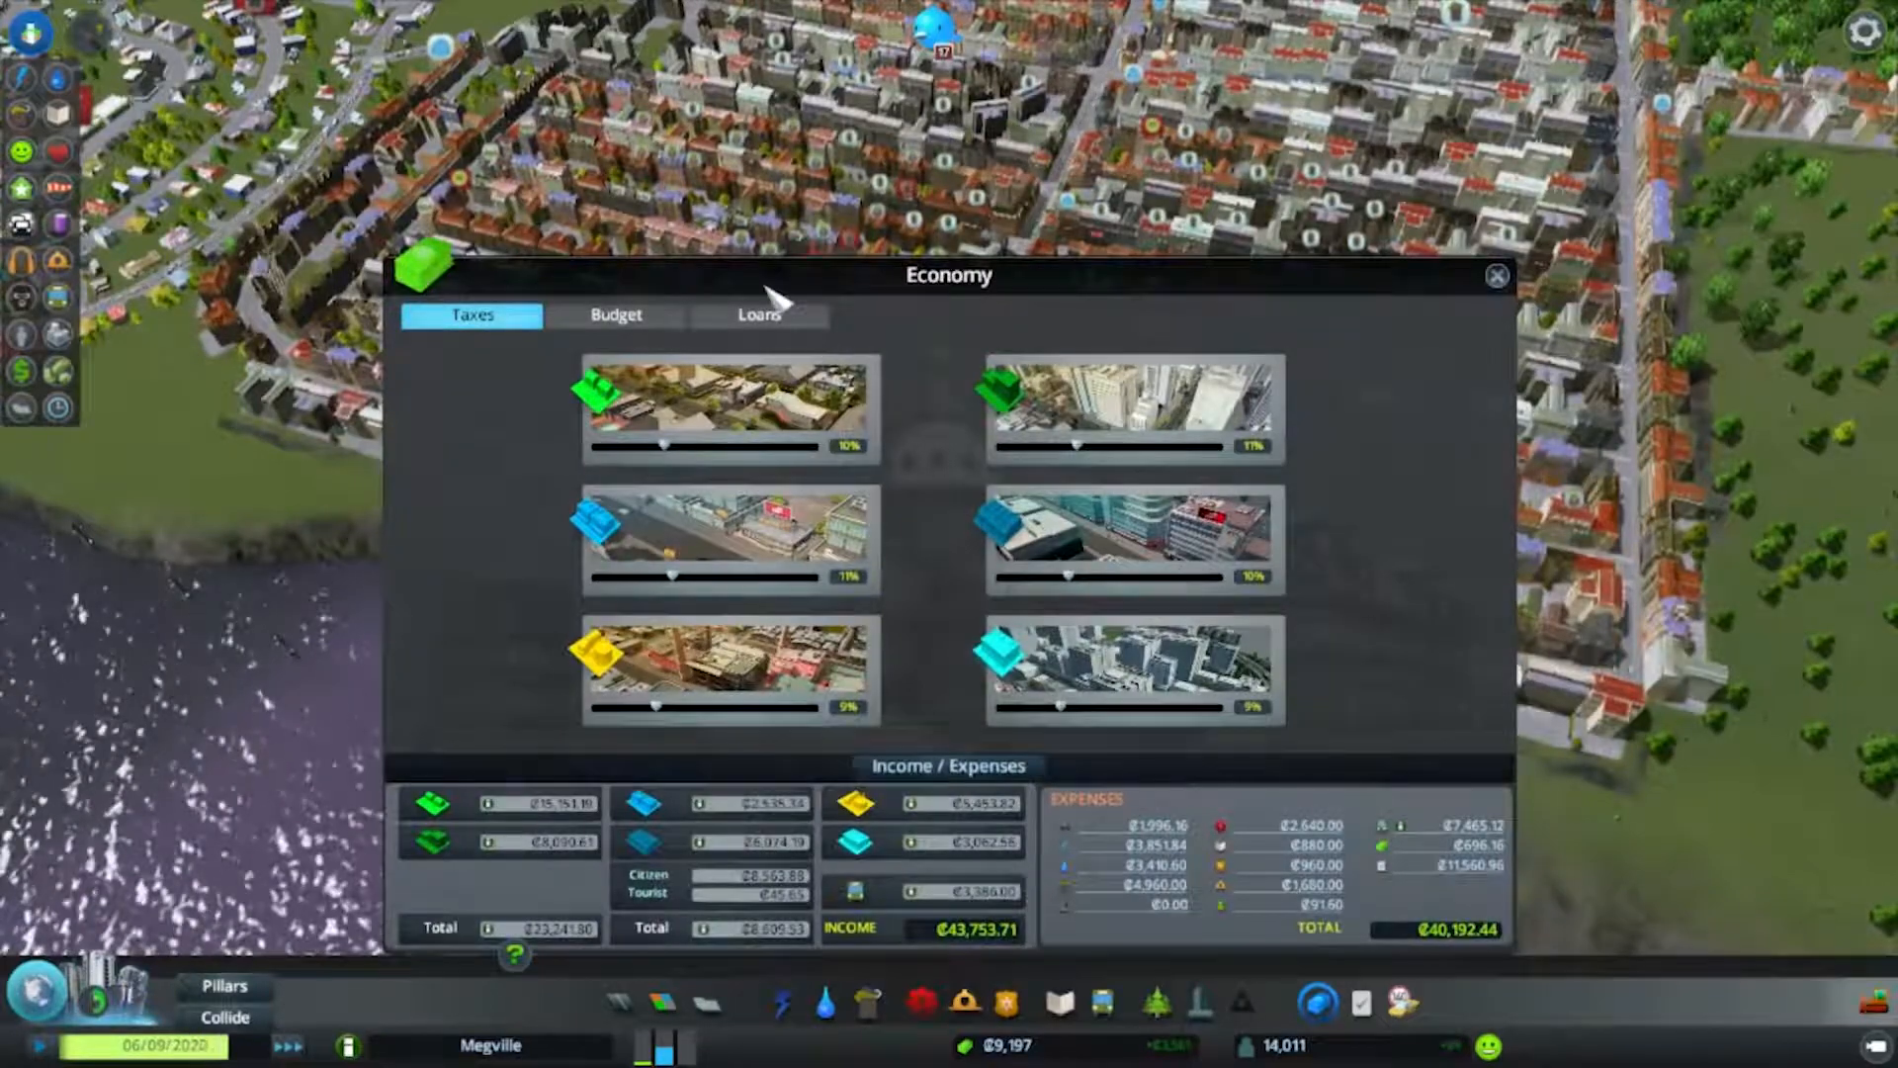
{"action": "left_click", "coordinate": [757, 315]}
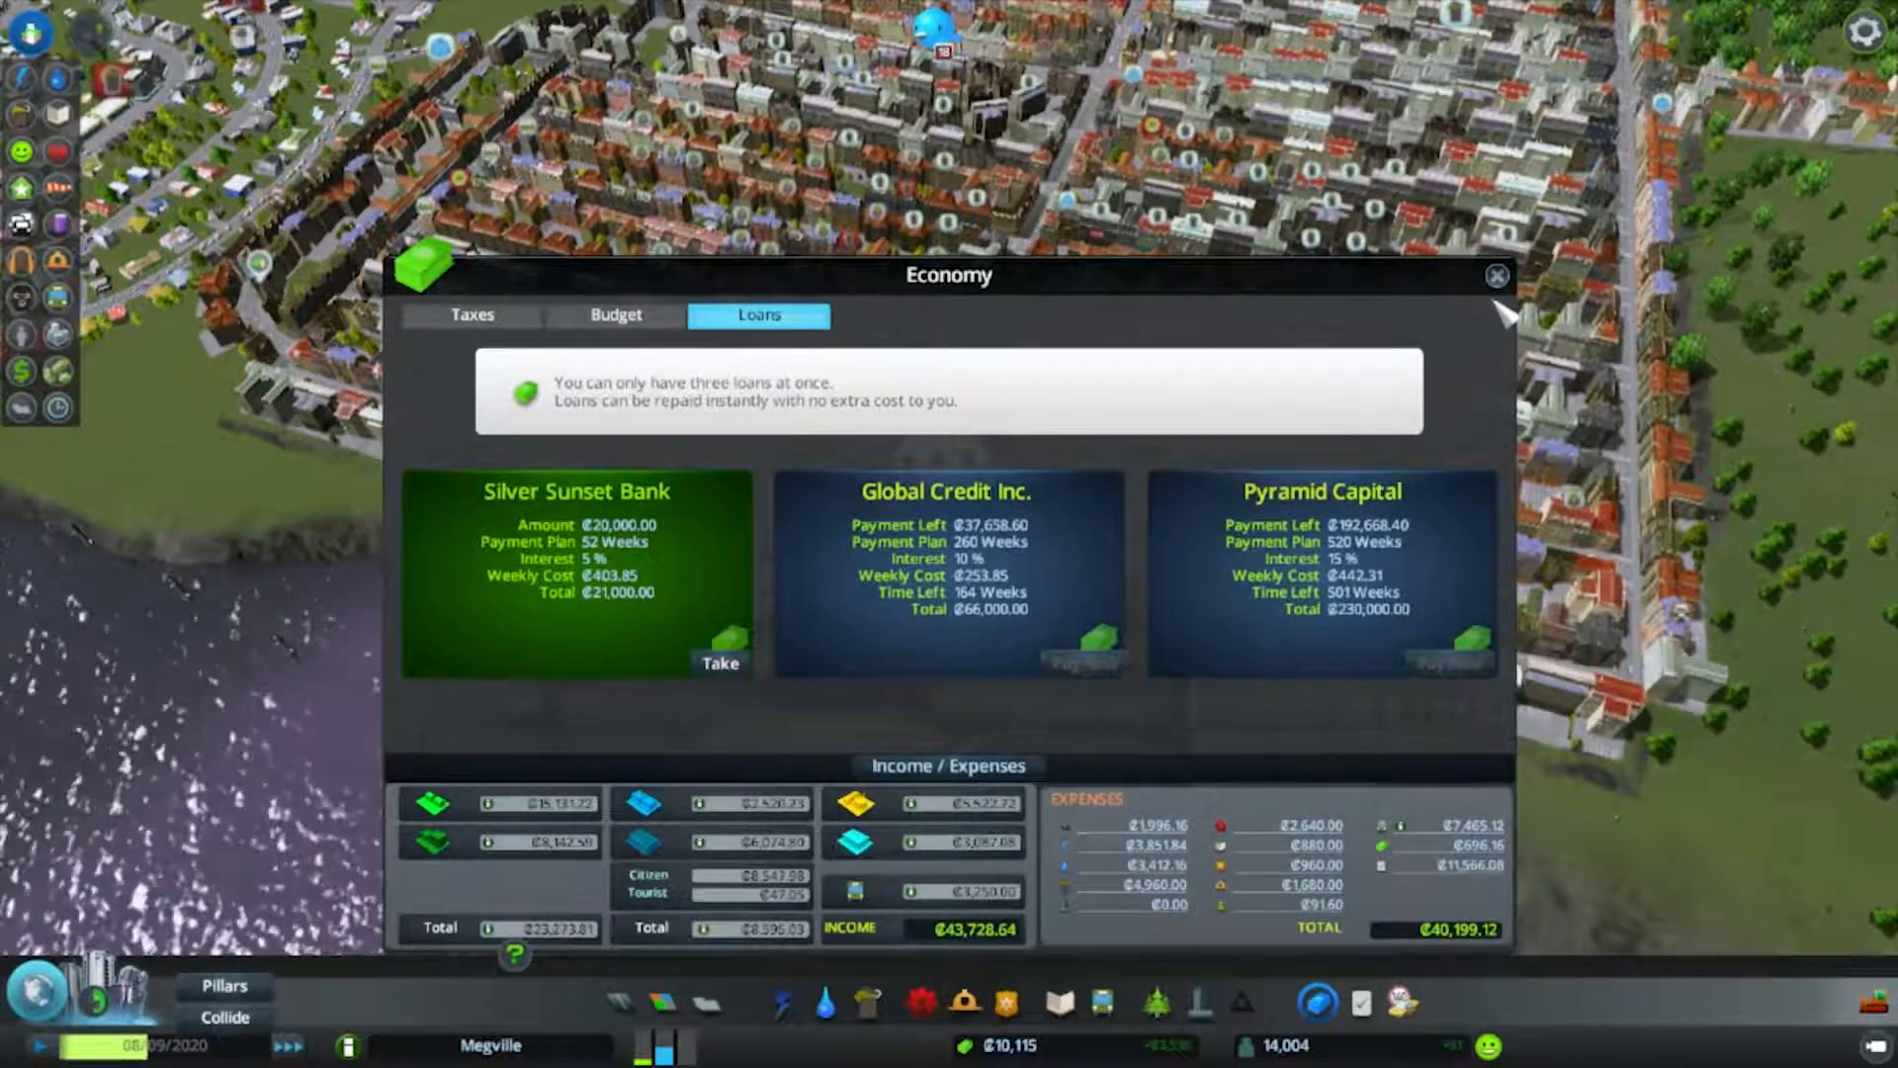
{"action": "left_click", "coordinate": [1497, 277]}
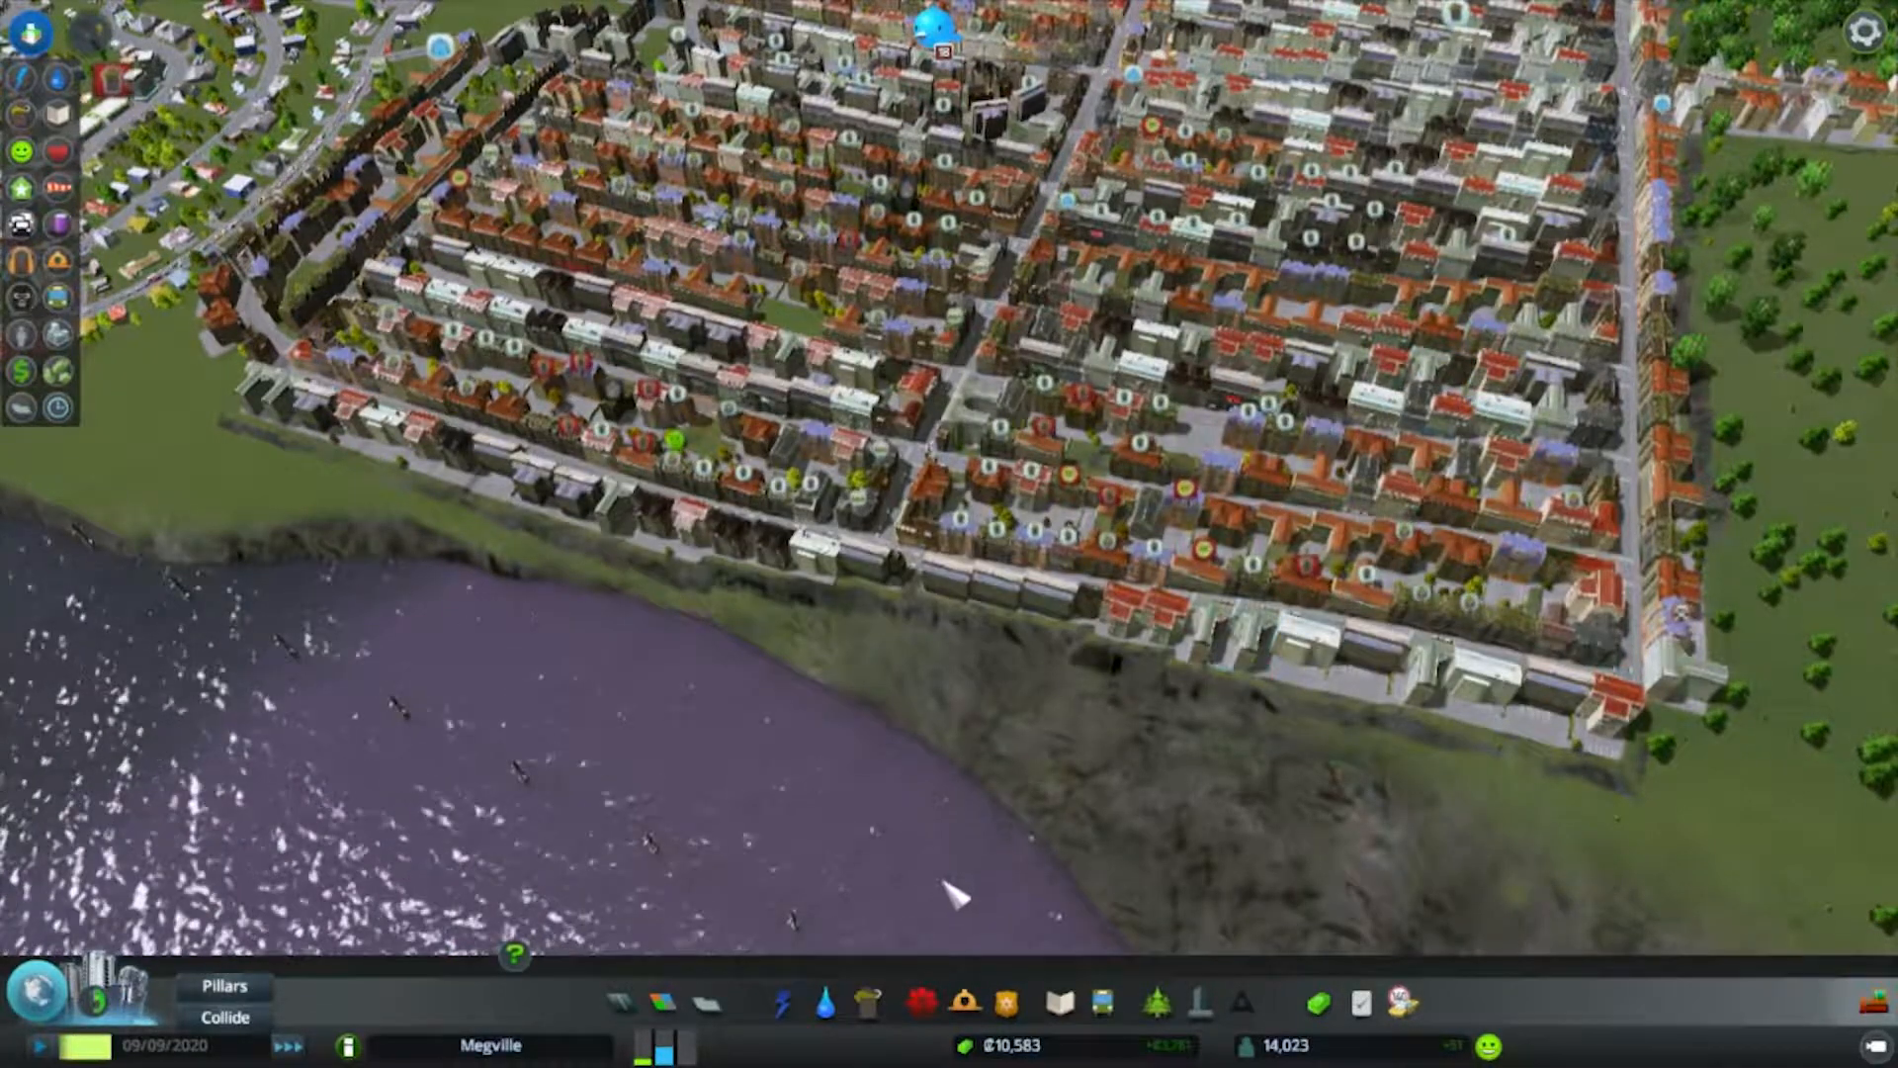
{"action": "left_click", "coordinate": [783, 1005]}
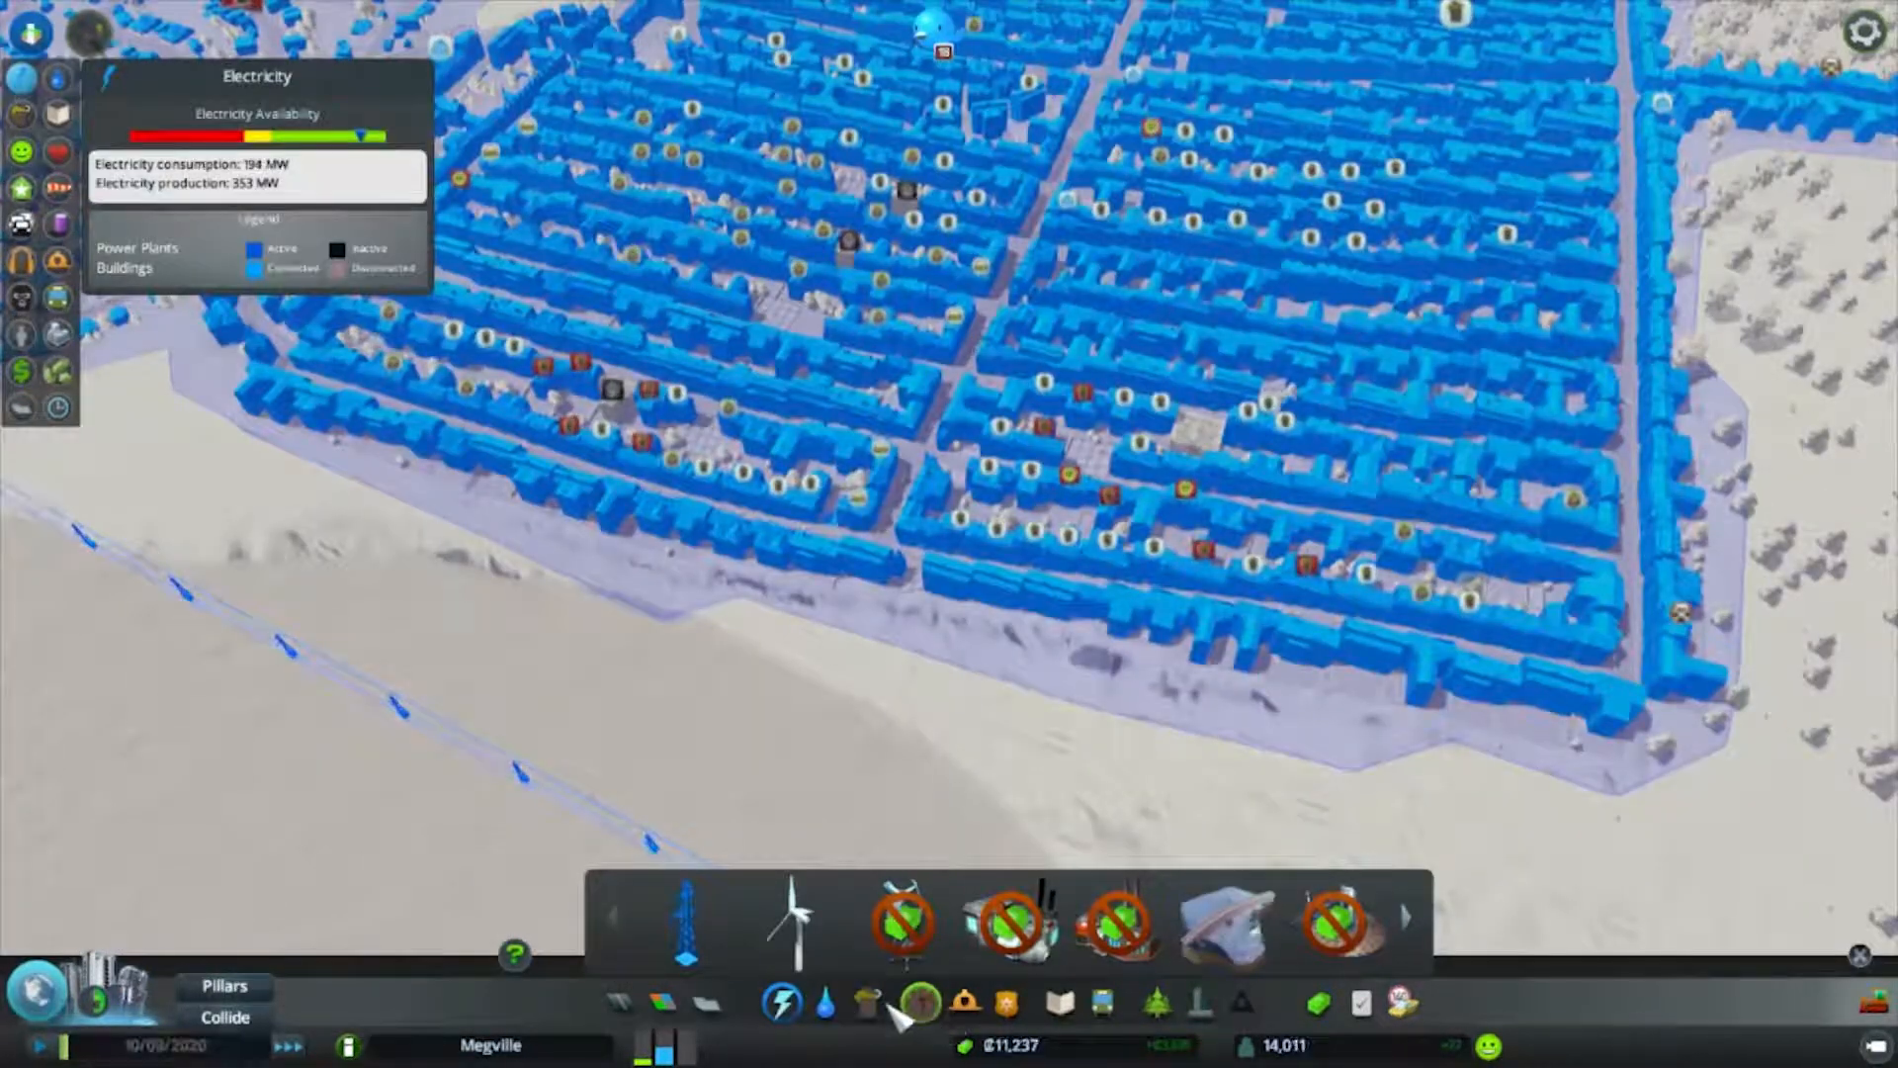
{"action": "left_click", "coordinate": [873, 1004]}
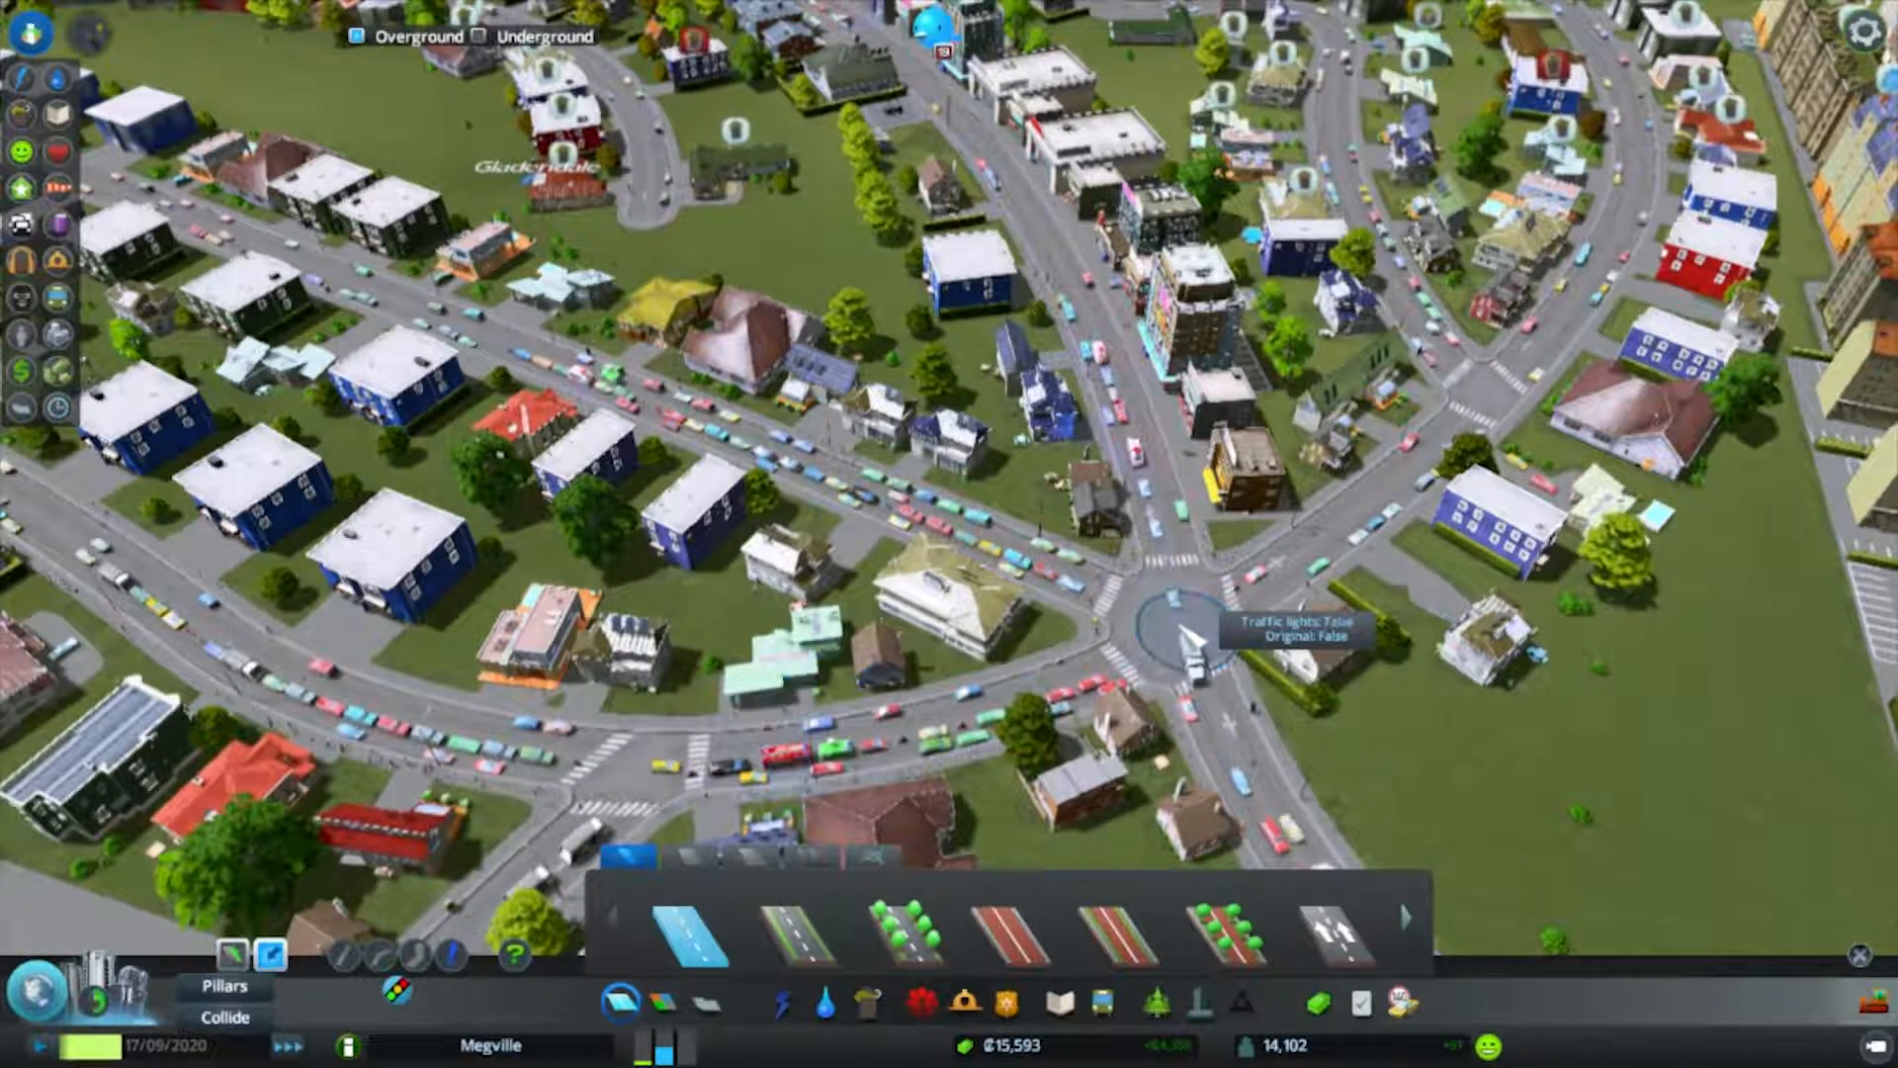
{"action": "left_click", "coordinate": [1173, 629]}
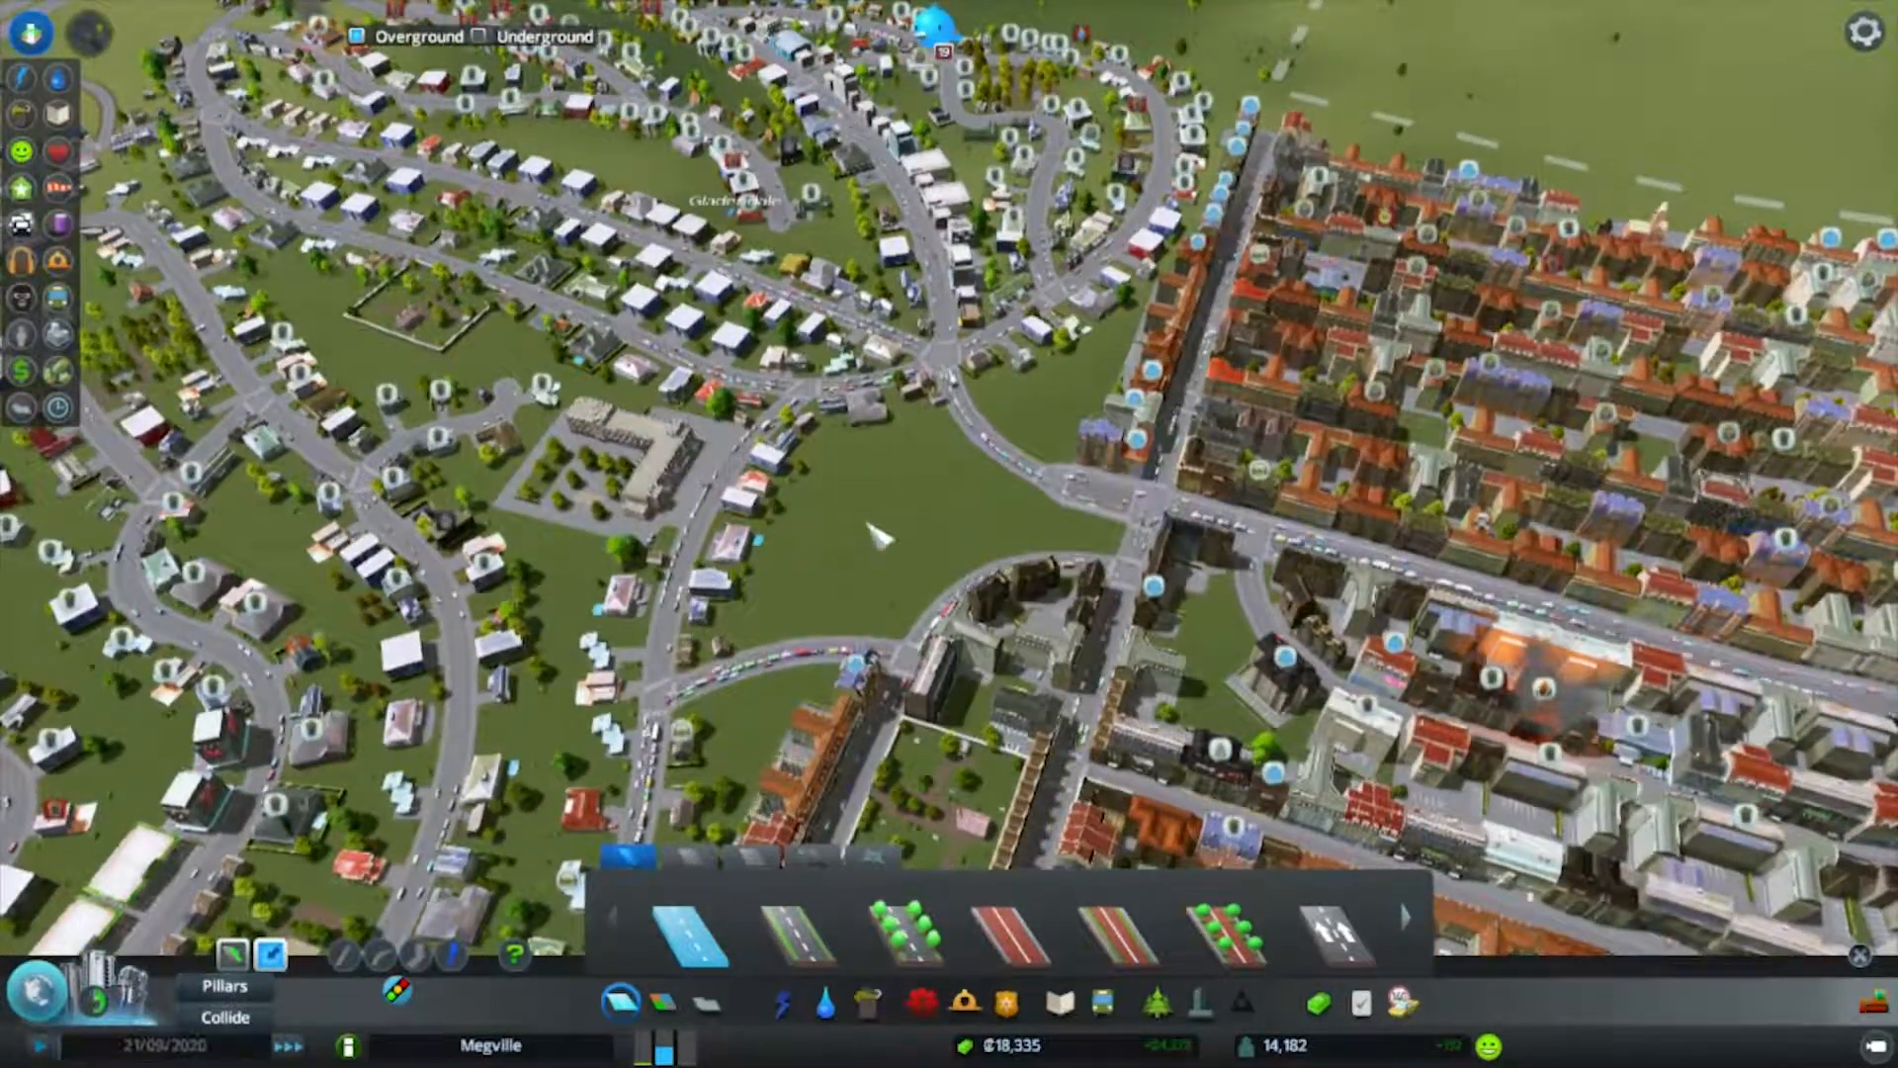
{"action": "scroll", "scroll_direction": "down", "scroll_amount": 3}
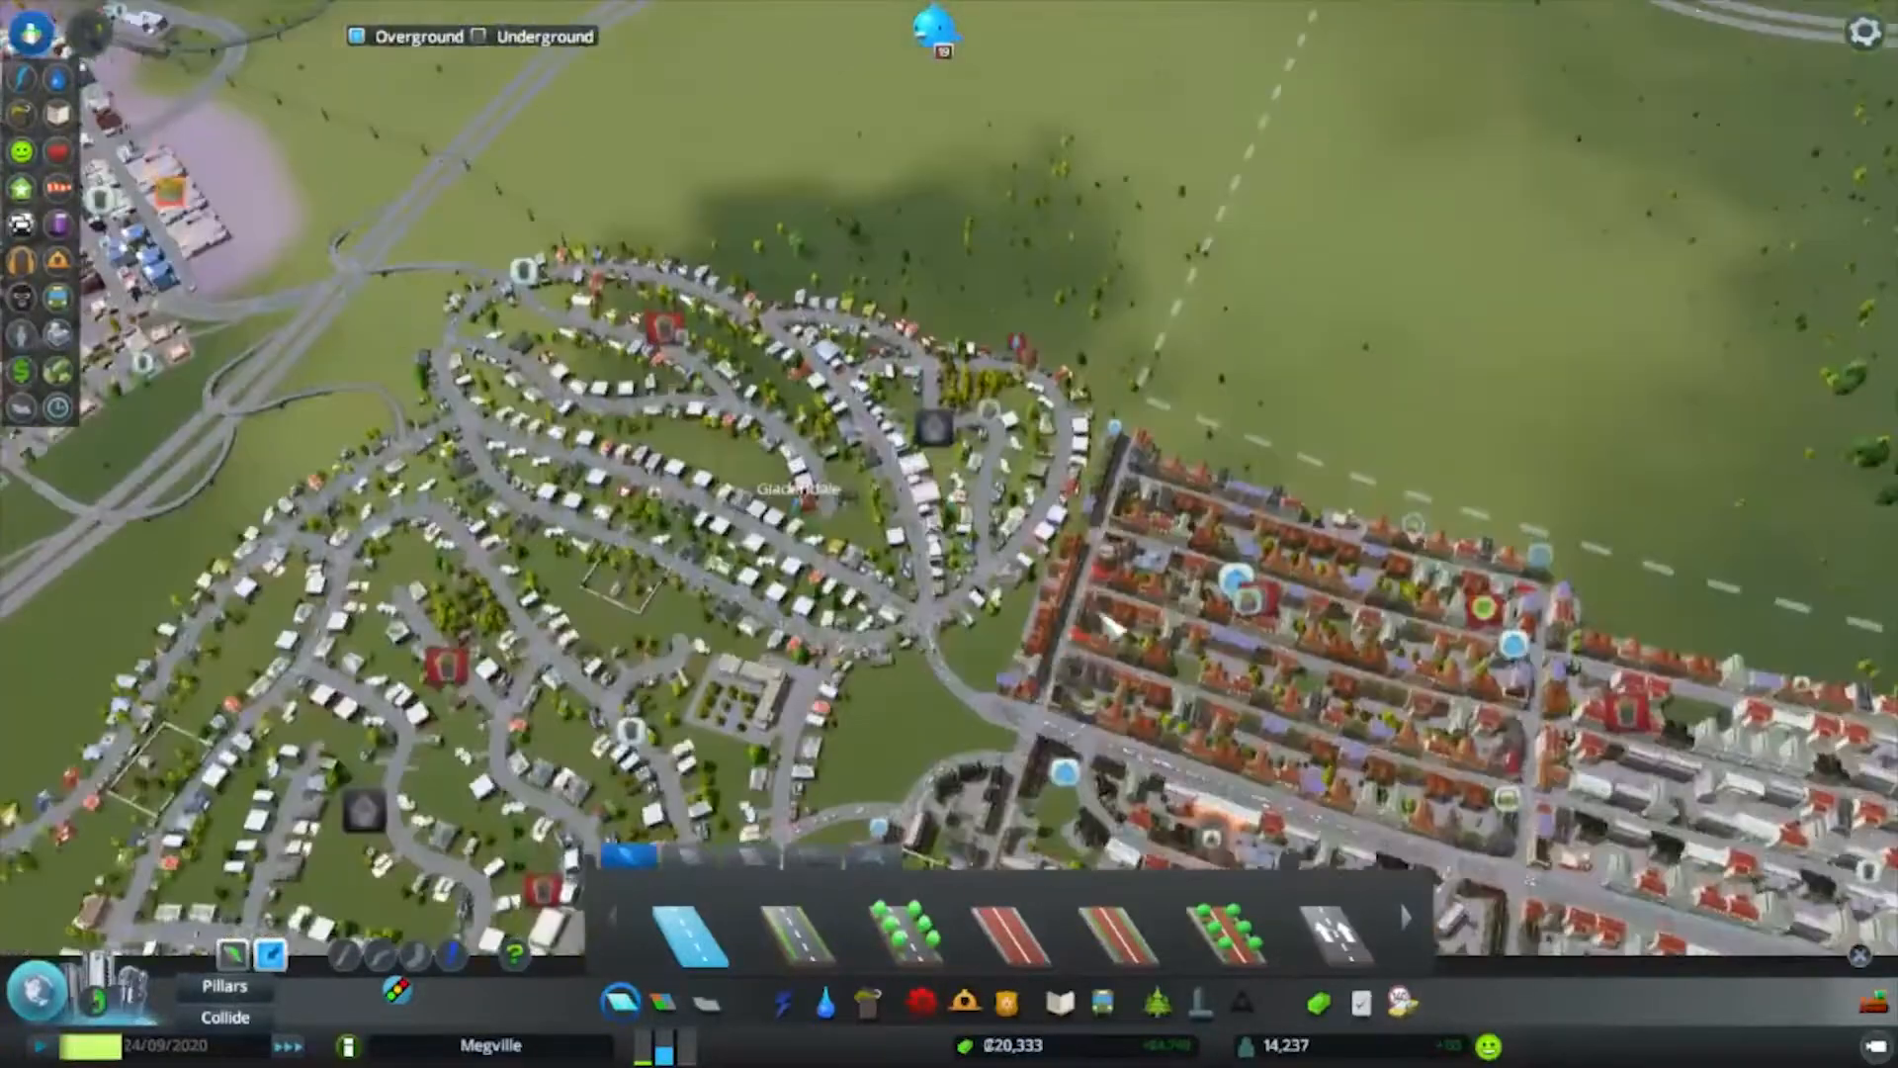
{"action": "scroll", "scroll_direction": "down", "scroll_amount": 3}
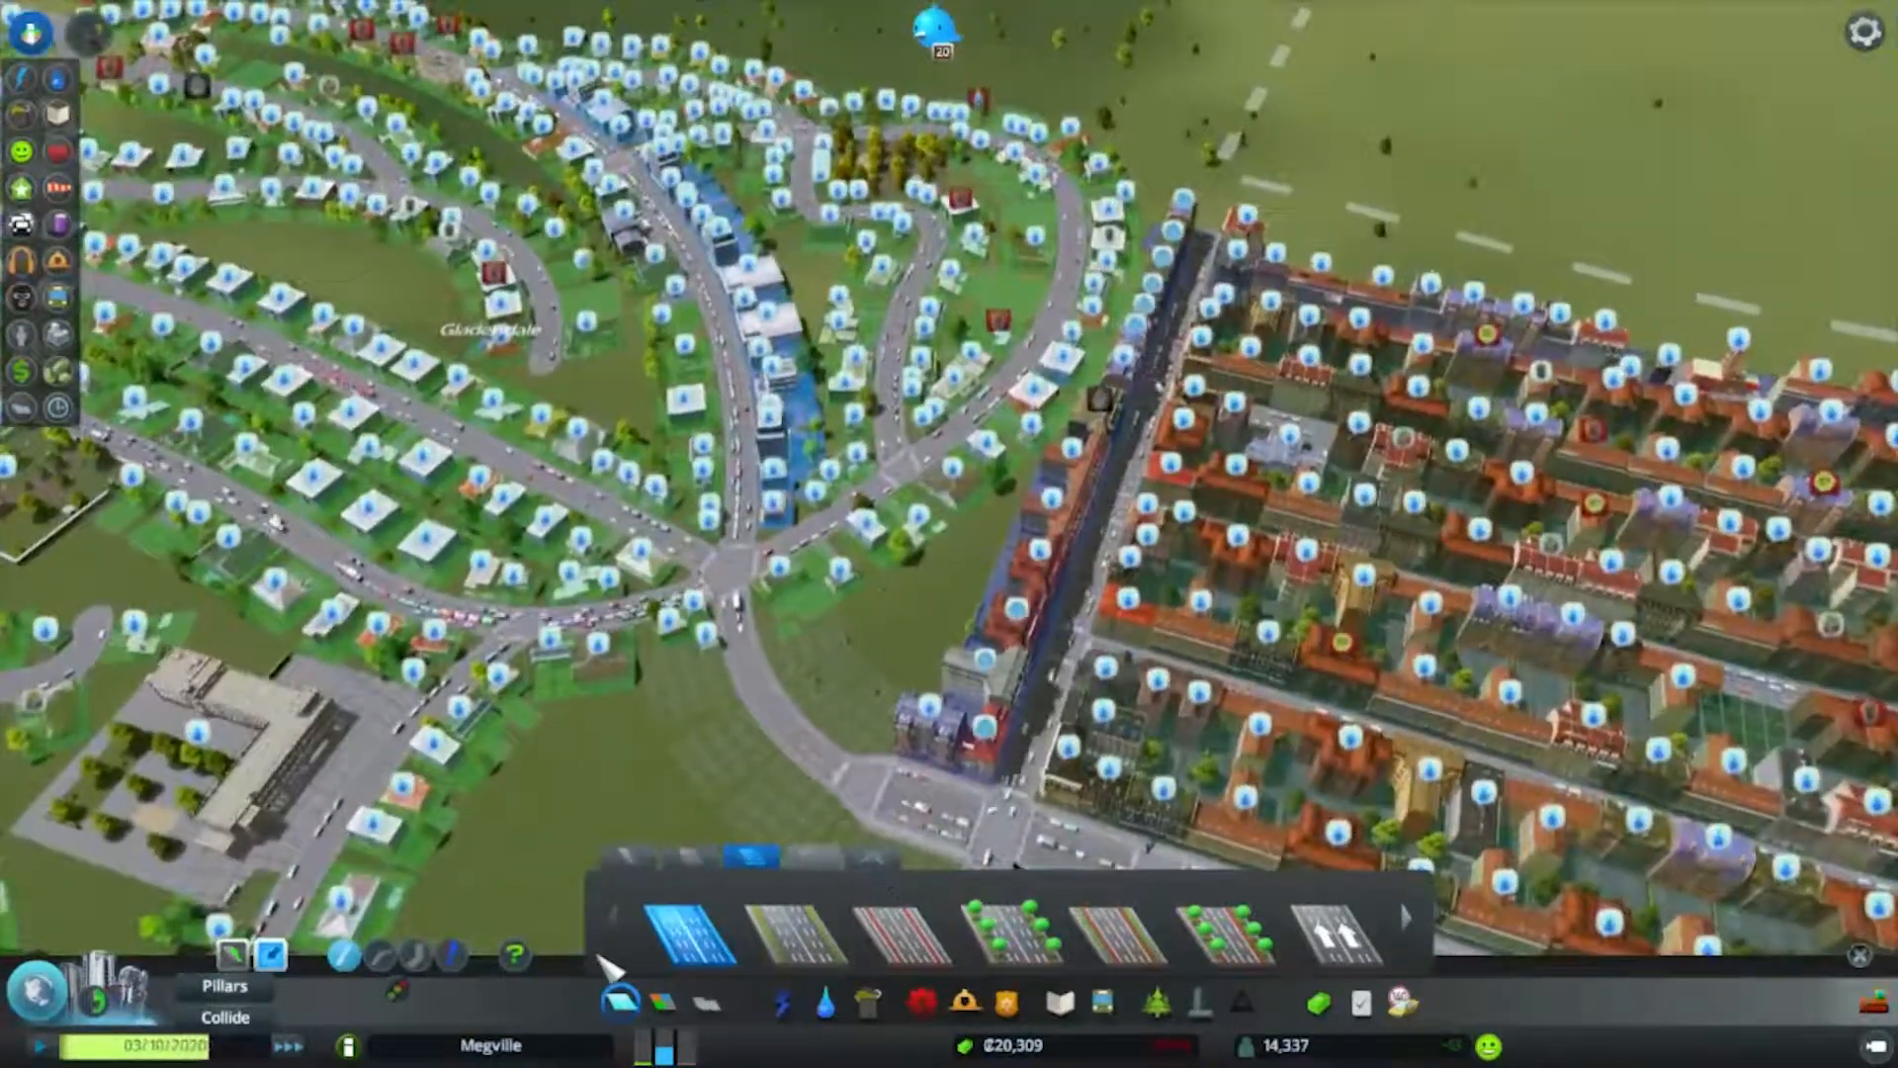
Show water and sewage coverage around the lake-side pumps and their pipe.
{"action": "left_click", "coordinate": [843, 1002]}
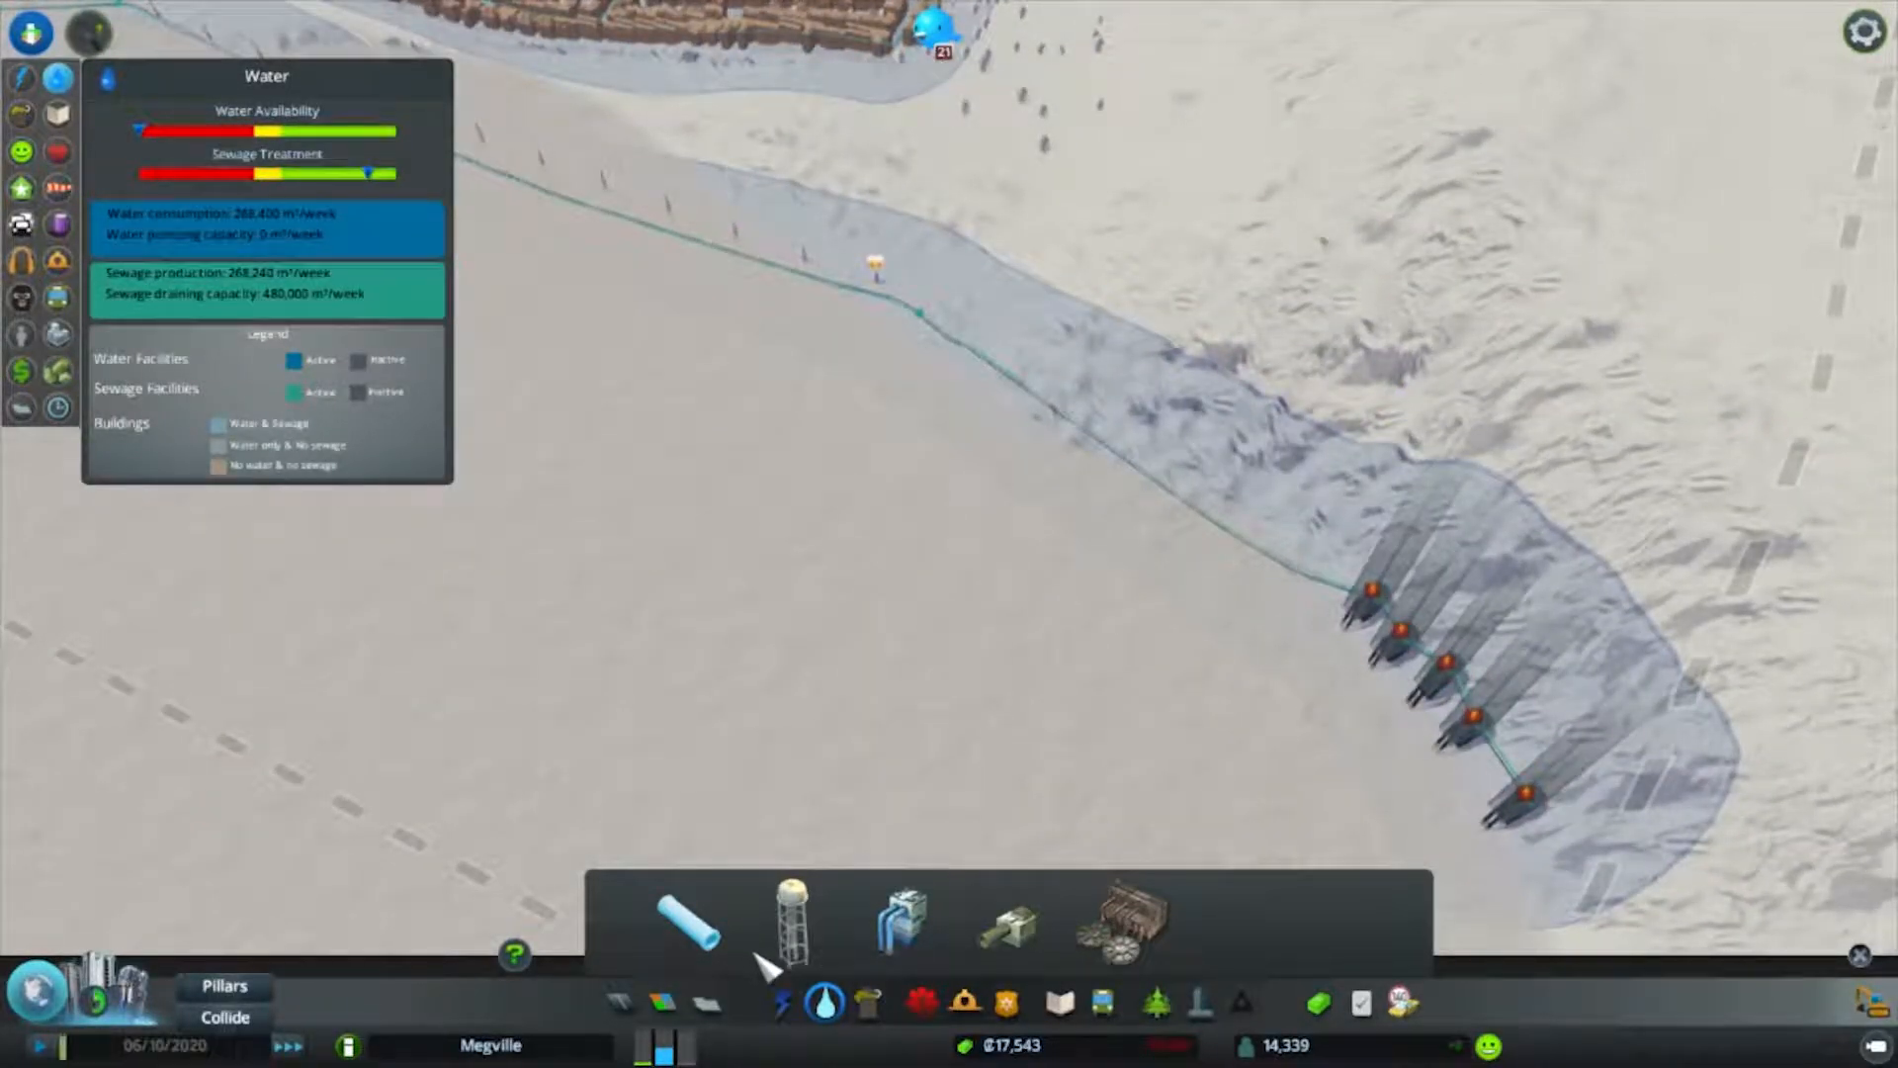
{"action": "left_click", "coordinate": [781, 1003]}
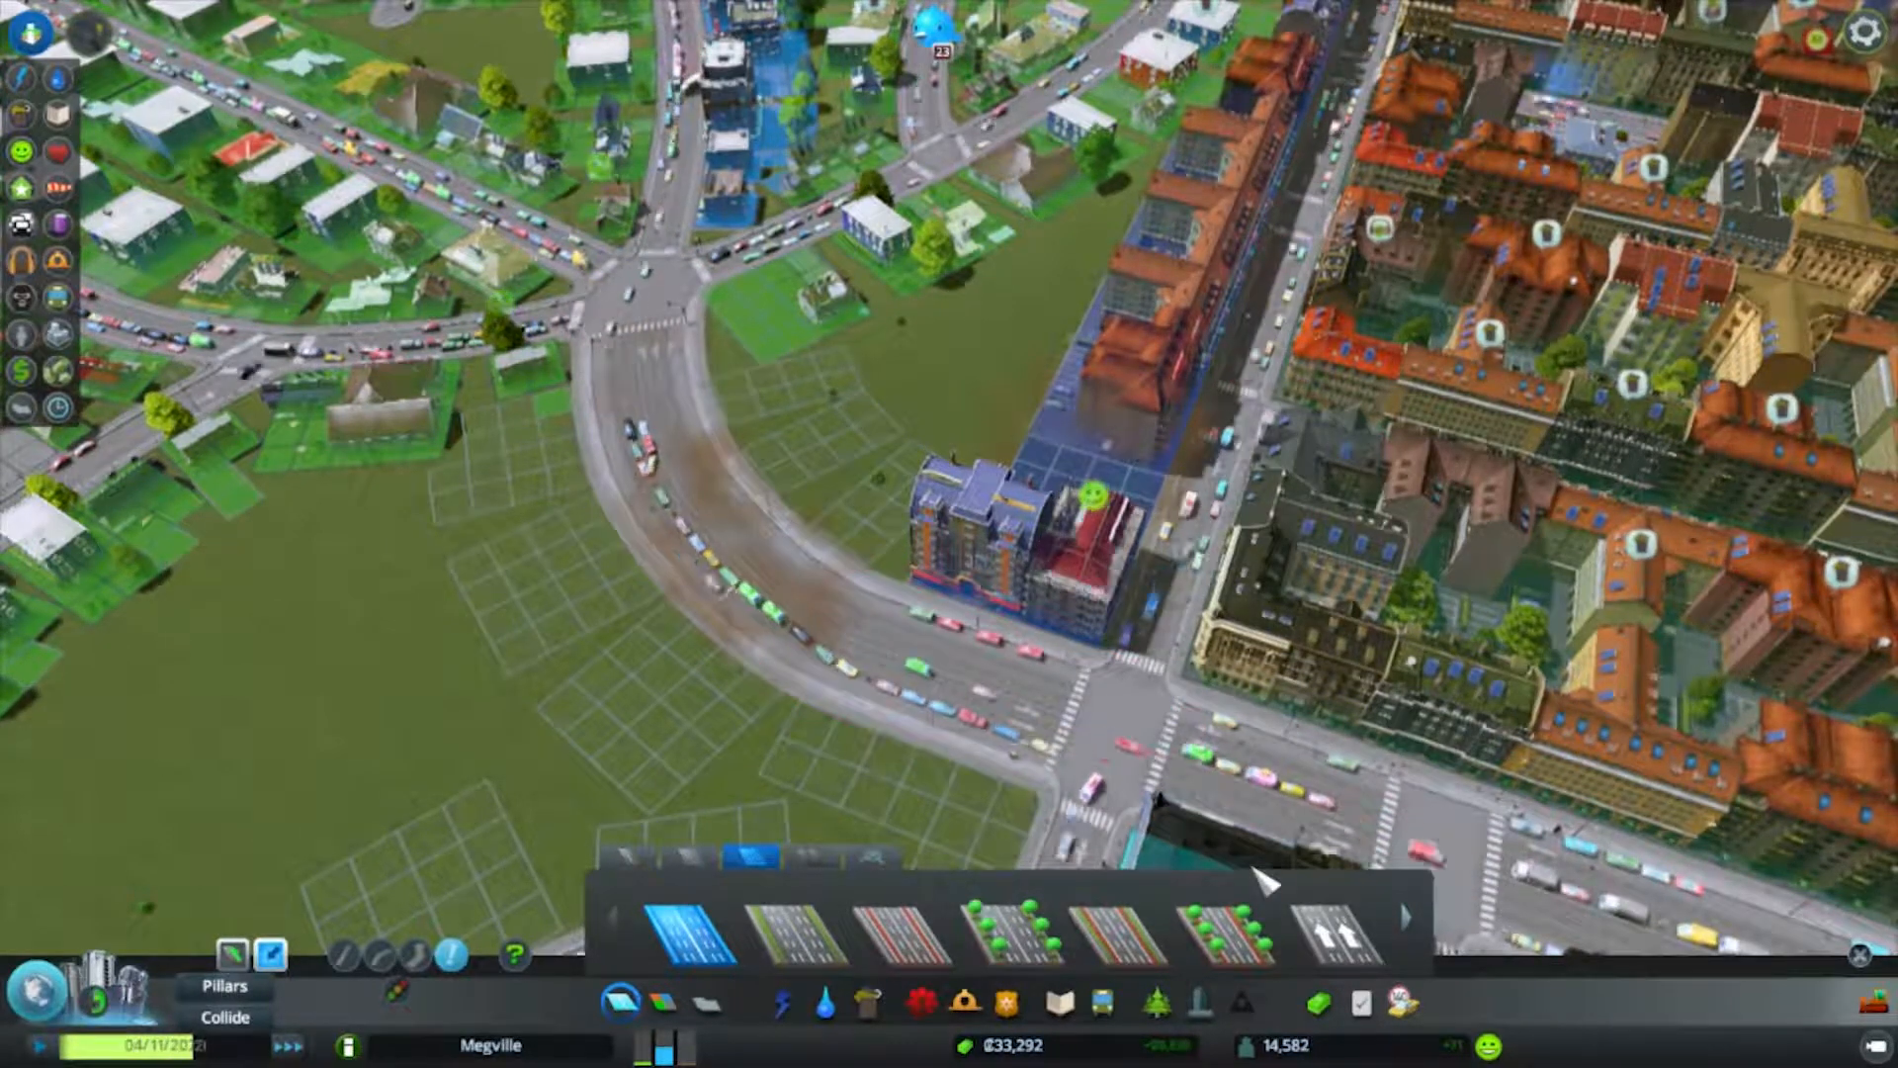
{"action": "mouse_move", "coordinate": [1244, 919]}
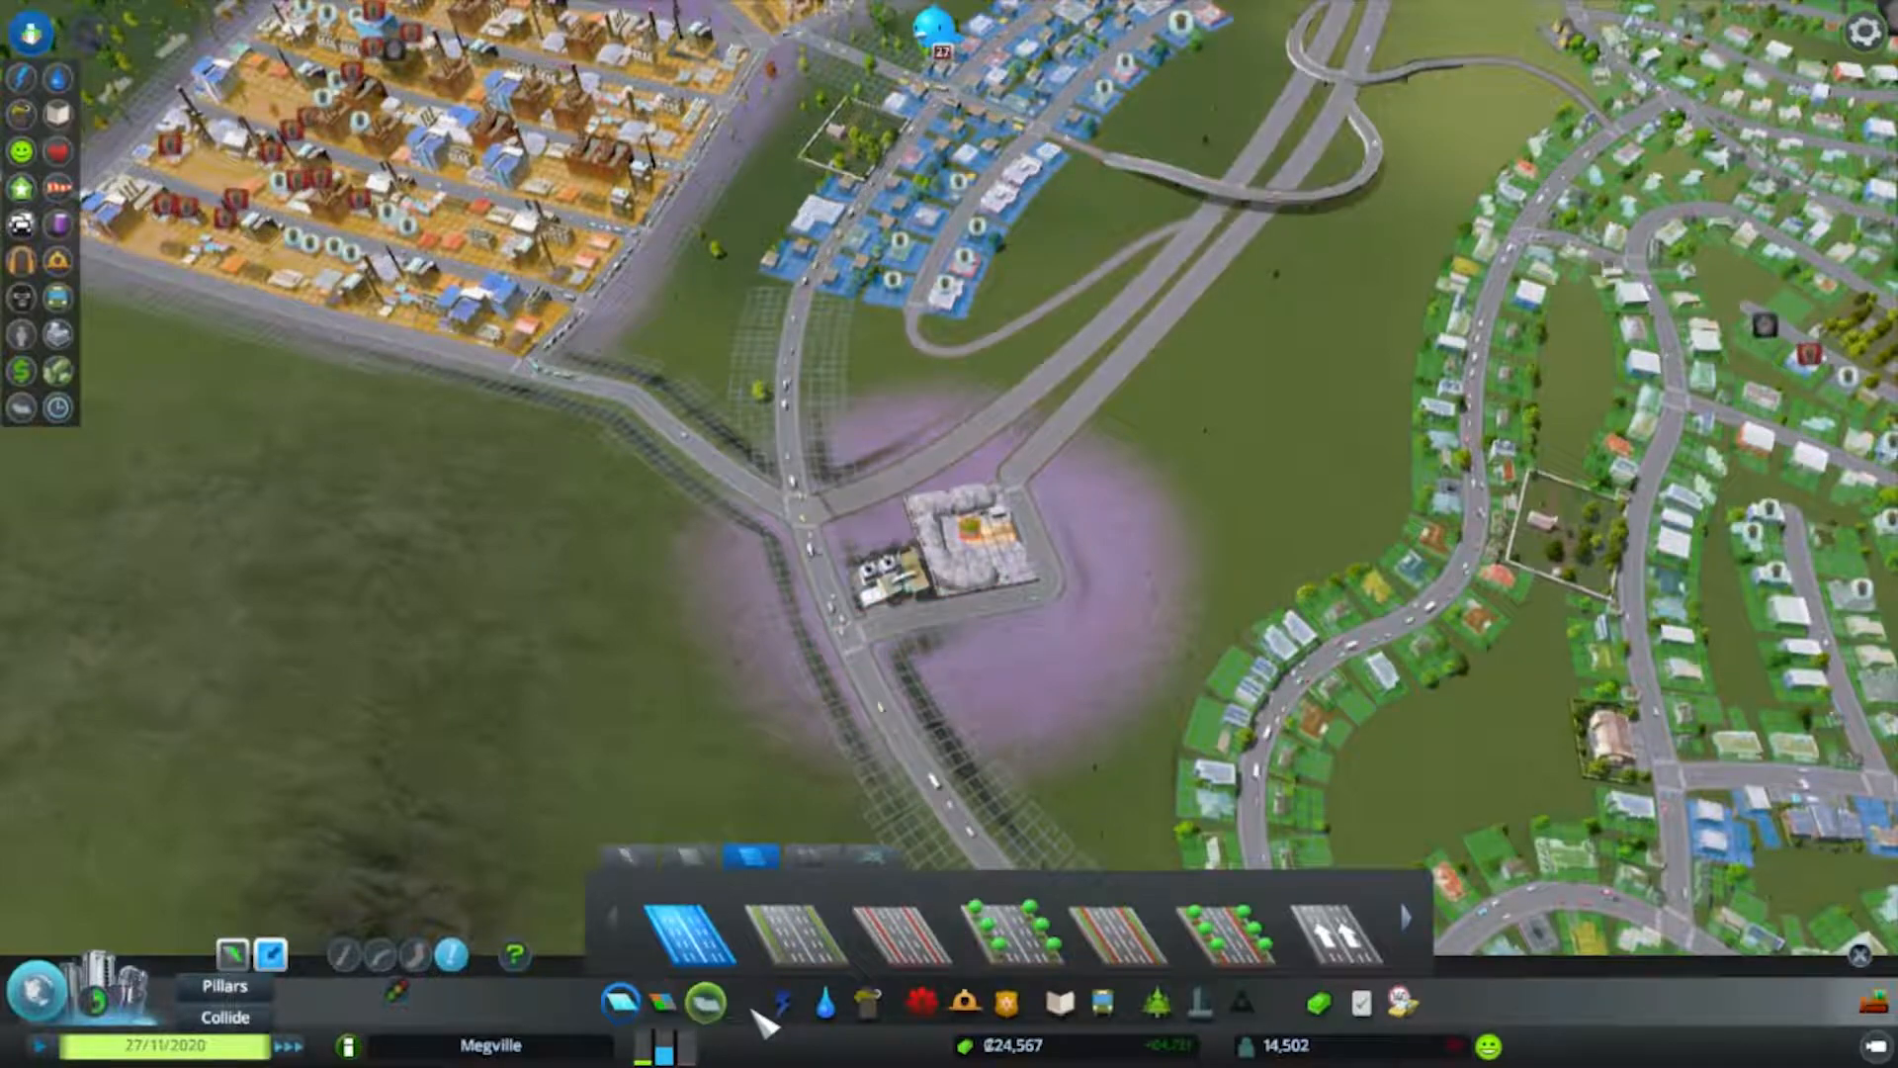
Inspect the full landfill and send its garbage to another facility.
{"action": "left_click", "coordinate": [957, 558]}
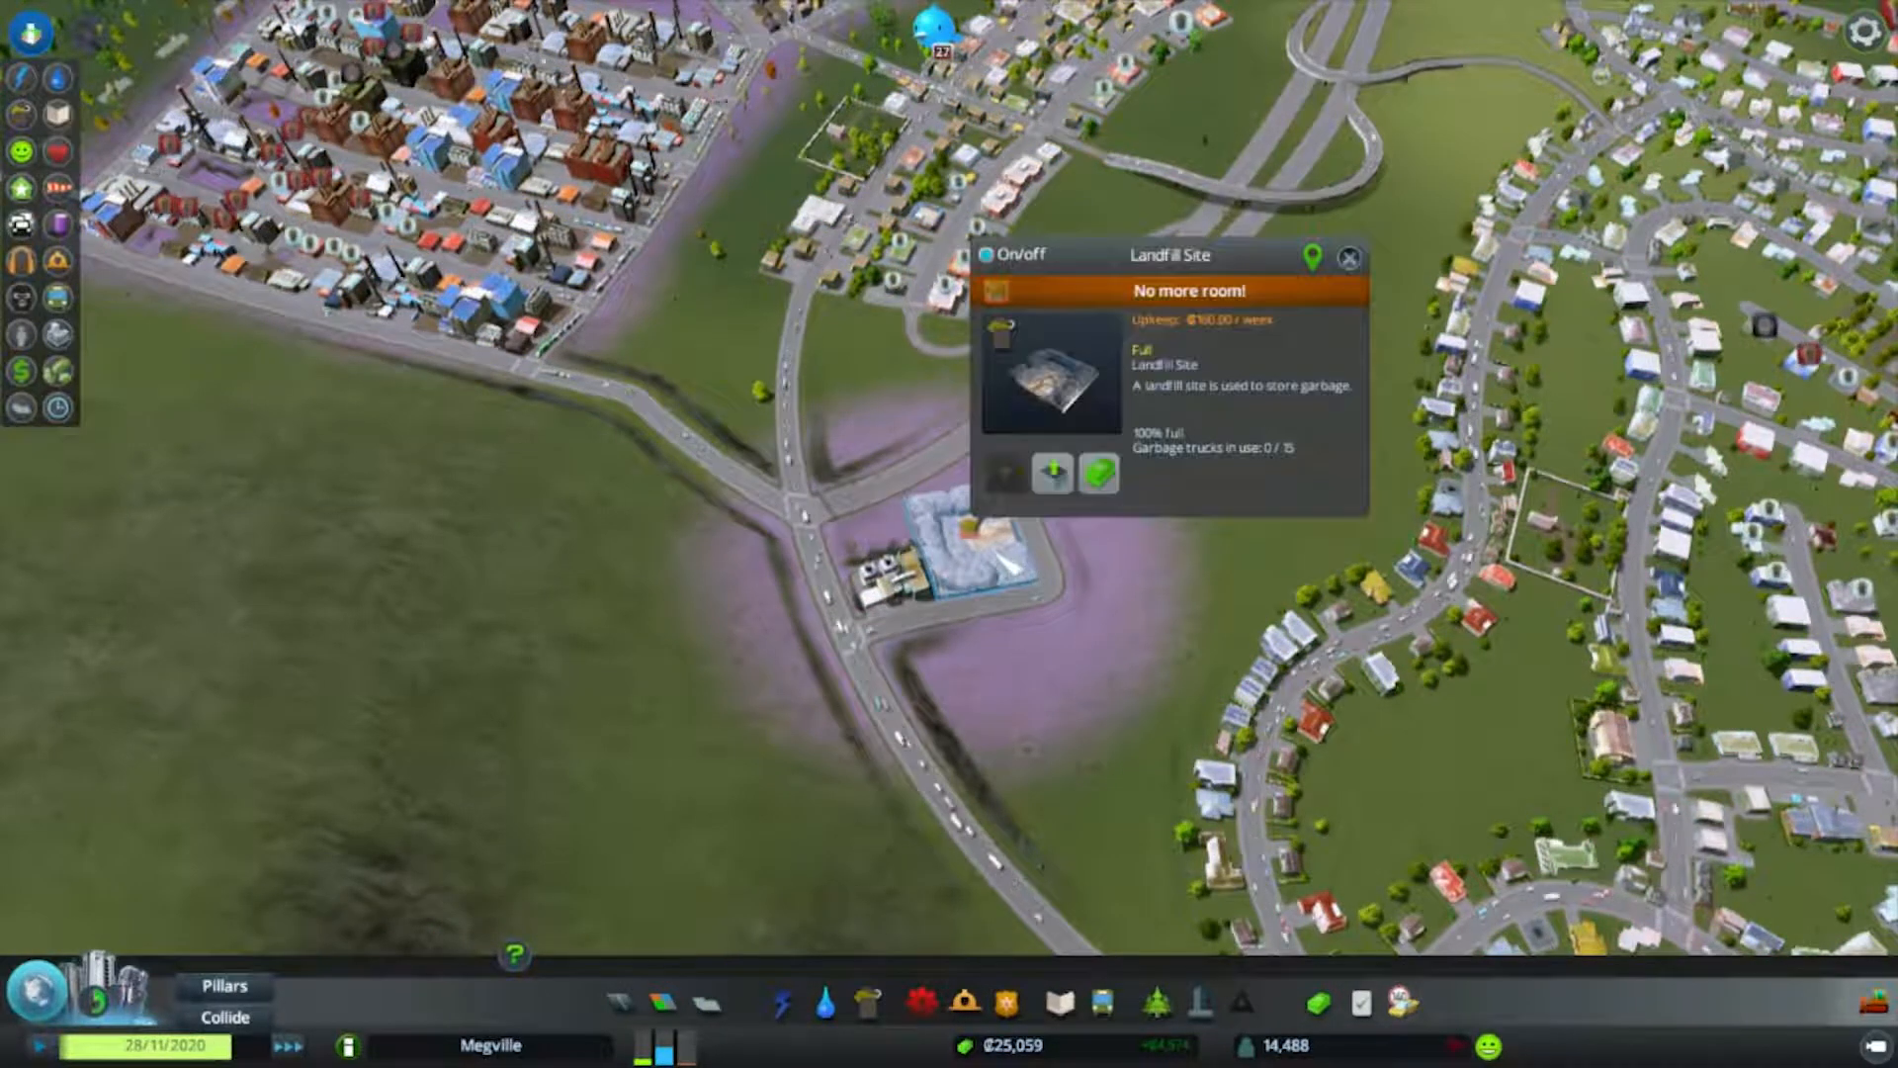
{"action": "mouse_move", "coordinate": [1098, 472]}
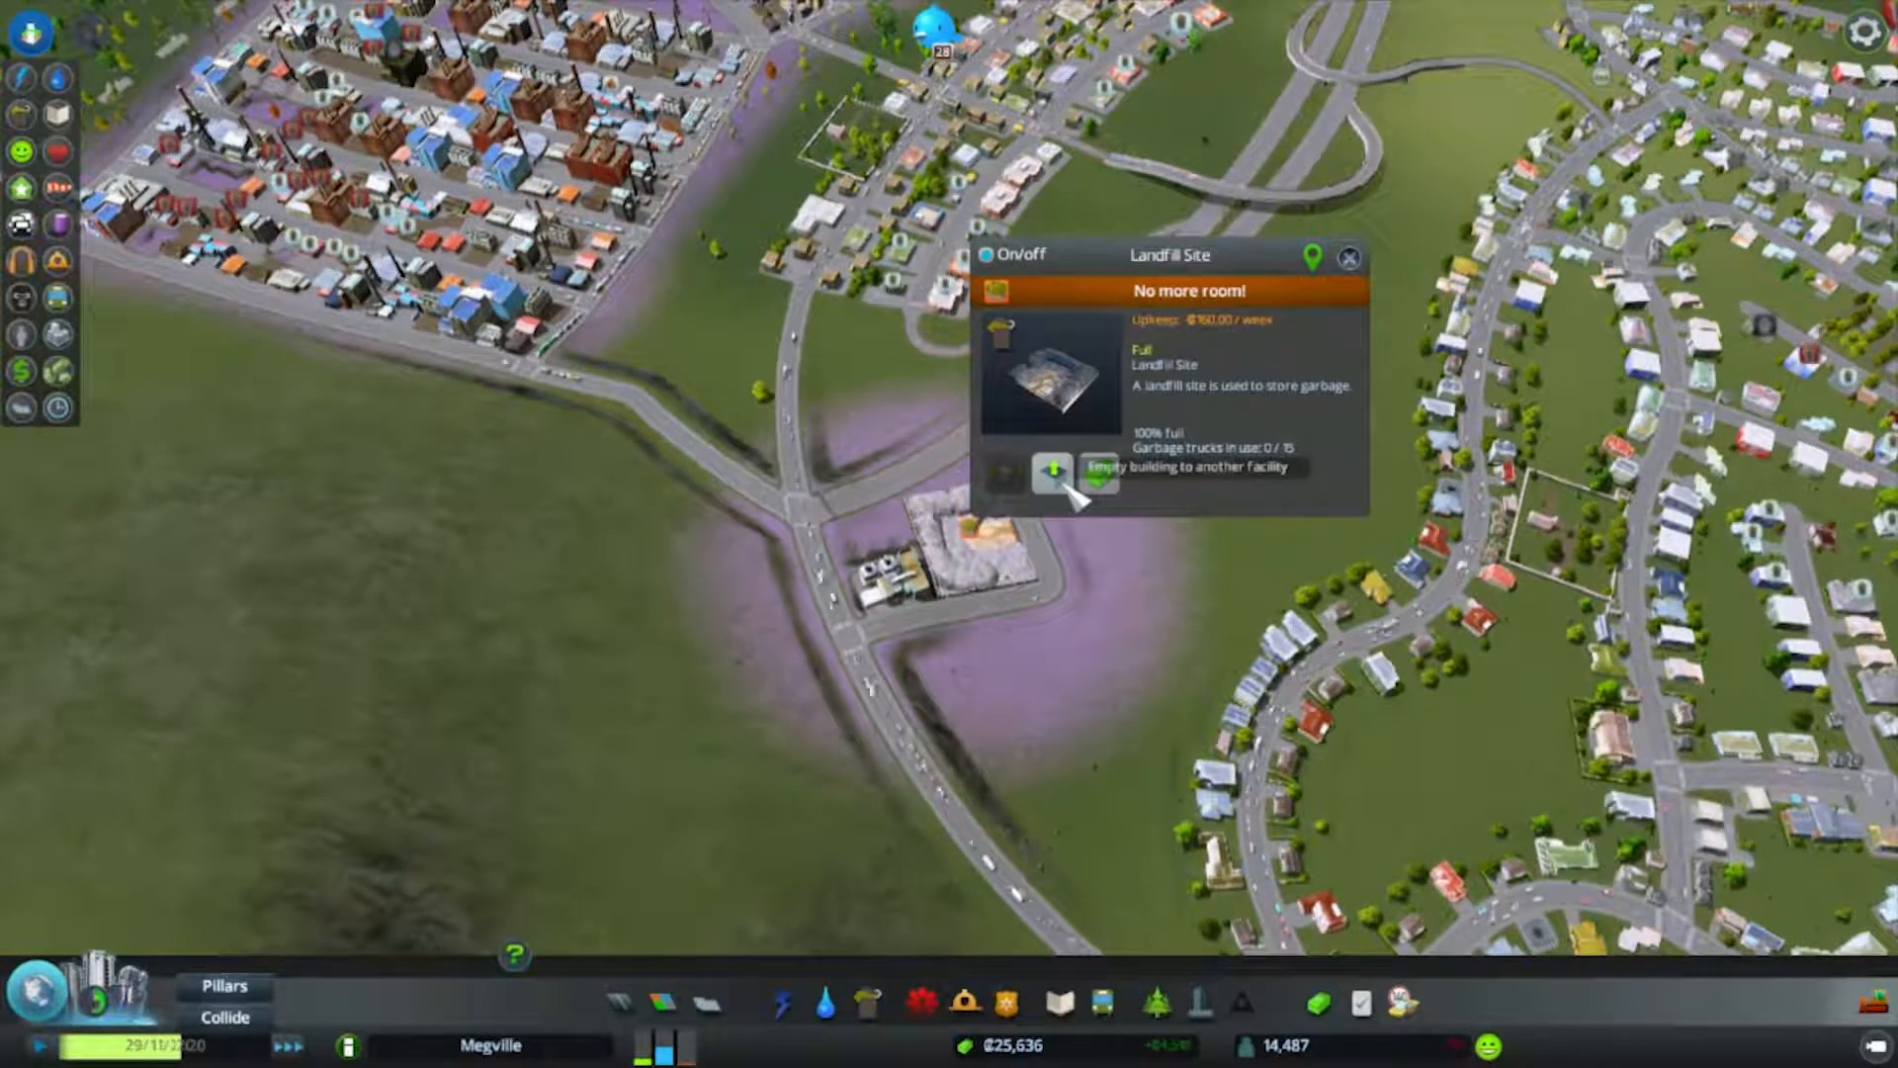
{"action": "left_click", "coordinate": [1052, 473]}
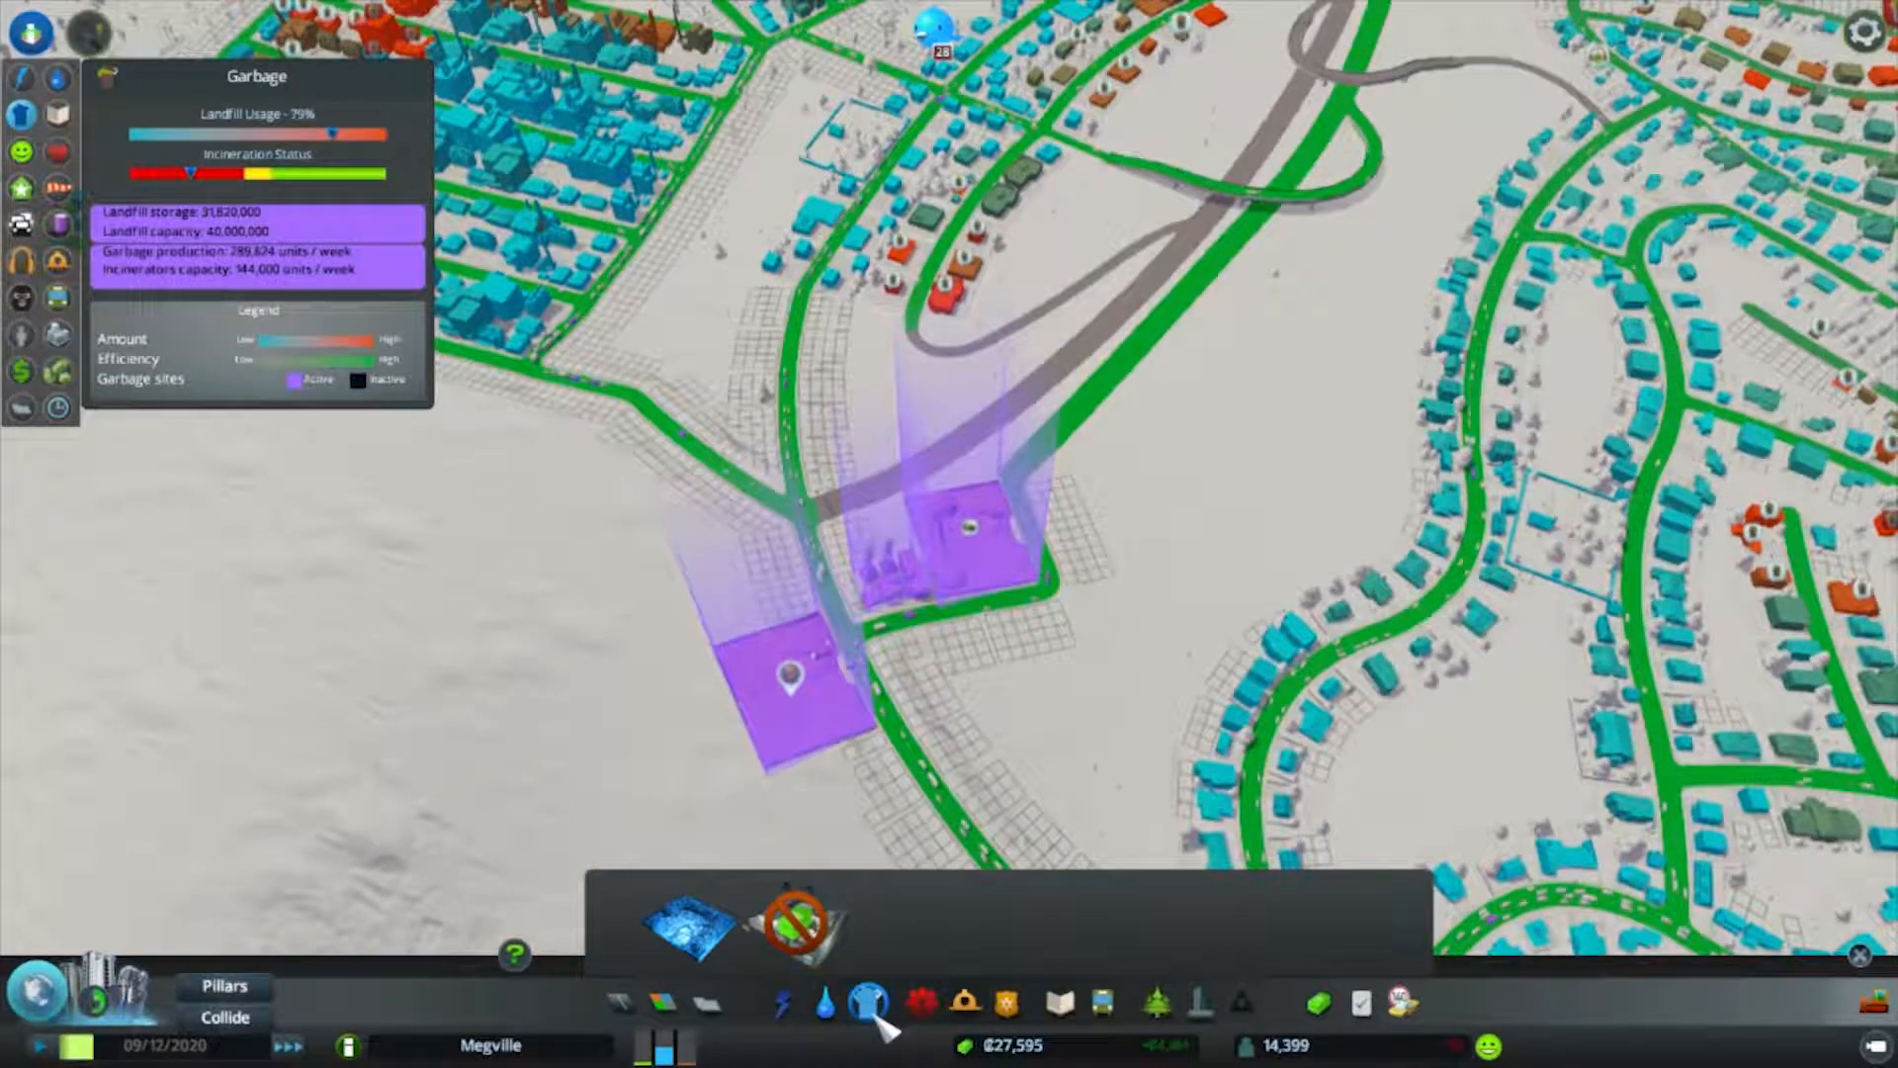
Show the map of purchasable land tiles around Megville.
{"action": "left_click", "coordinate": [862, 1005]}
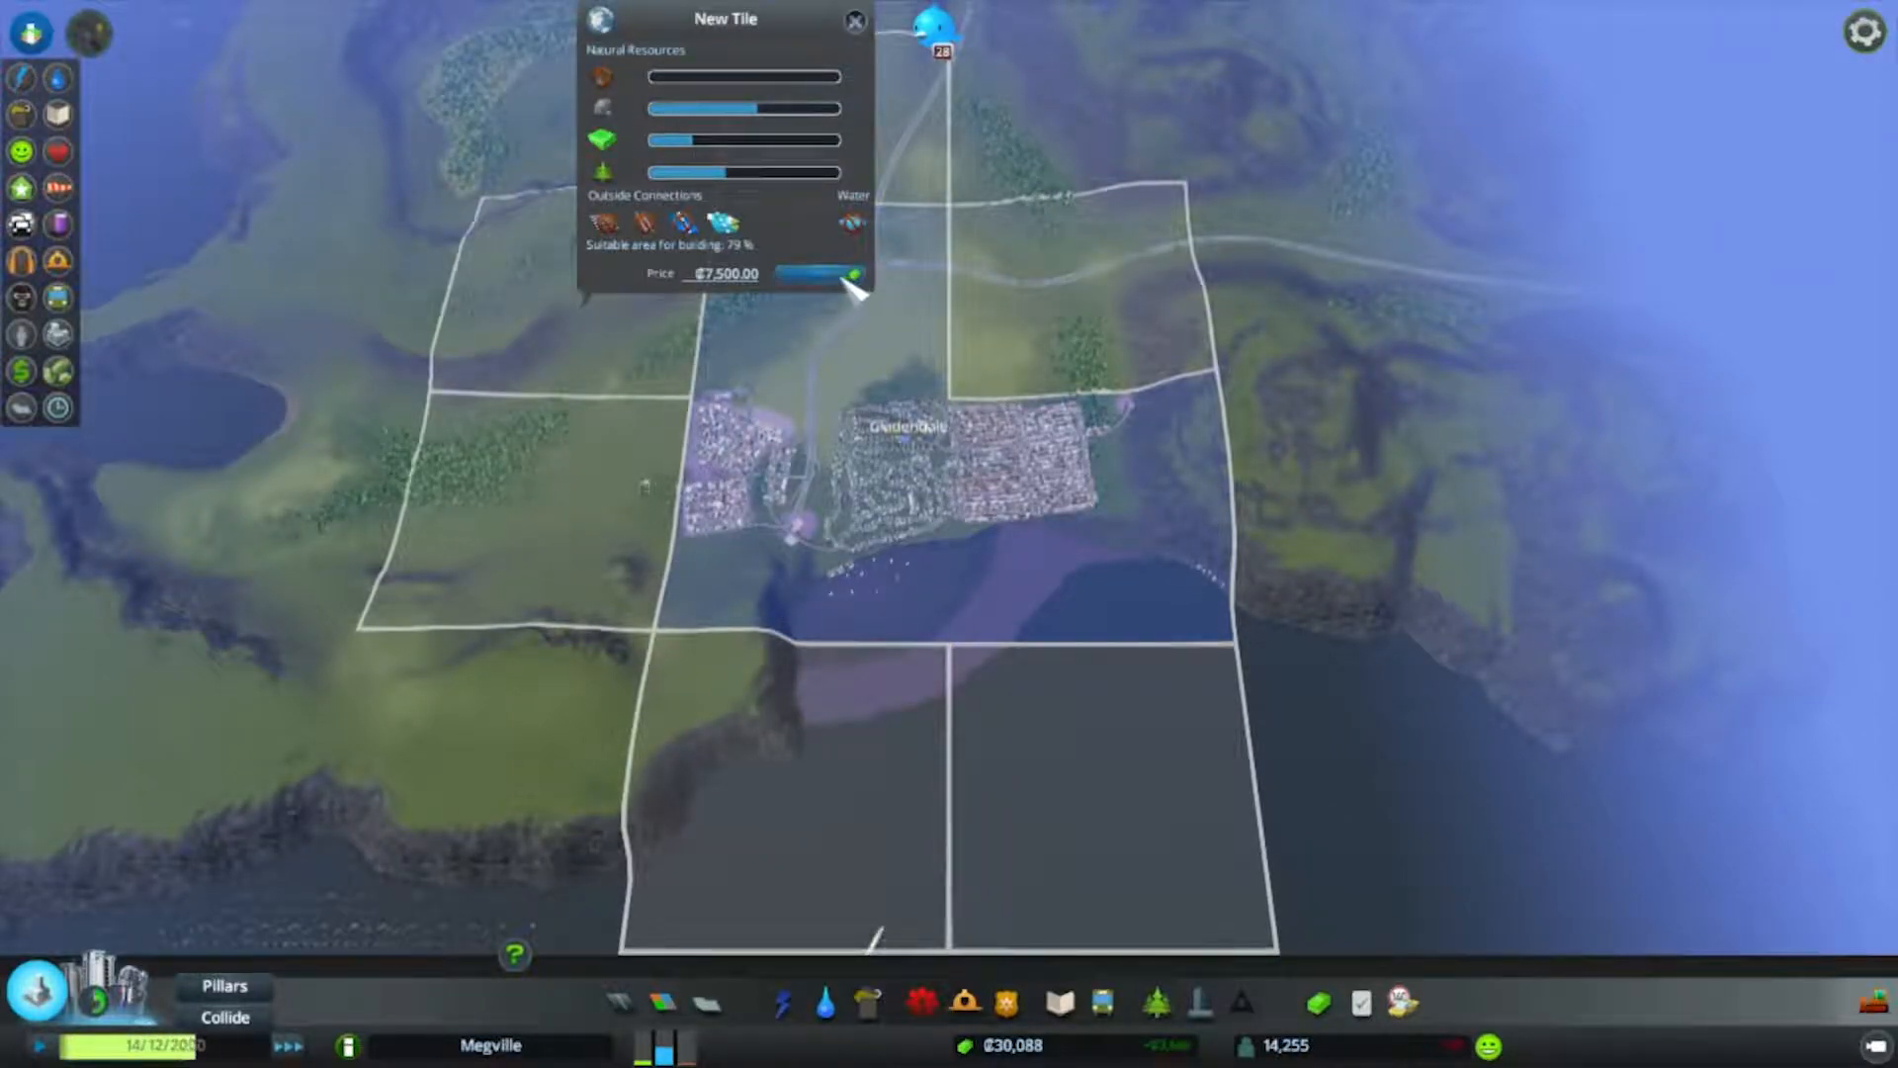
Purchase the neighbouring land tile from the New Tile panel.
{"action": "left_click", "coordinate": [829, 275]}
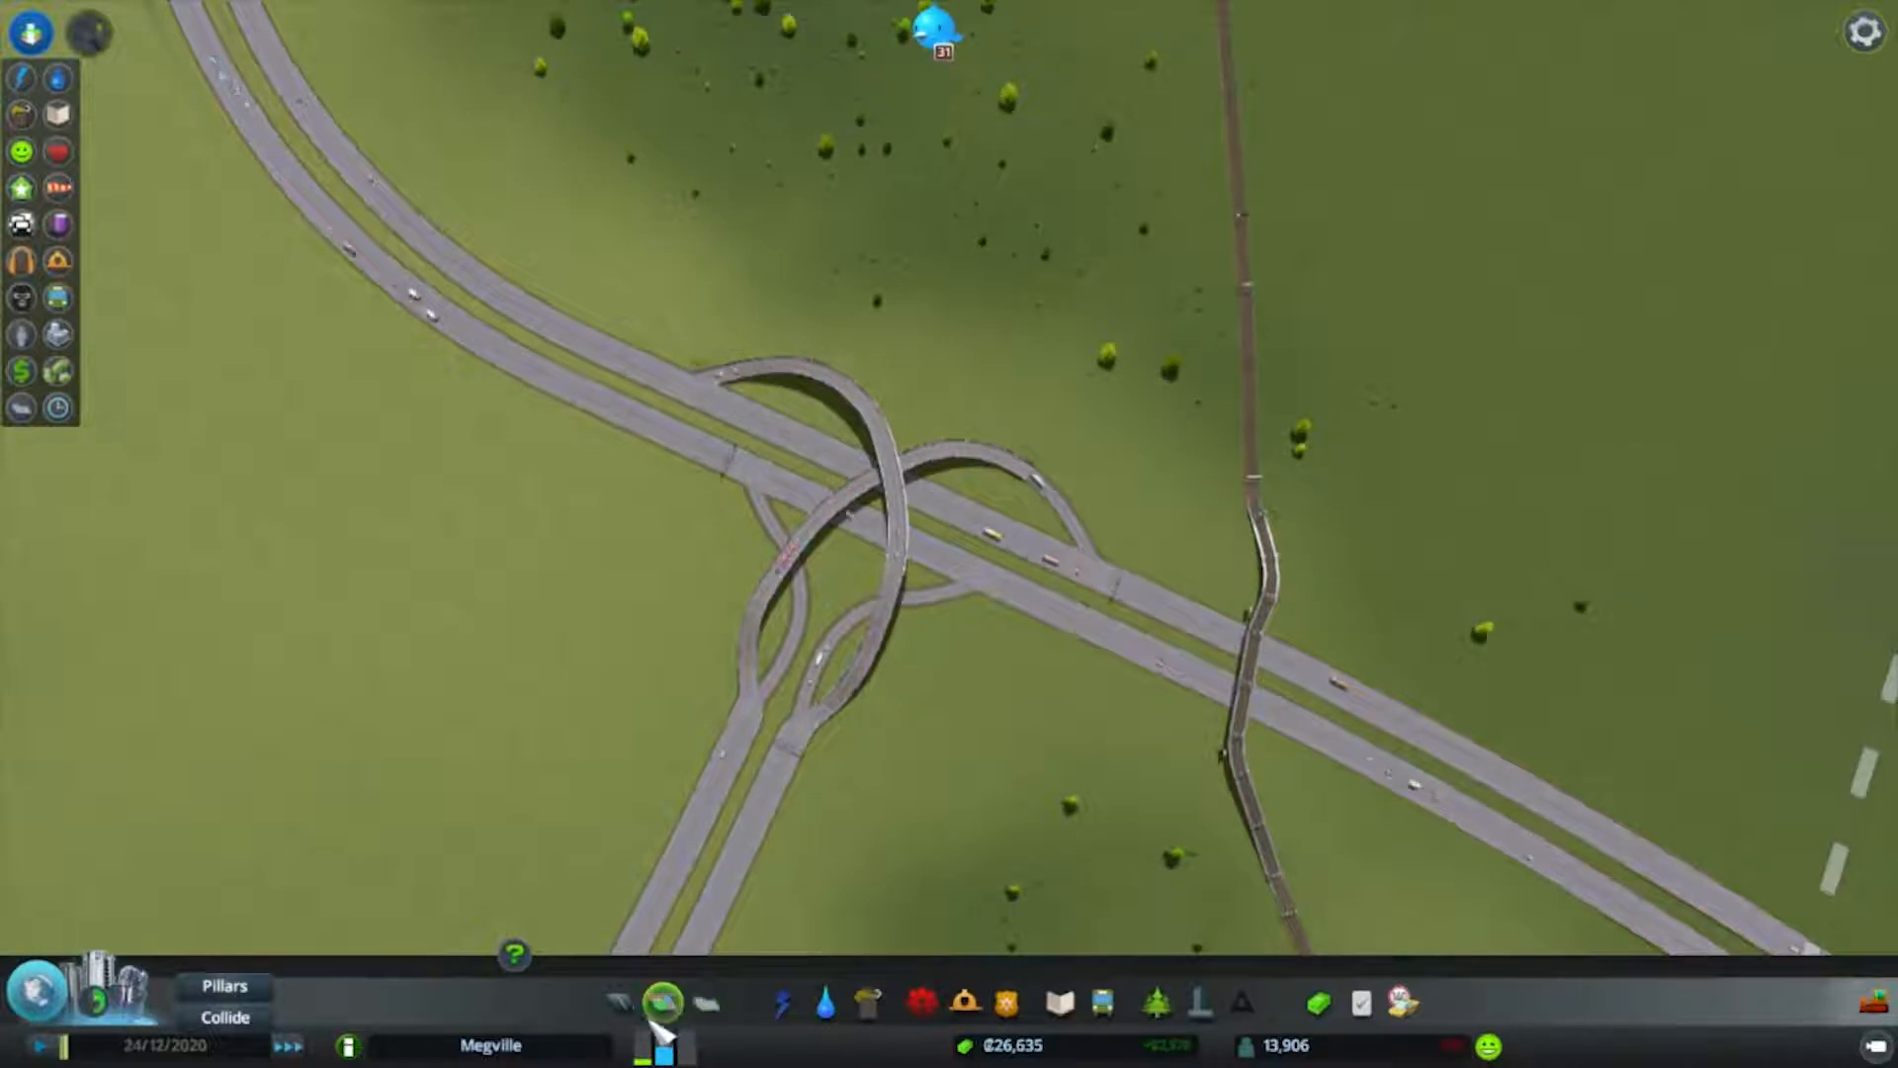
Bulldoze the old looping interchange ramps and select the cloverleaf intersection design.
{"action": "left_click", "coordinate": [663, 1004]}
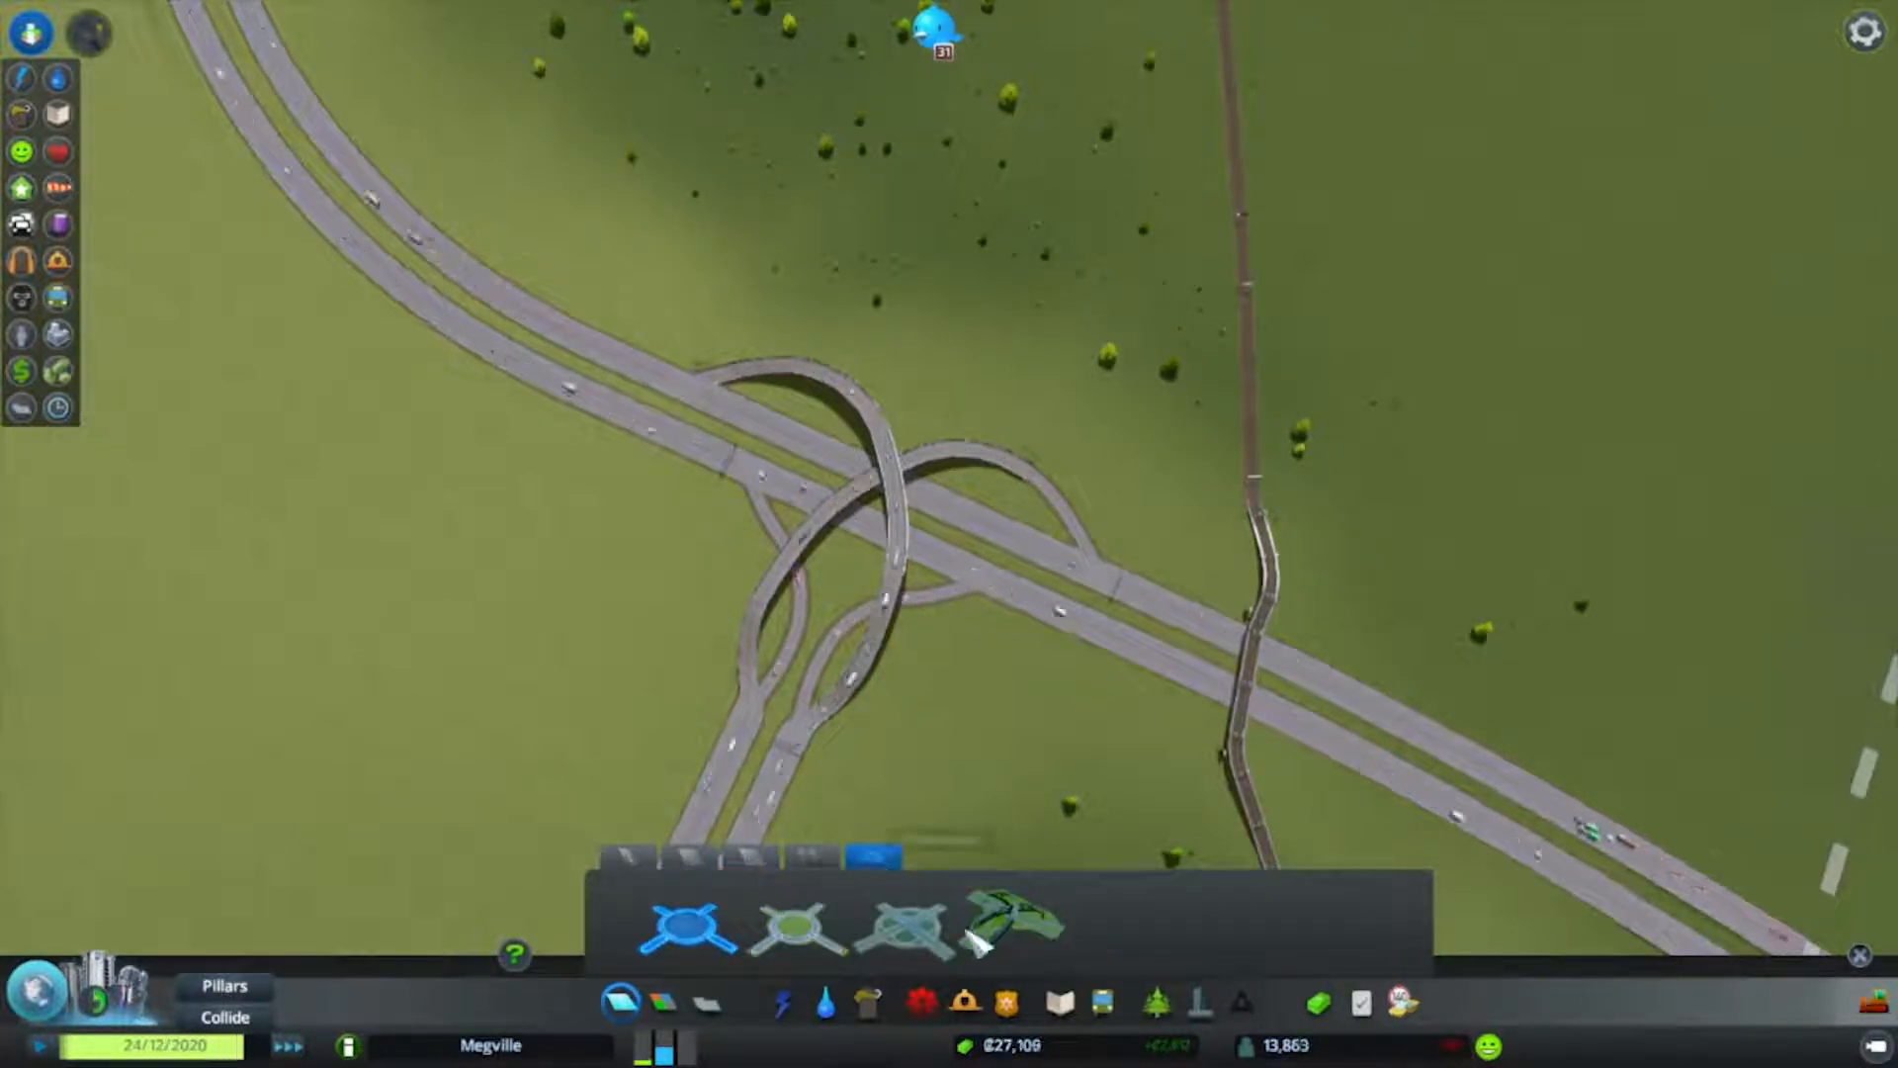
{"action": "left_click", "coordinate": [884, 926]}
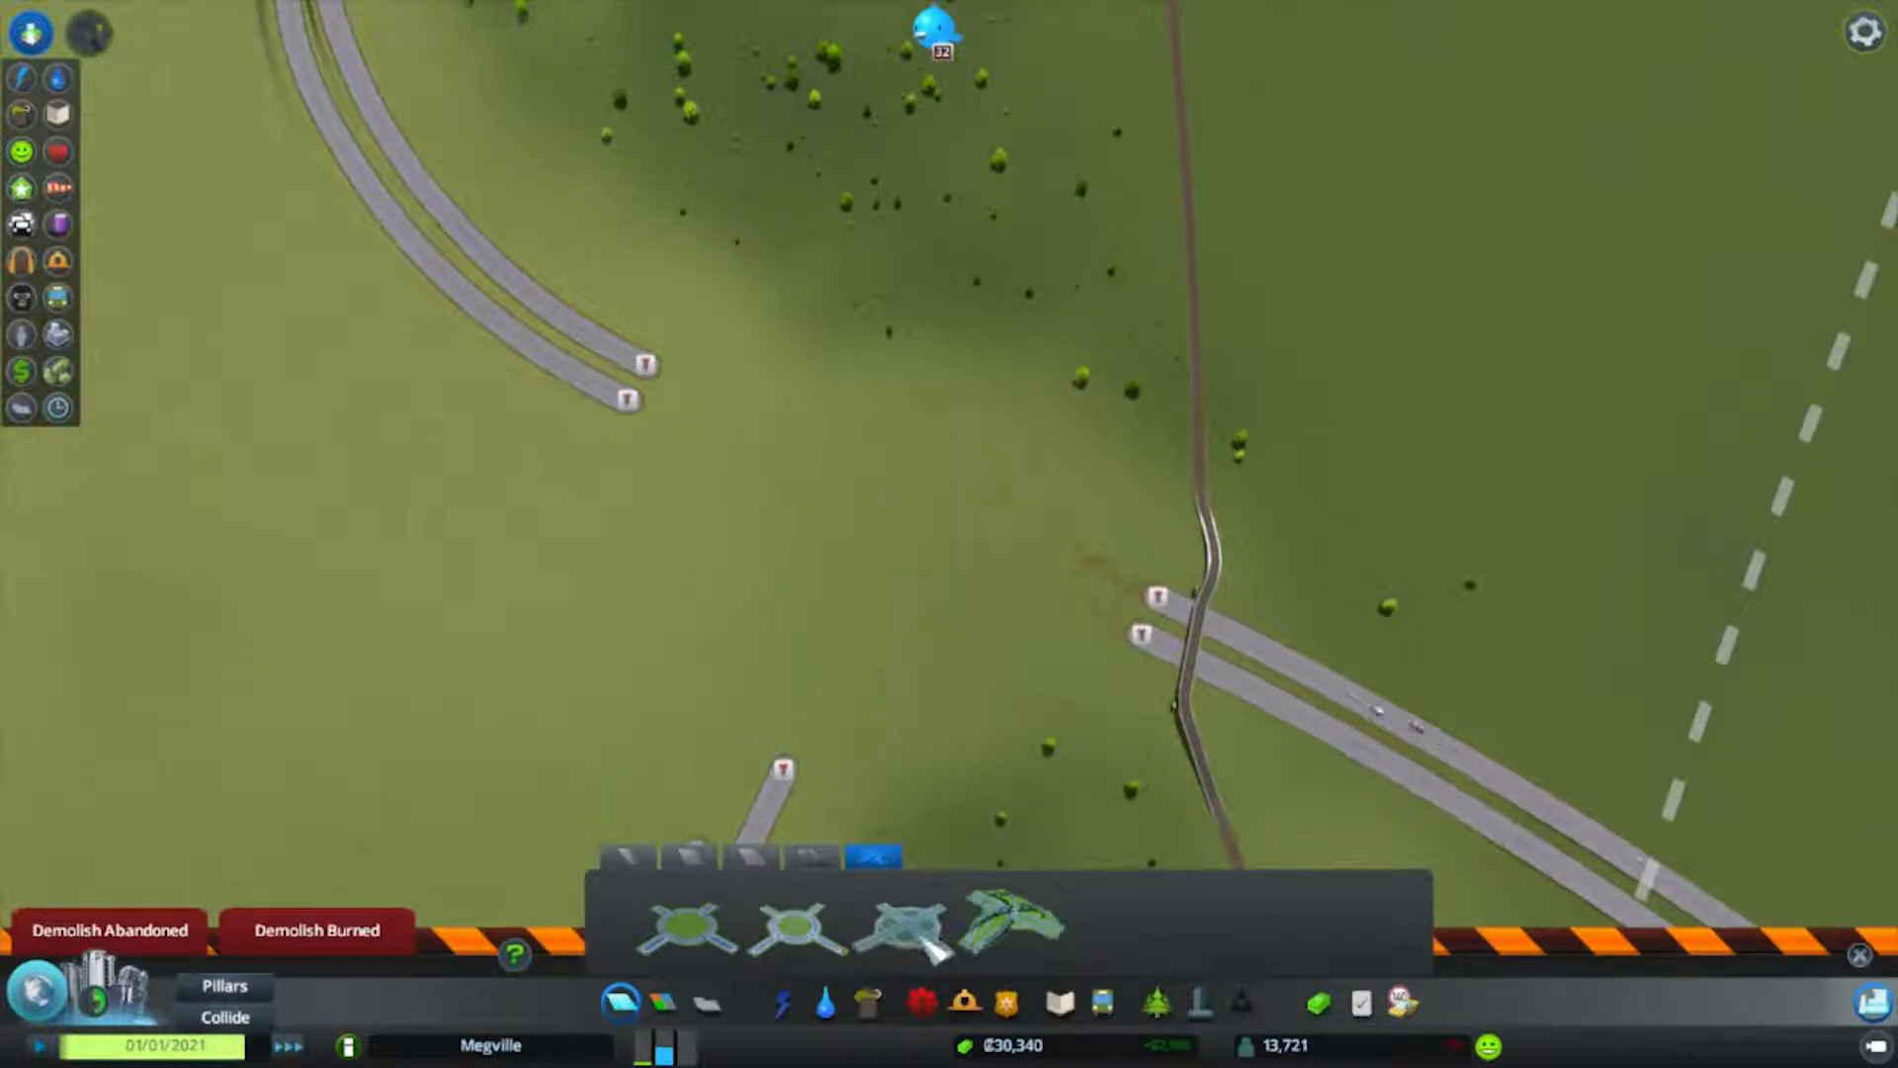
{"action": "left_click", "coordinate": [901, 923]}
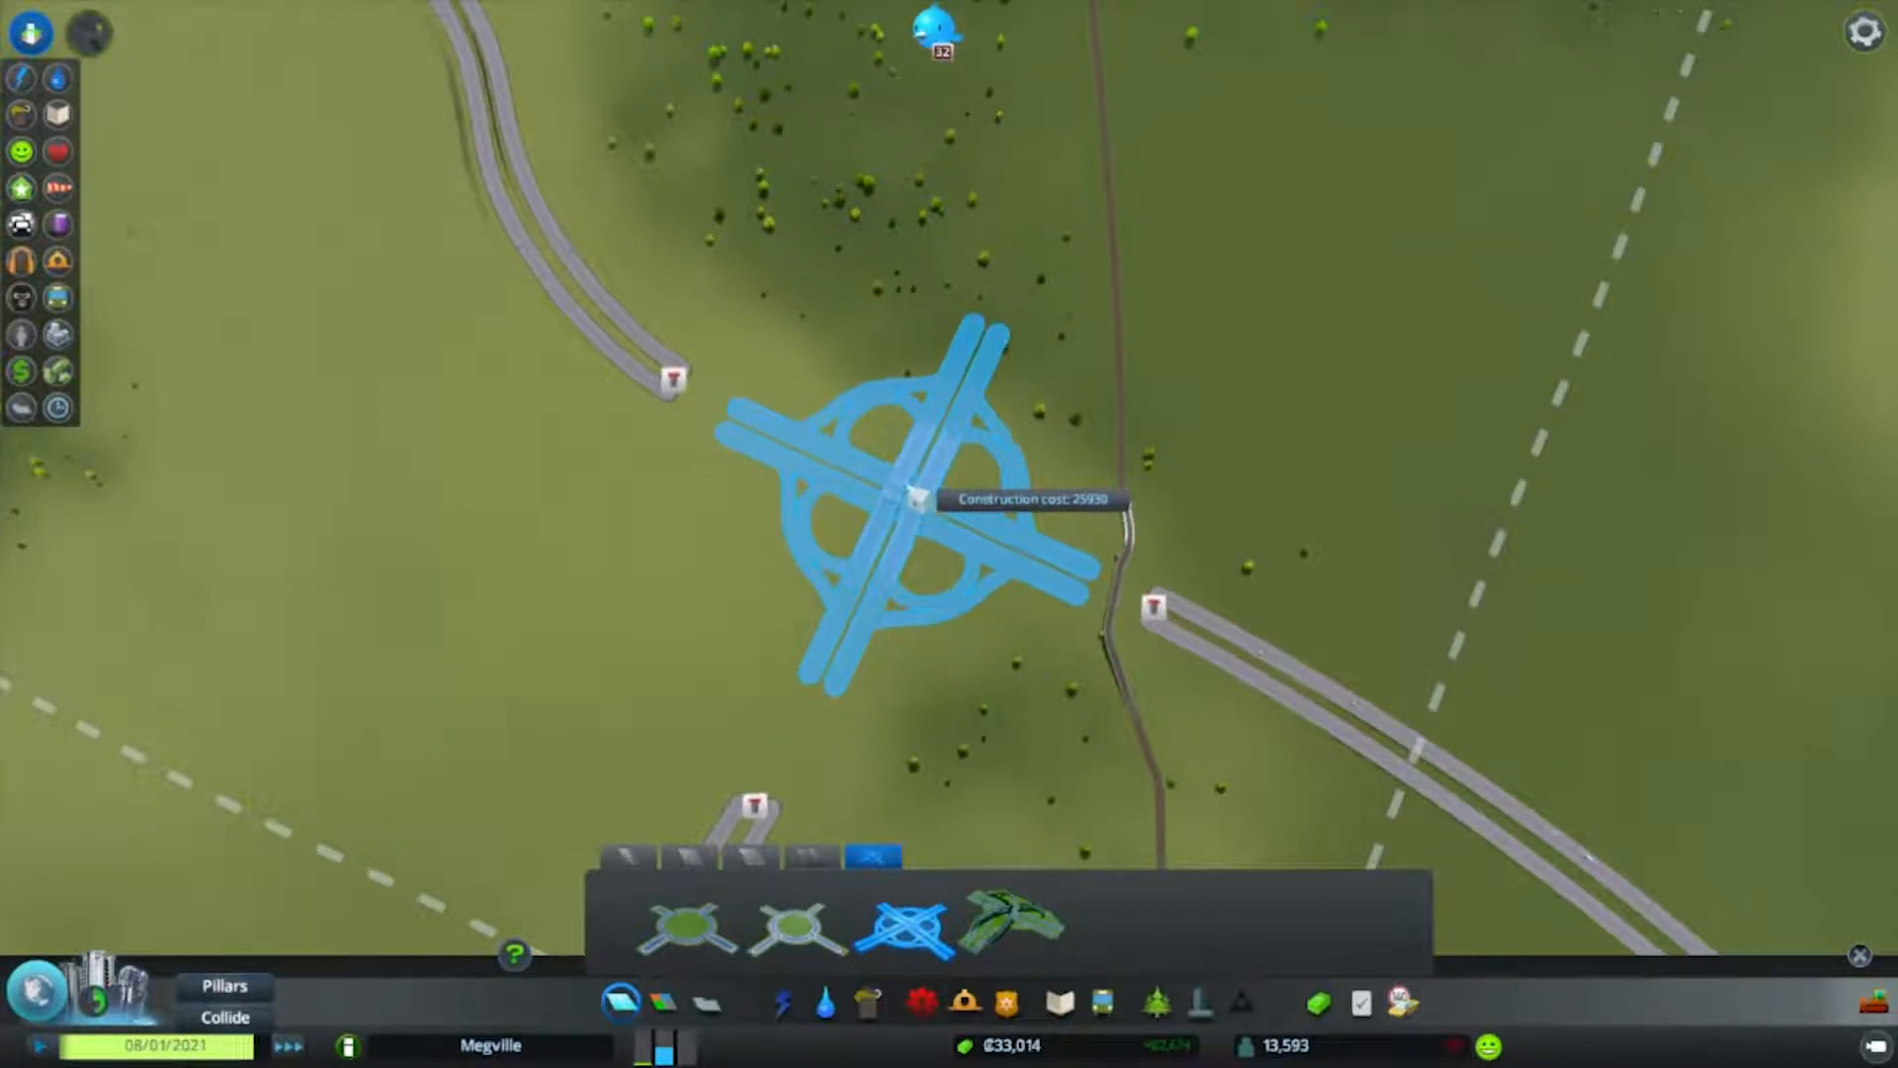
Place the cloverleaf interchange on the cleared junction between the highway ends.
{"action": "left_click", "coordinate": [901, 496]}
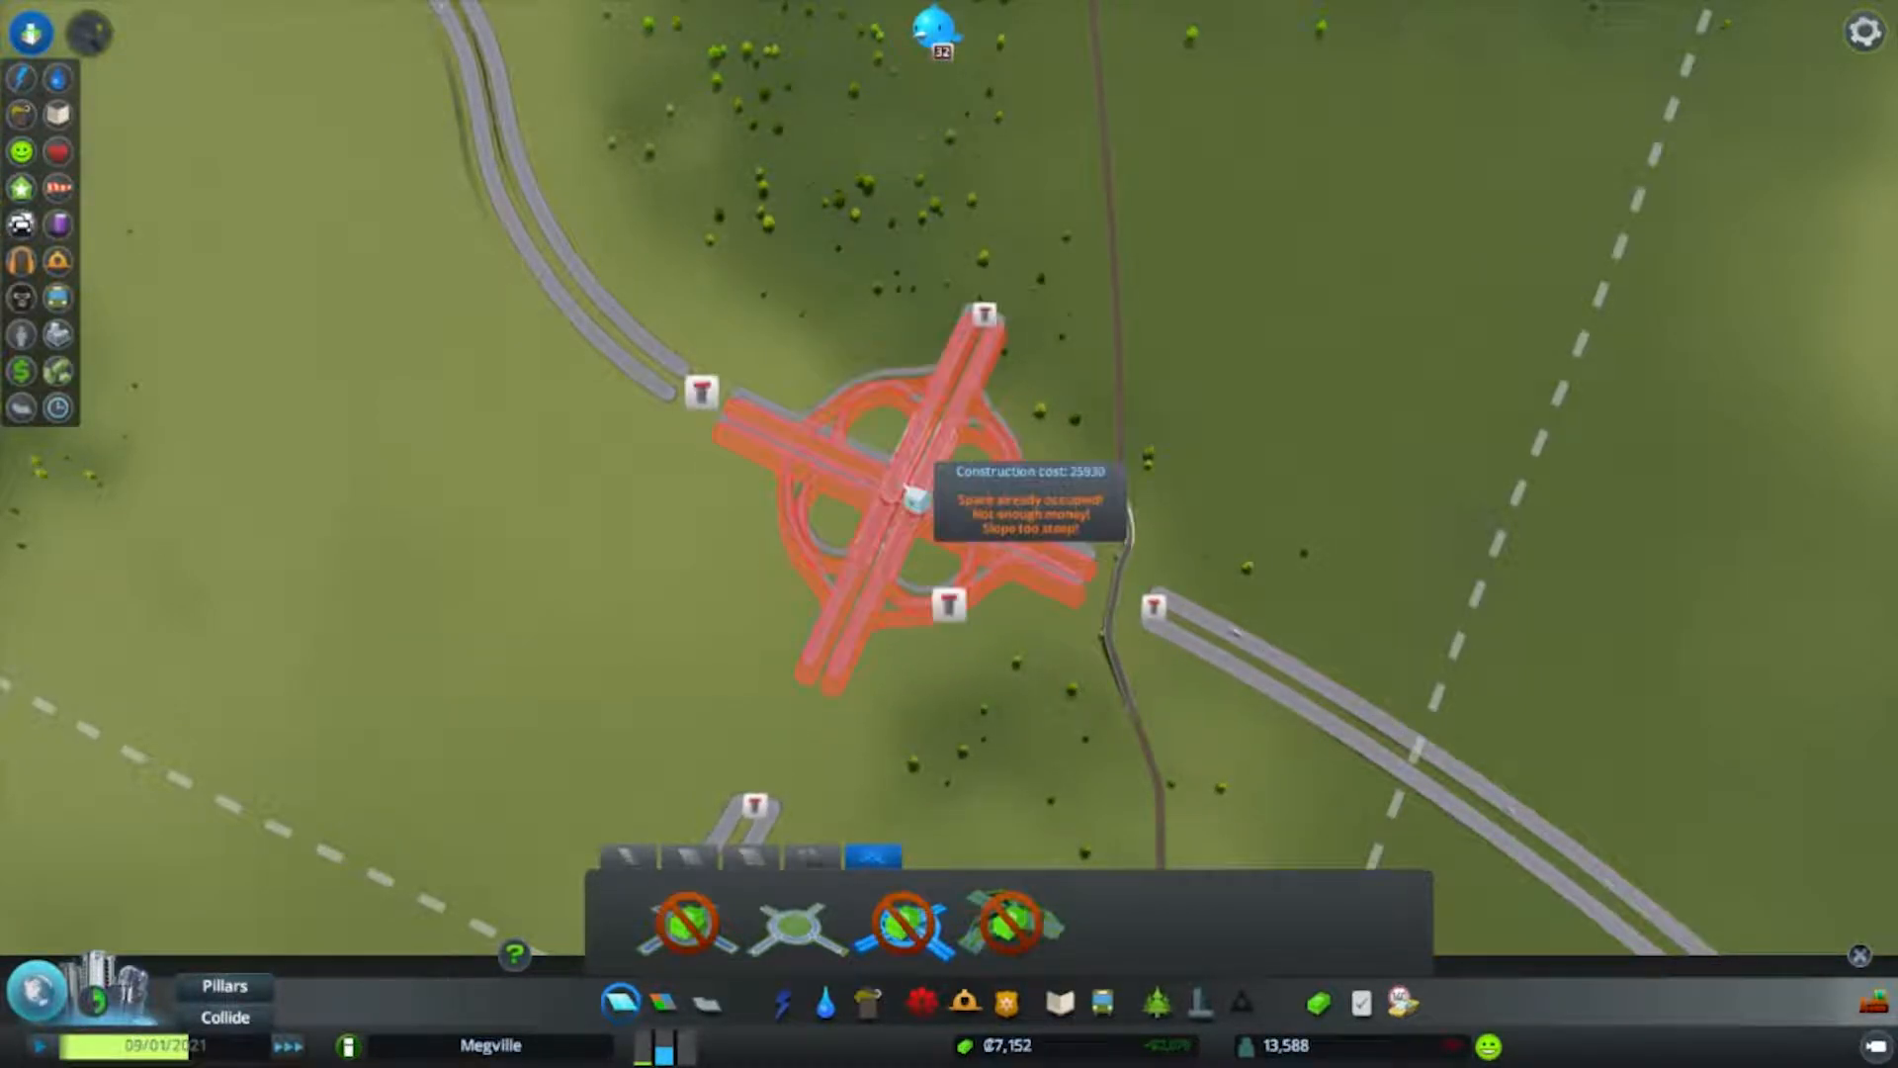
{"action": "left_click", "coordinate": [890, 503]}
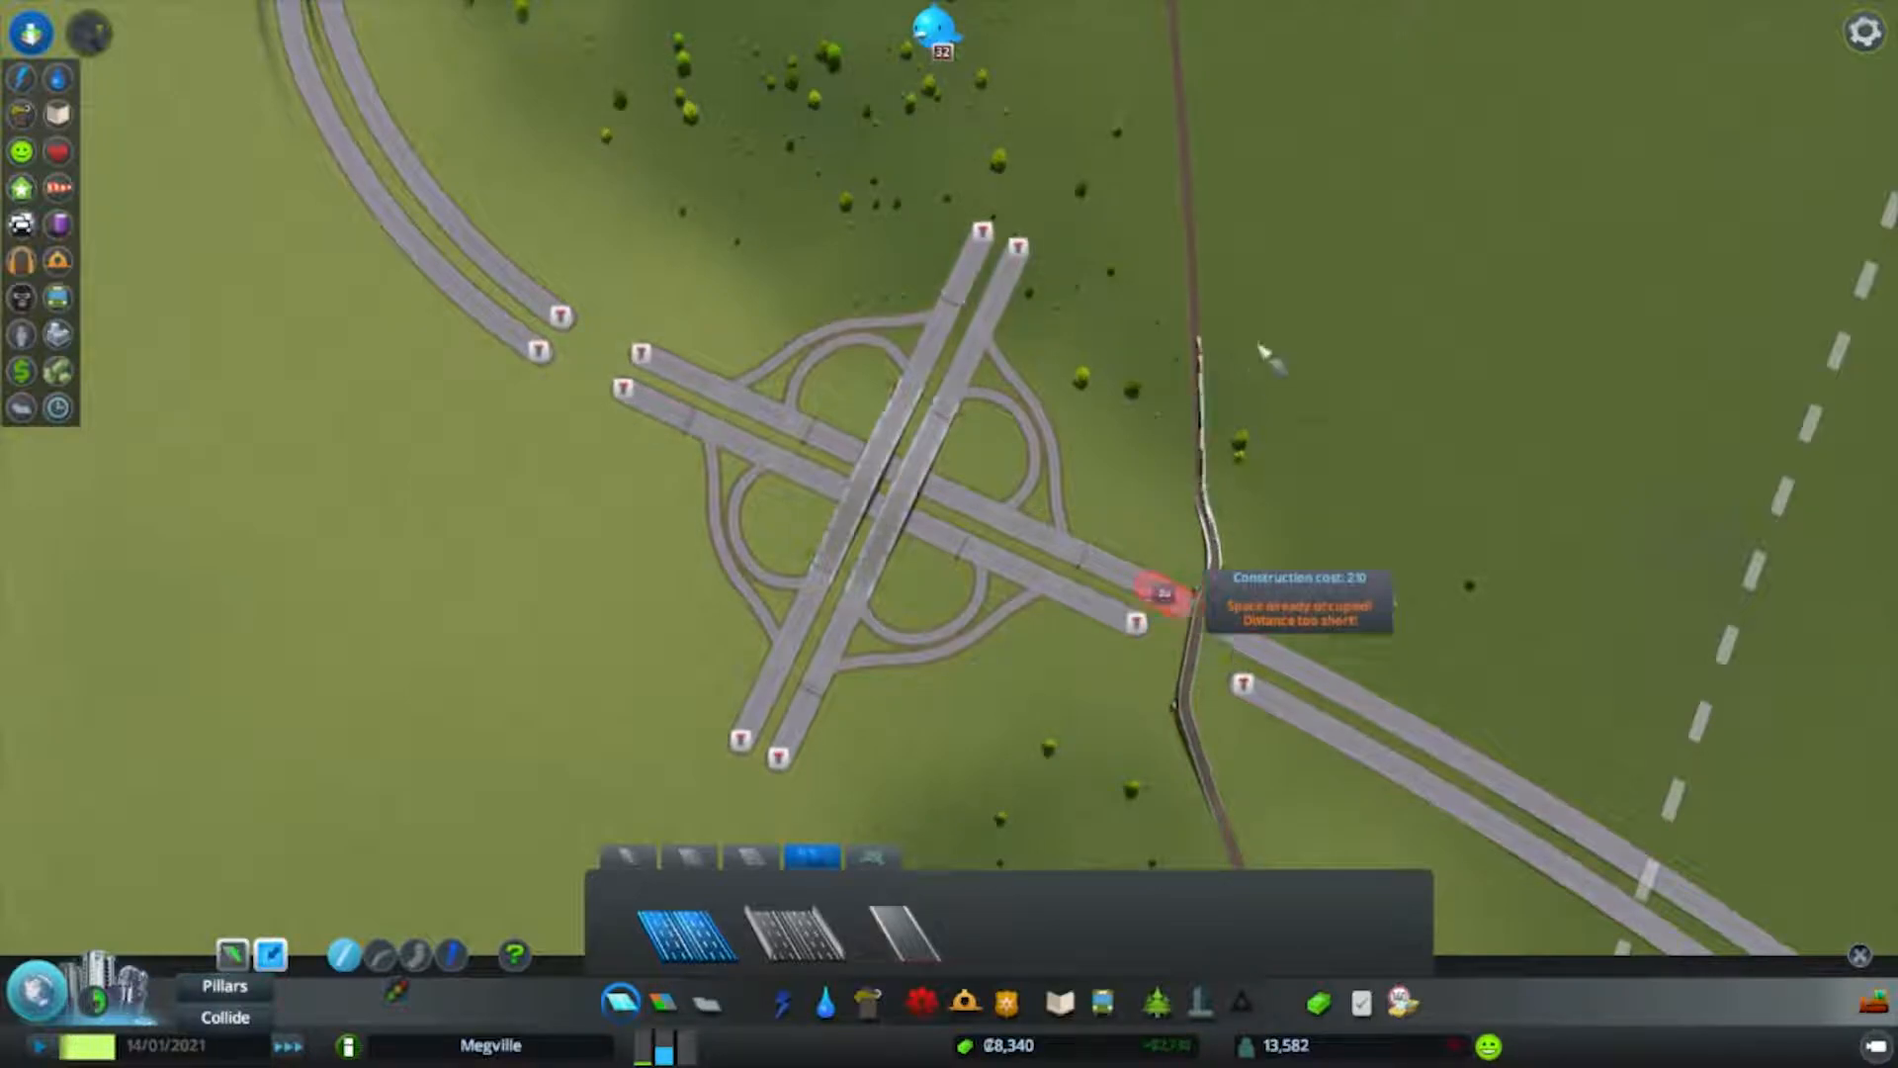
Build a short stub off the interchange's southern end and a long curved highway northeast past the forest.
{"action": "left_click", "coordinate": [1161, 591]}
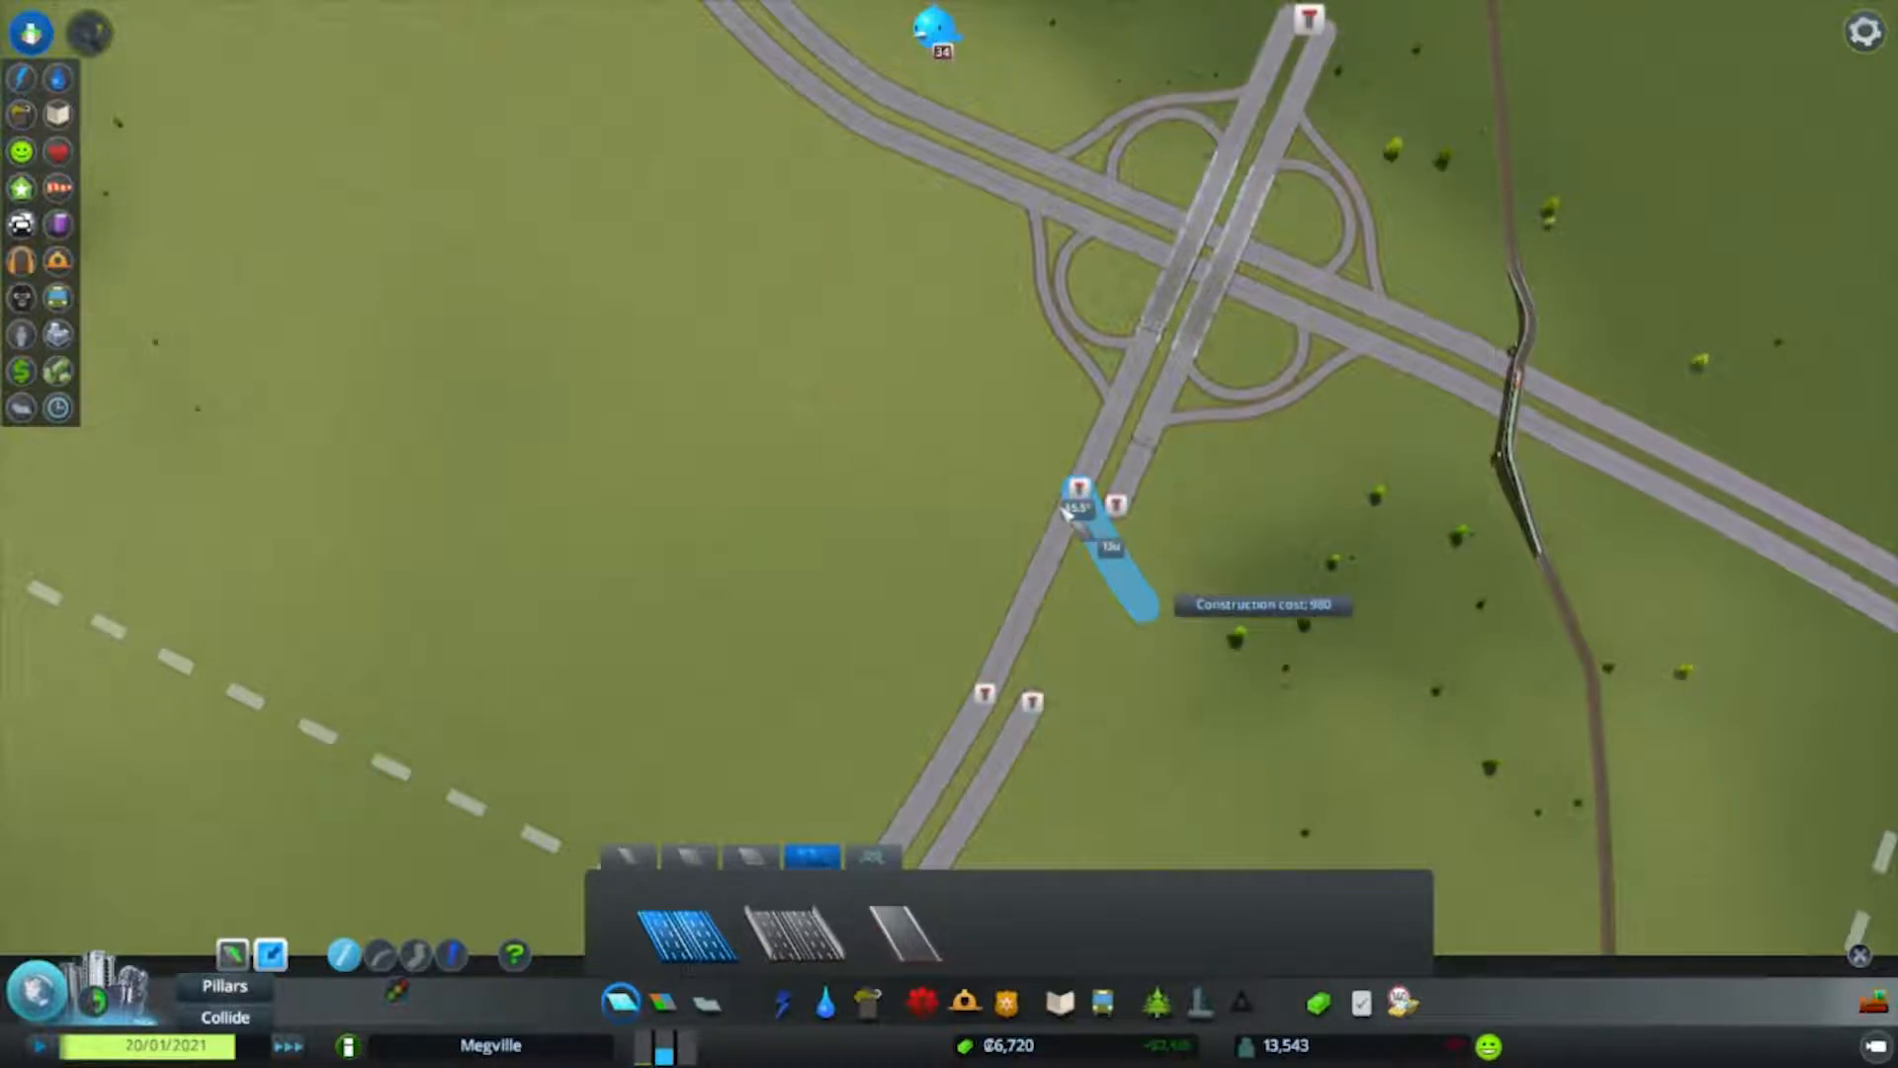
{"action": "left_click", "coordinate": [1084, 496]}
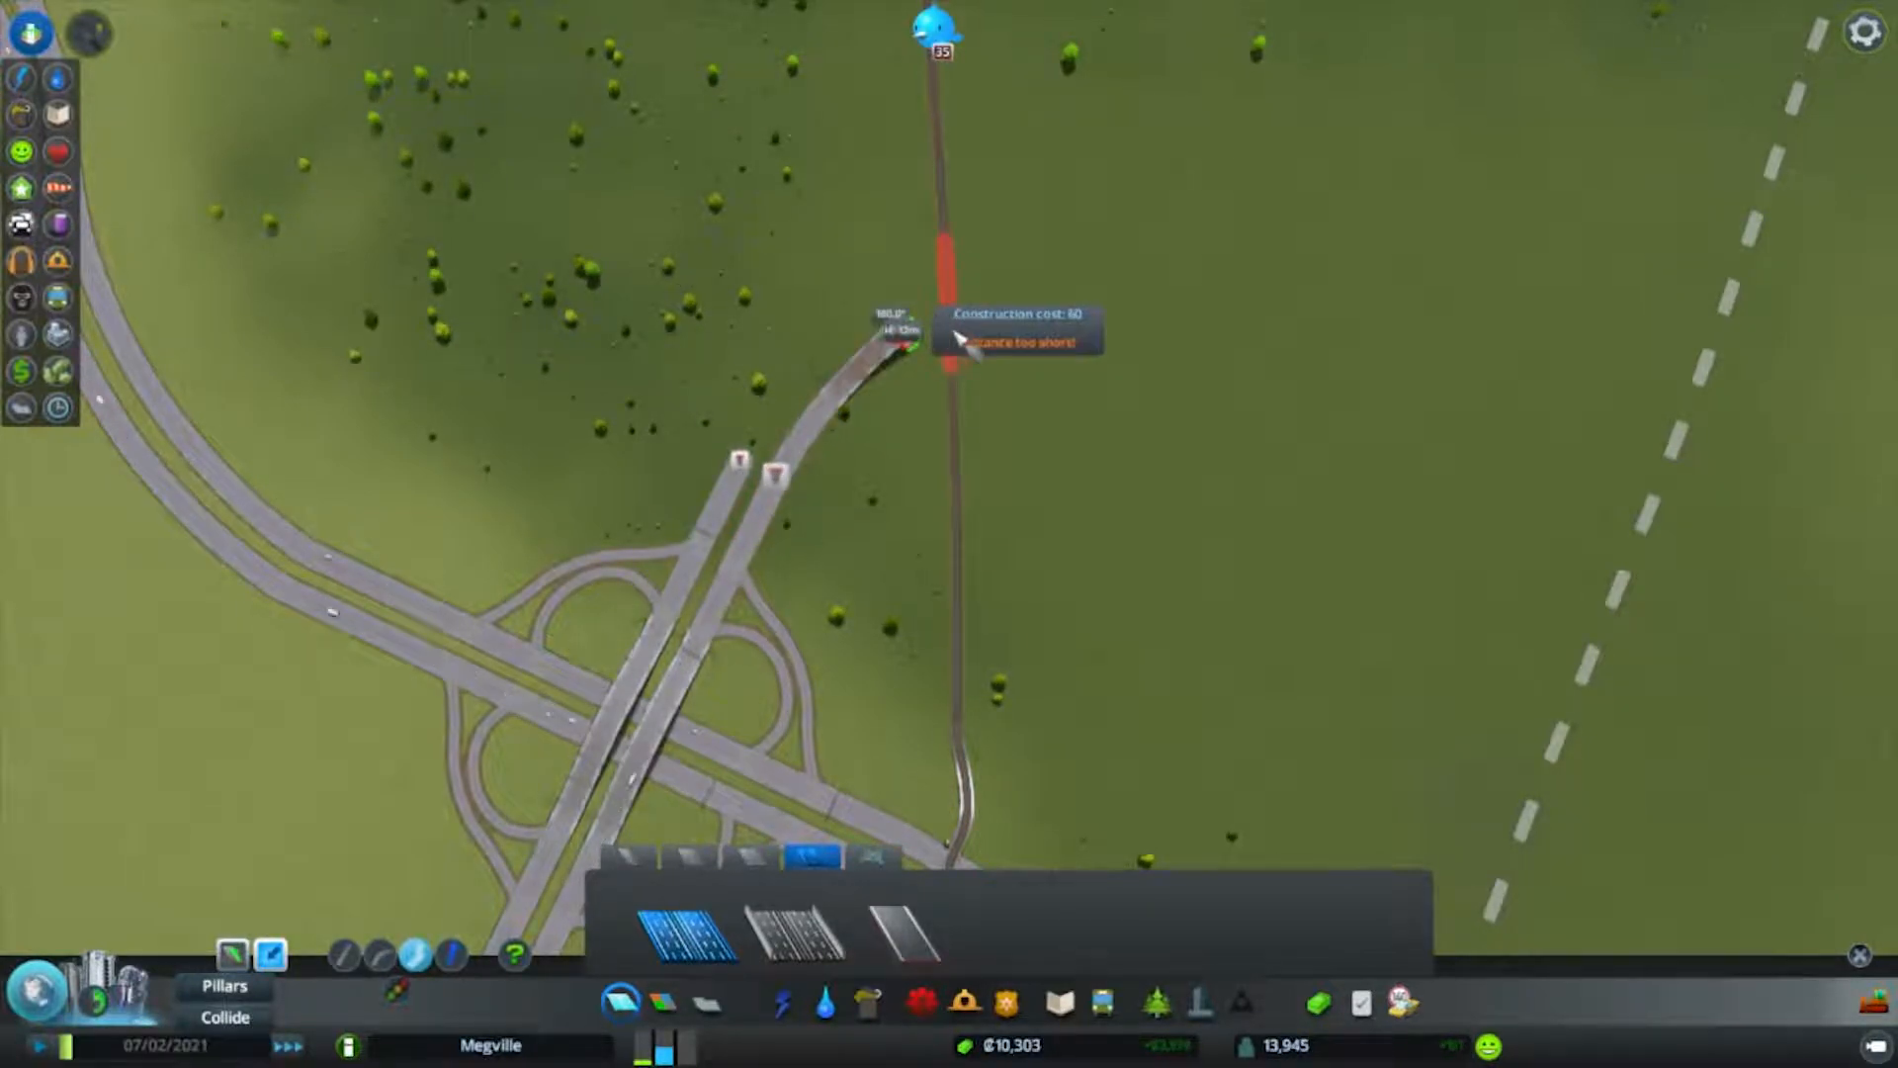
{"action": "left_click", "coordinate": [957, 344]}
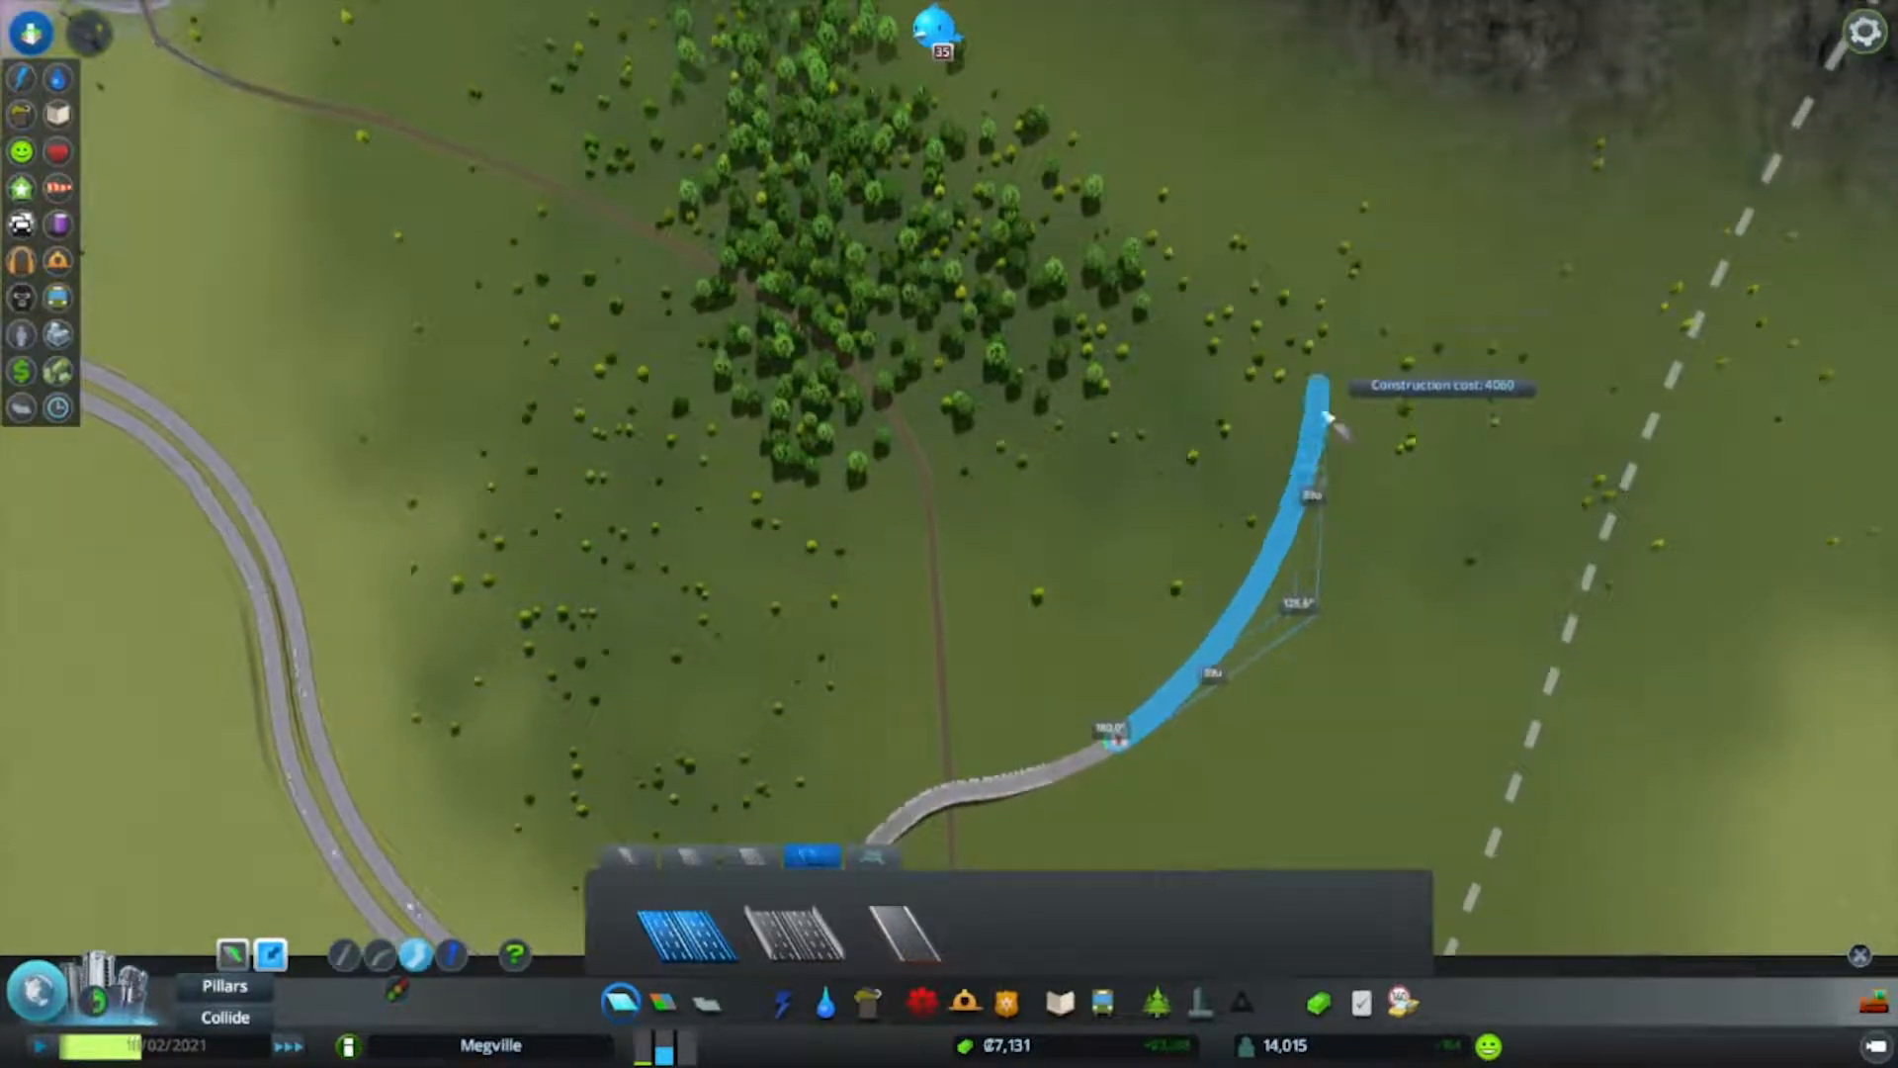
{"action": "left_click", "coordinate": [1330, 423]}
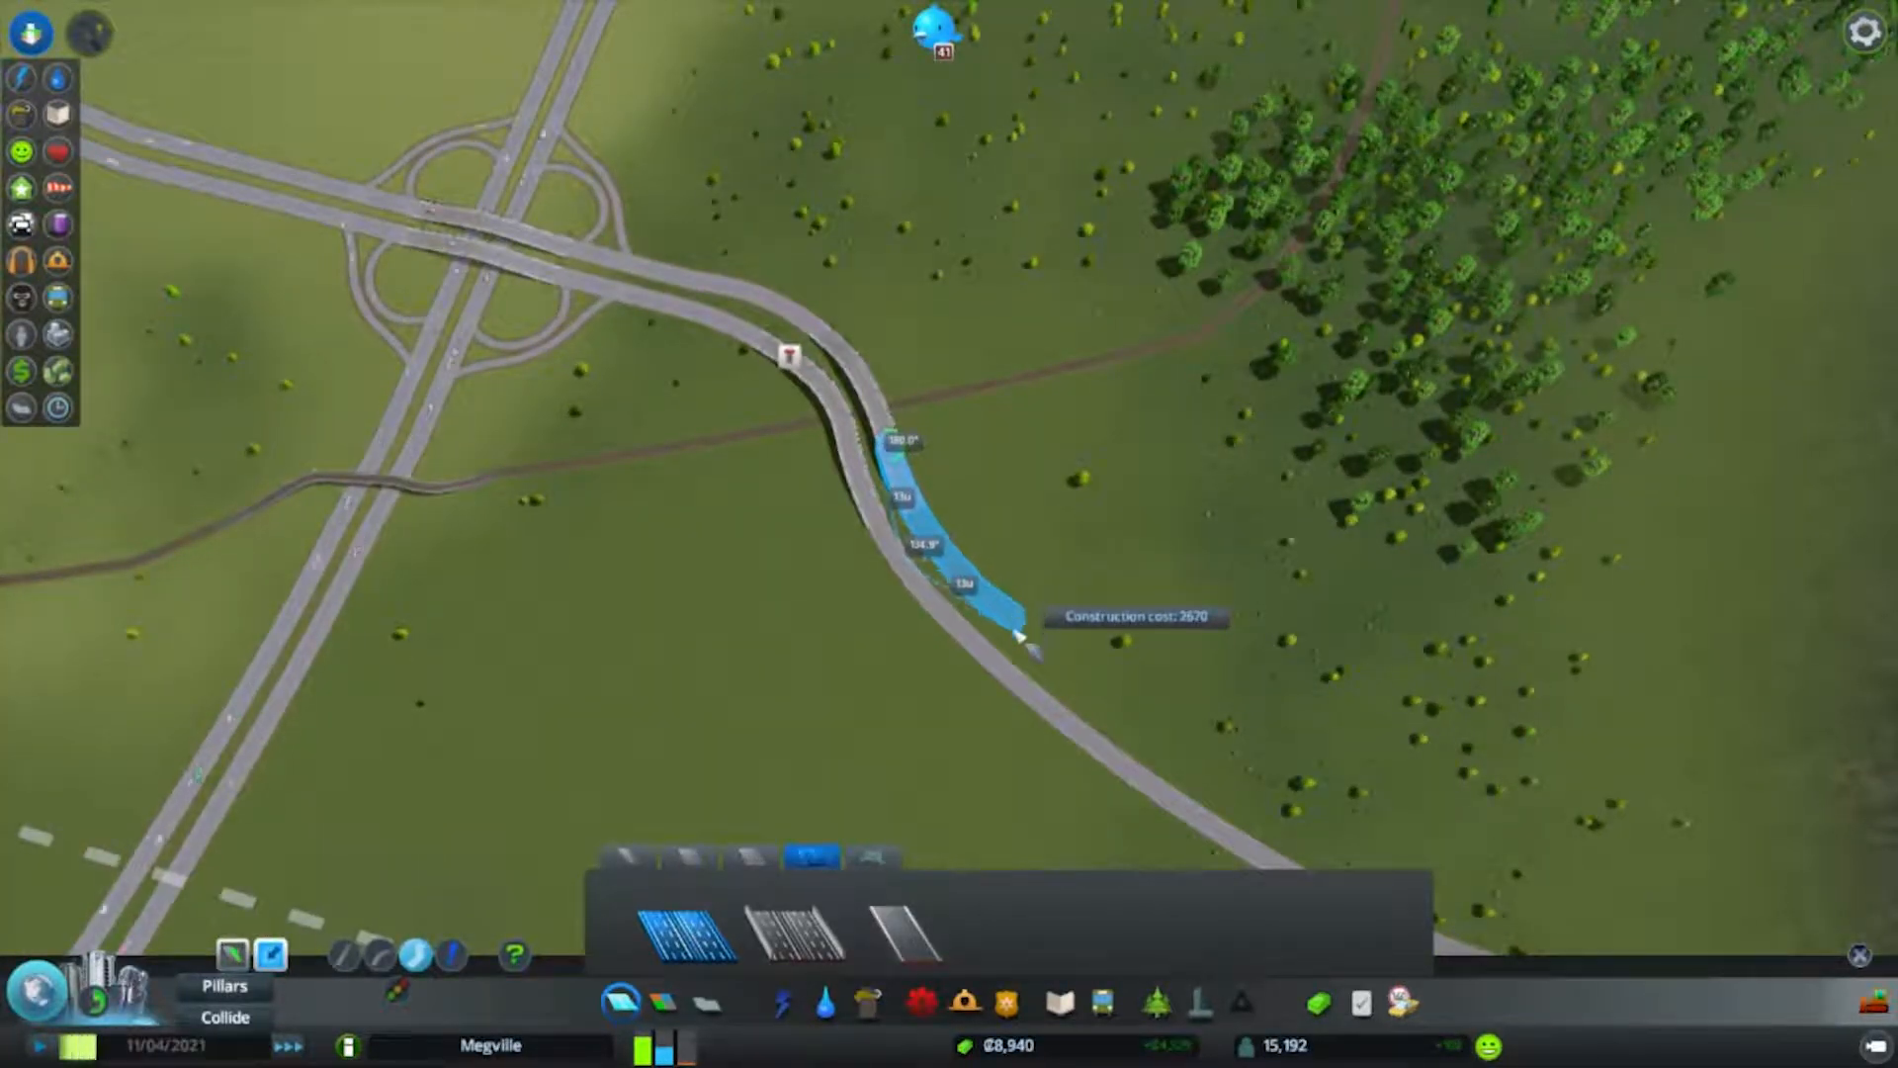
Build the connecting curves linking the highway stretches and both carriageways toward the ravine.
{"action": "left_click", "coordinate": [1027, 641]}
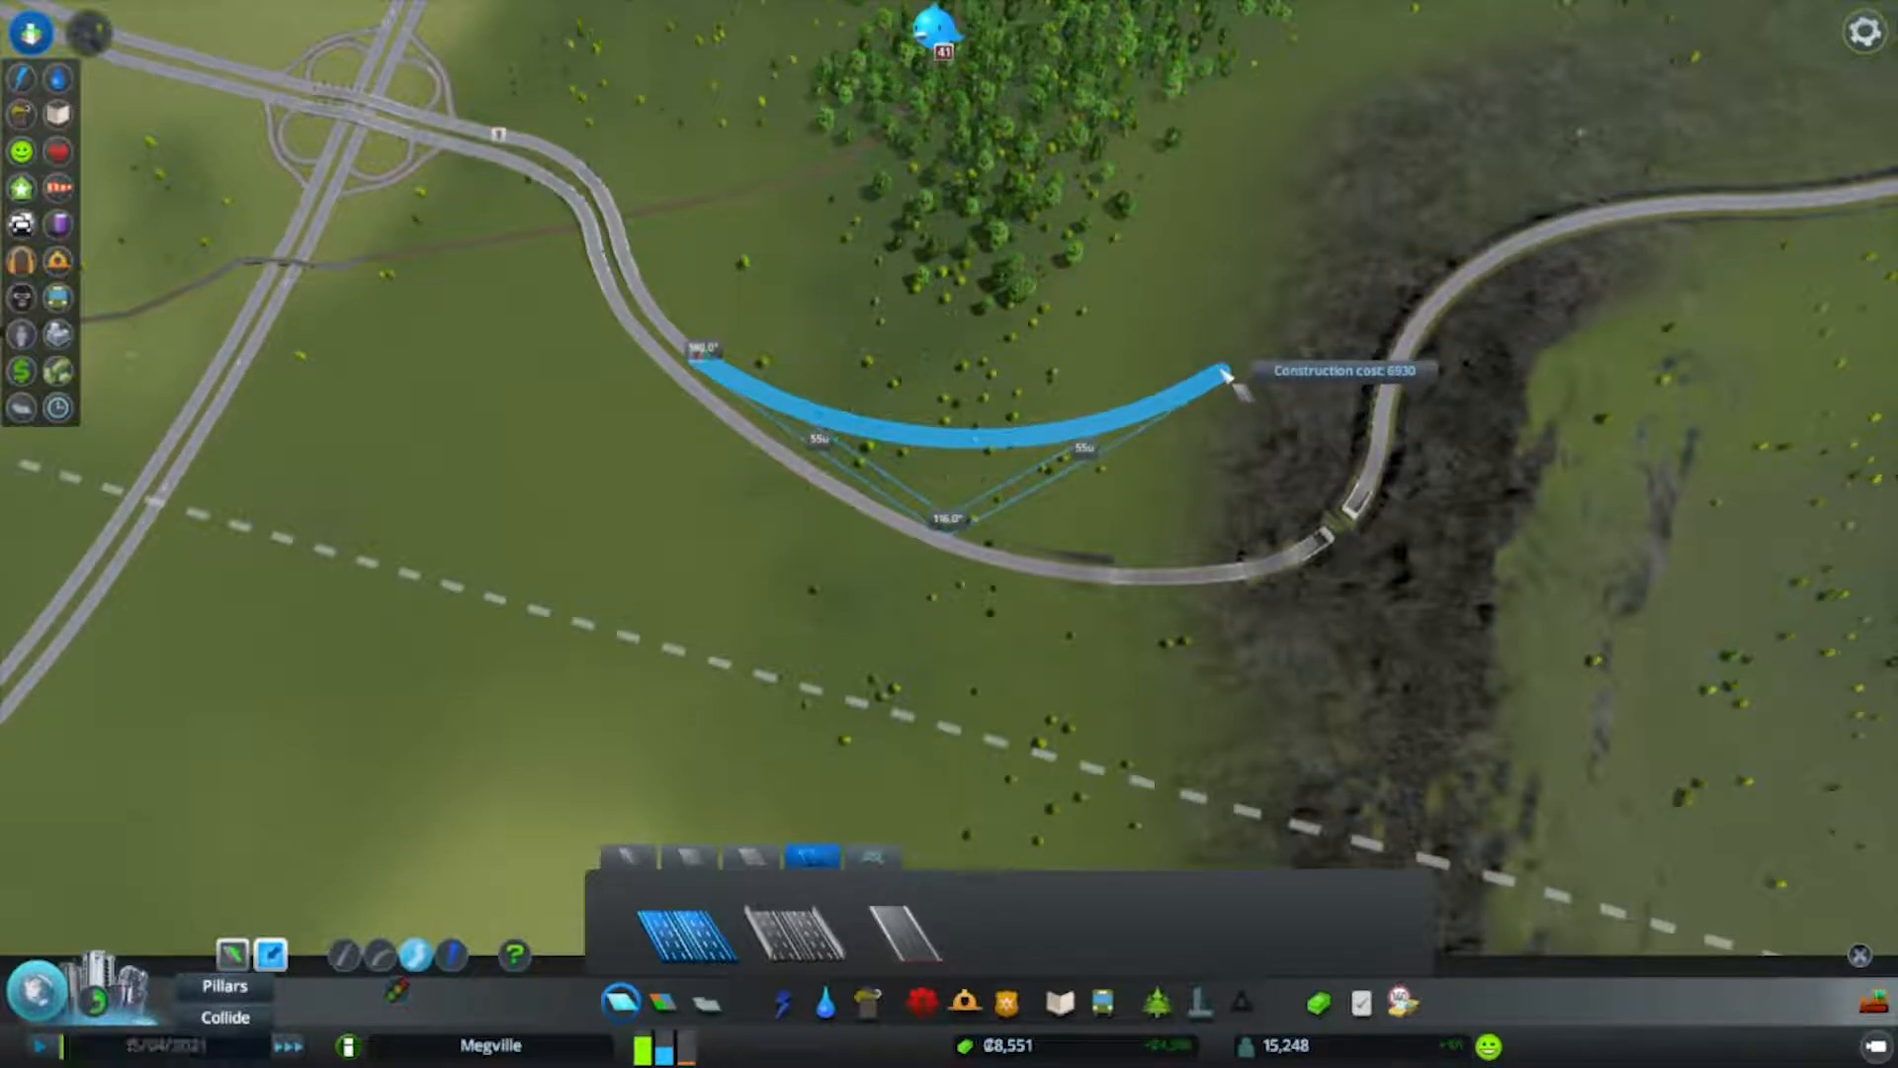
{"action": "left_click", "coordinate": [1234, 393]}
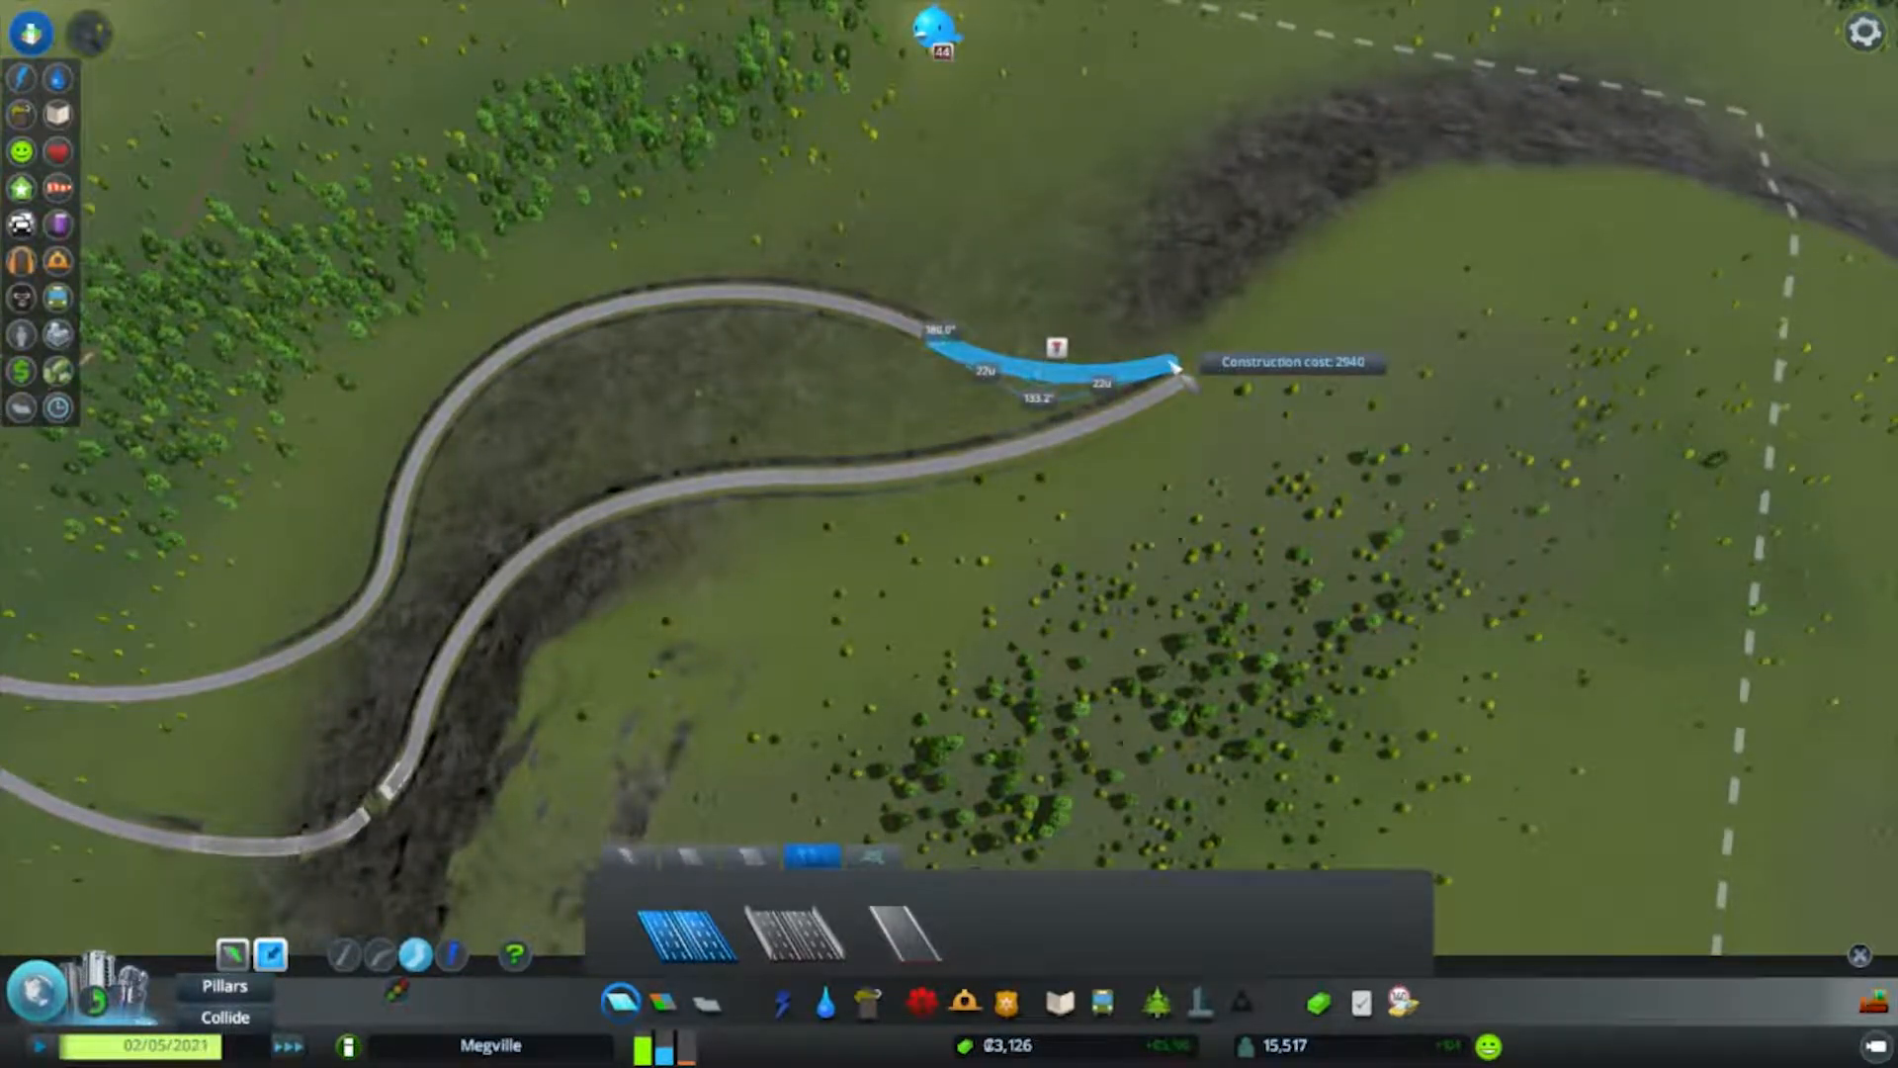
{"action": "left_click", "coordinate": [1163, 370]}
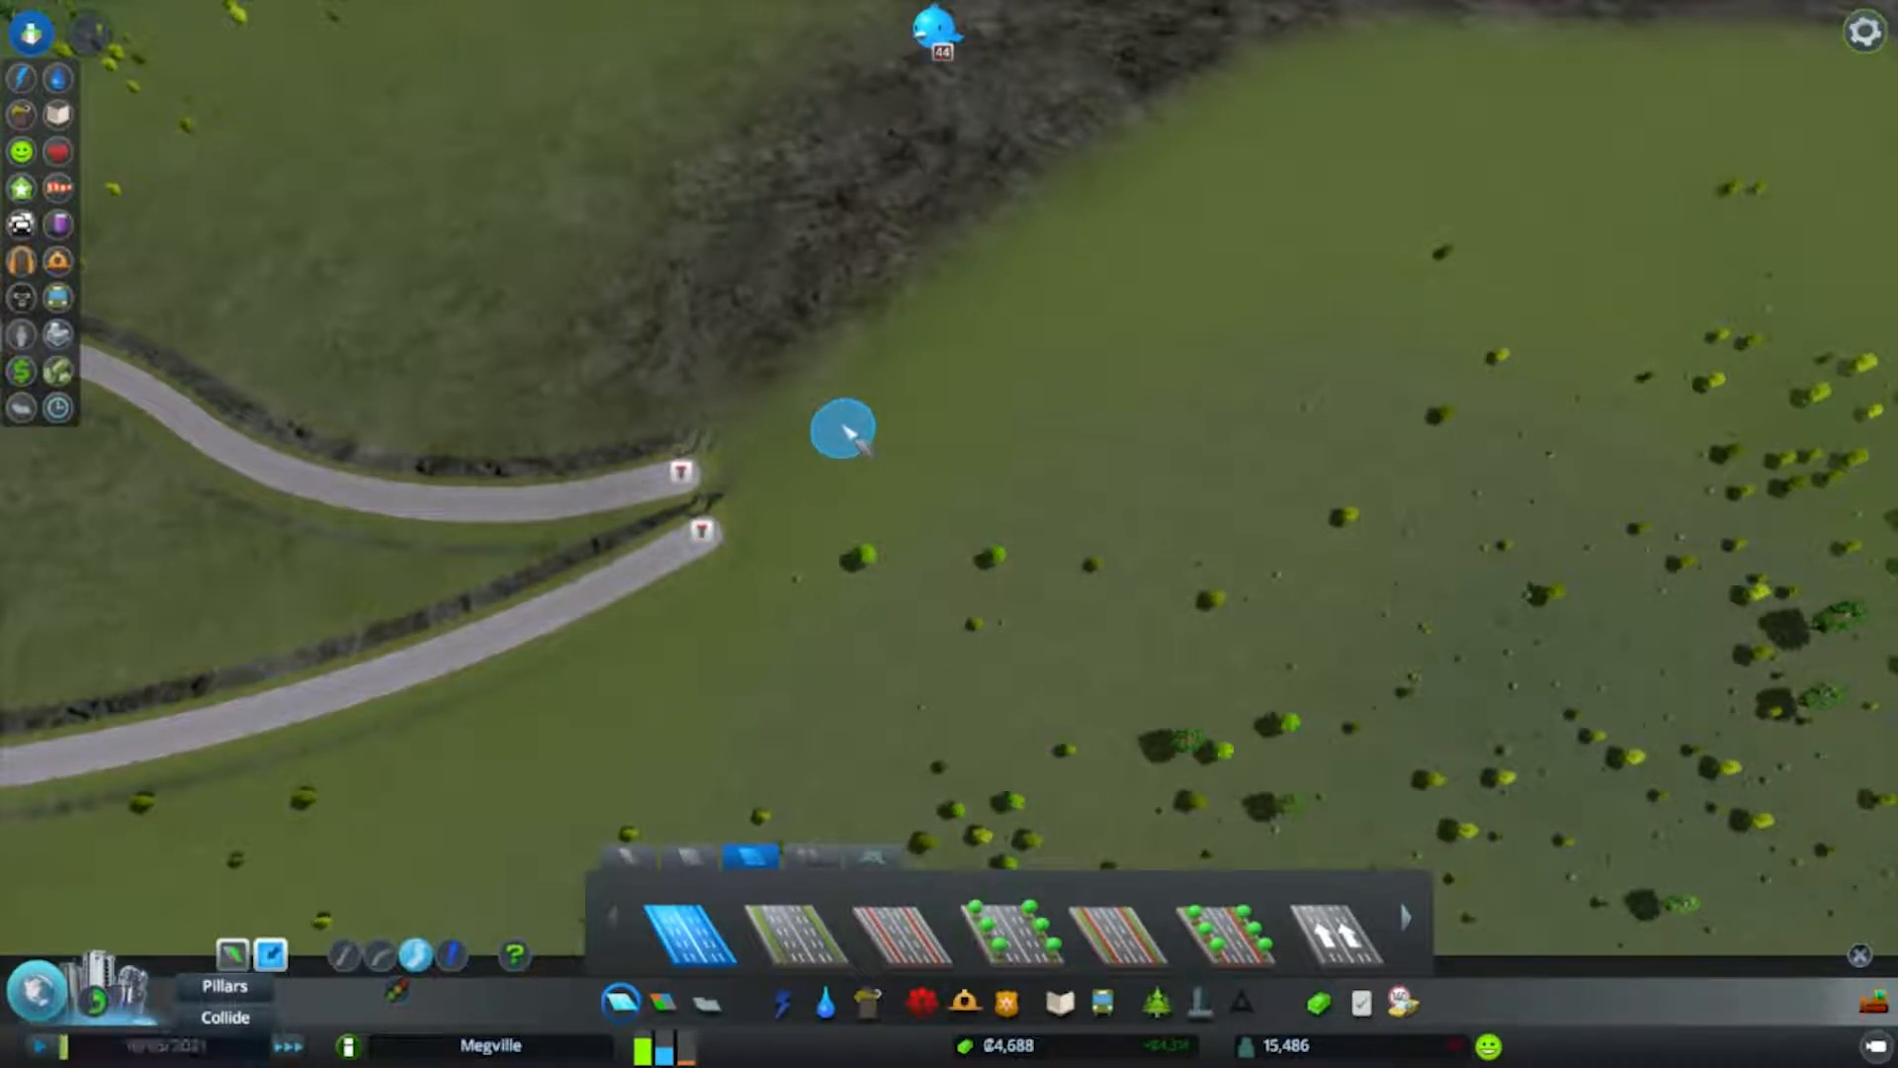
Build a short straight road near the ravine and start a new highway section from the highway end.
{"action": "left_click_drag", "start_coordinate": [844, 429], "coordinate": [1186, 165]}
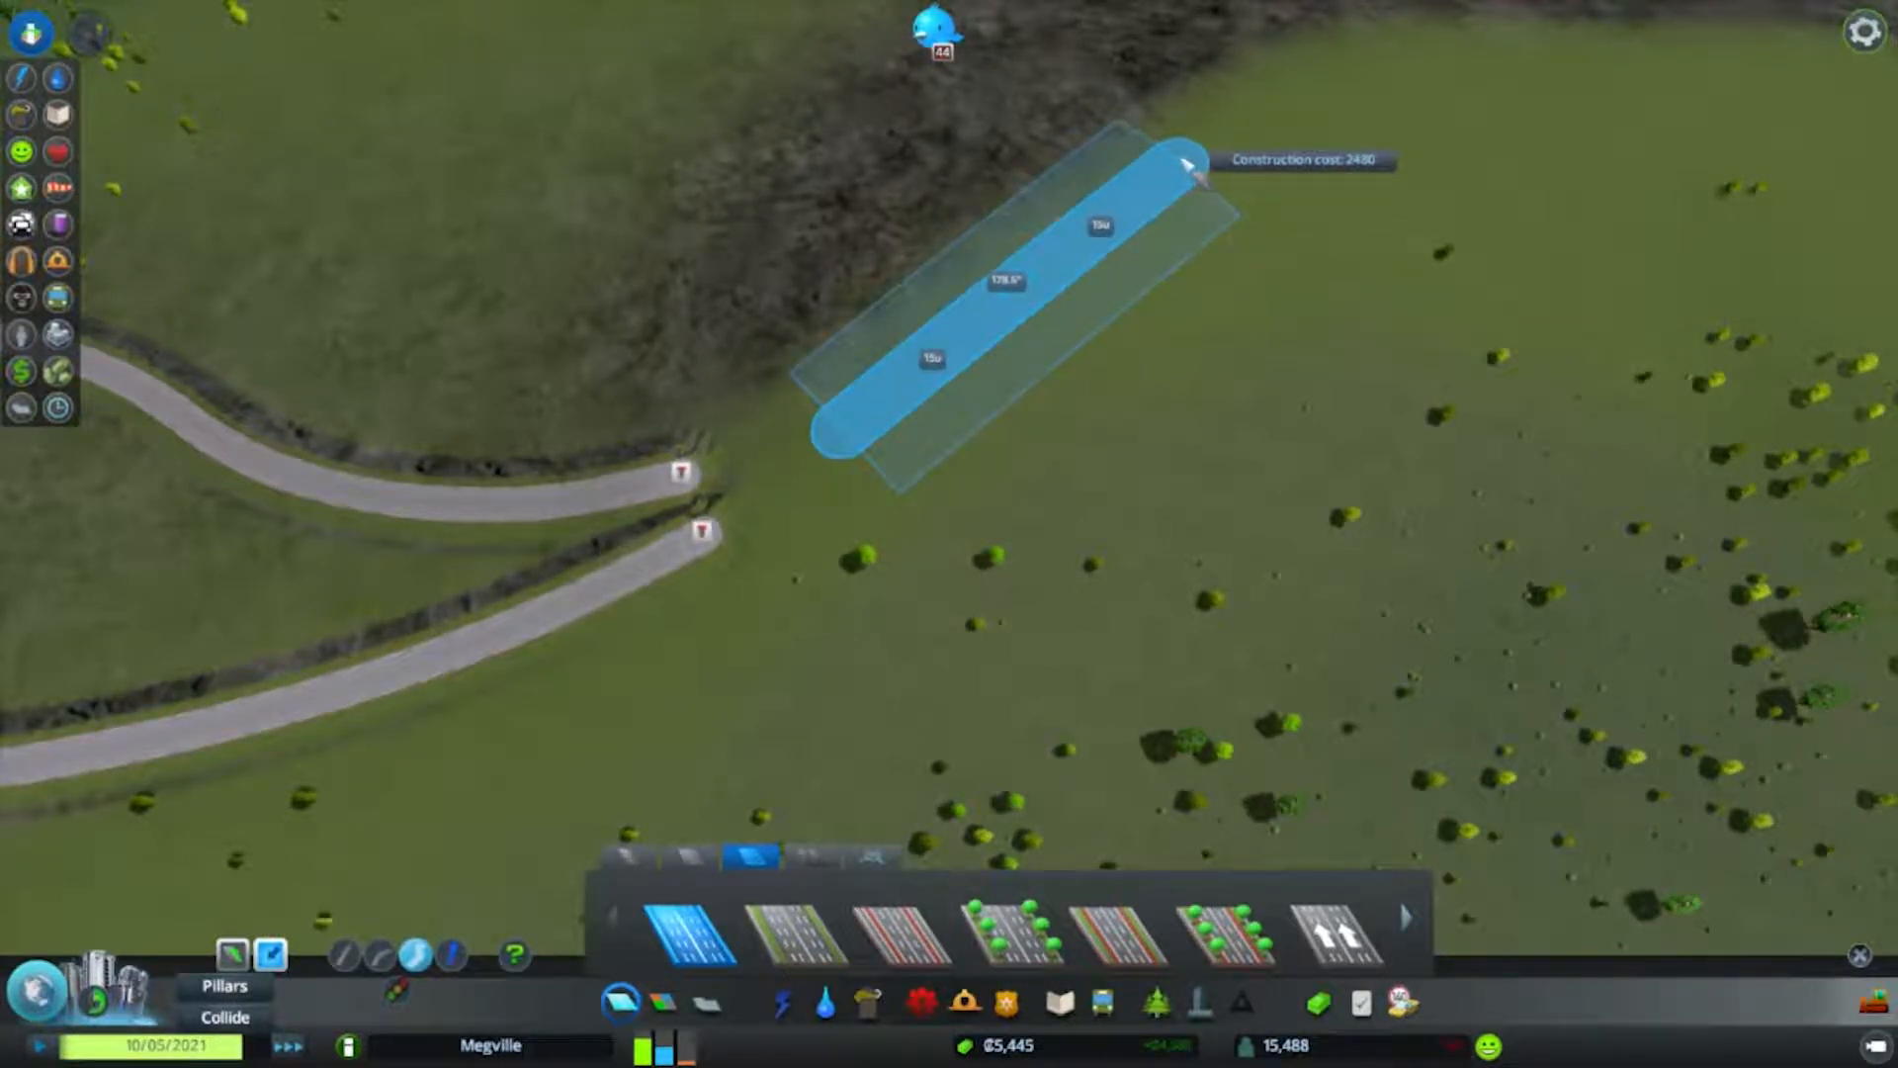
{"action": "left_click", "coordinate": [1186, 164]}
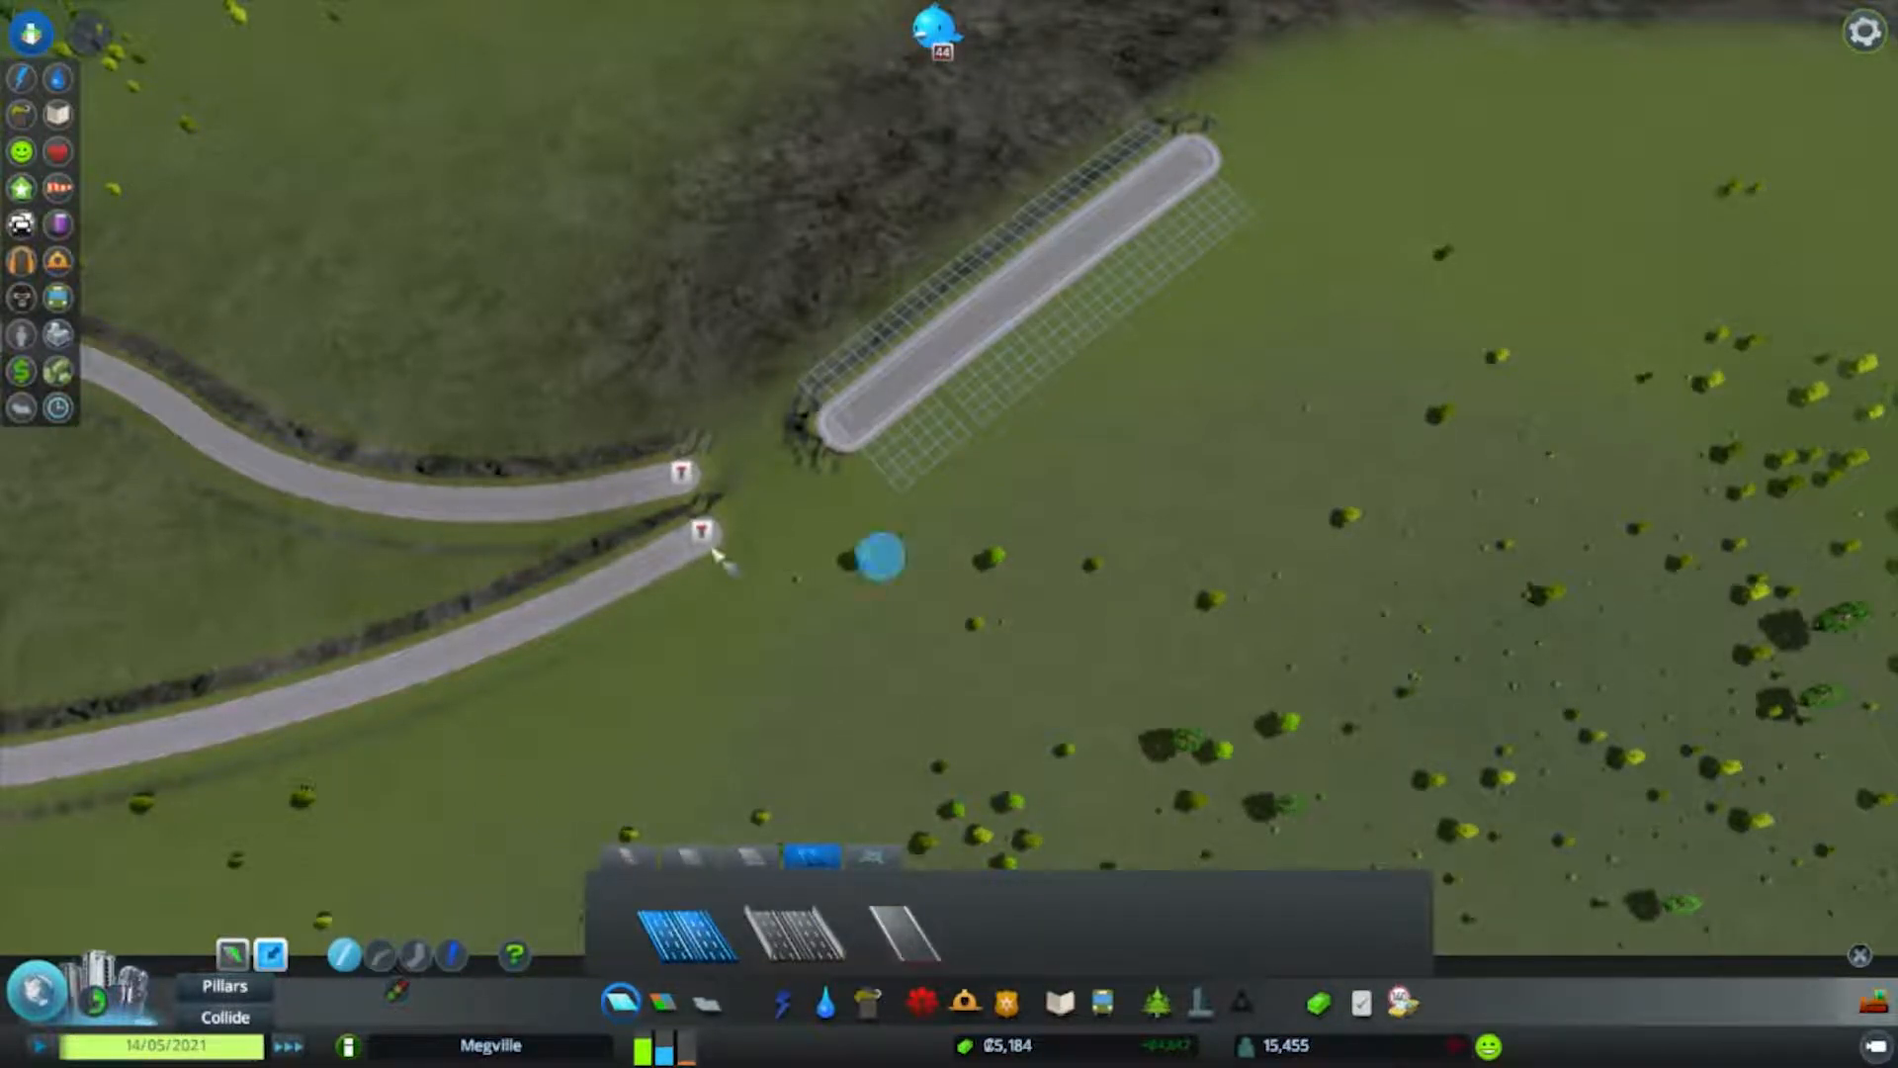
{"action": "left_click", "coordinate": [704, 533]}
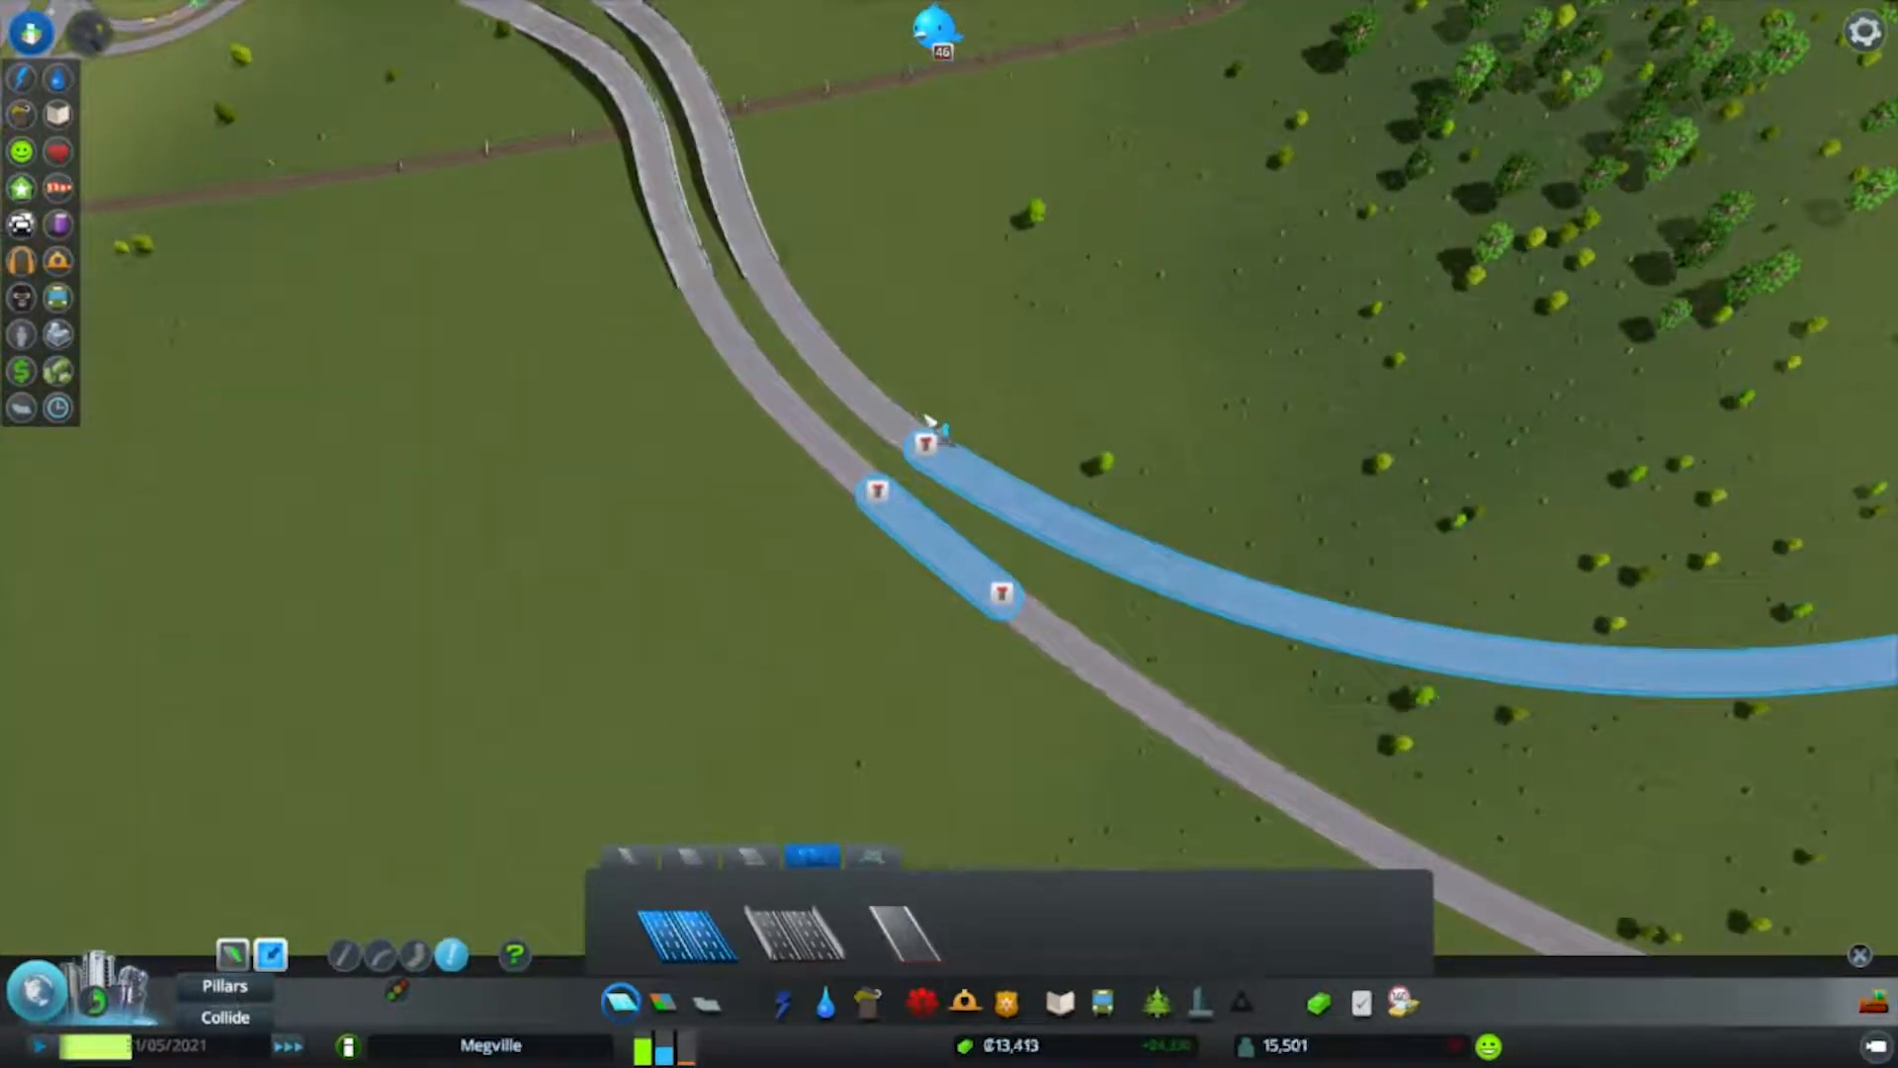
Build the long curved highway branching east from the twin carriageways past the trees.
{"action": "left_click", "coordinate": [925, 445]}
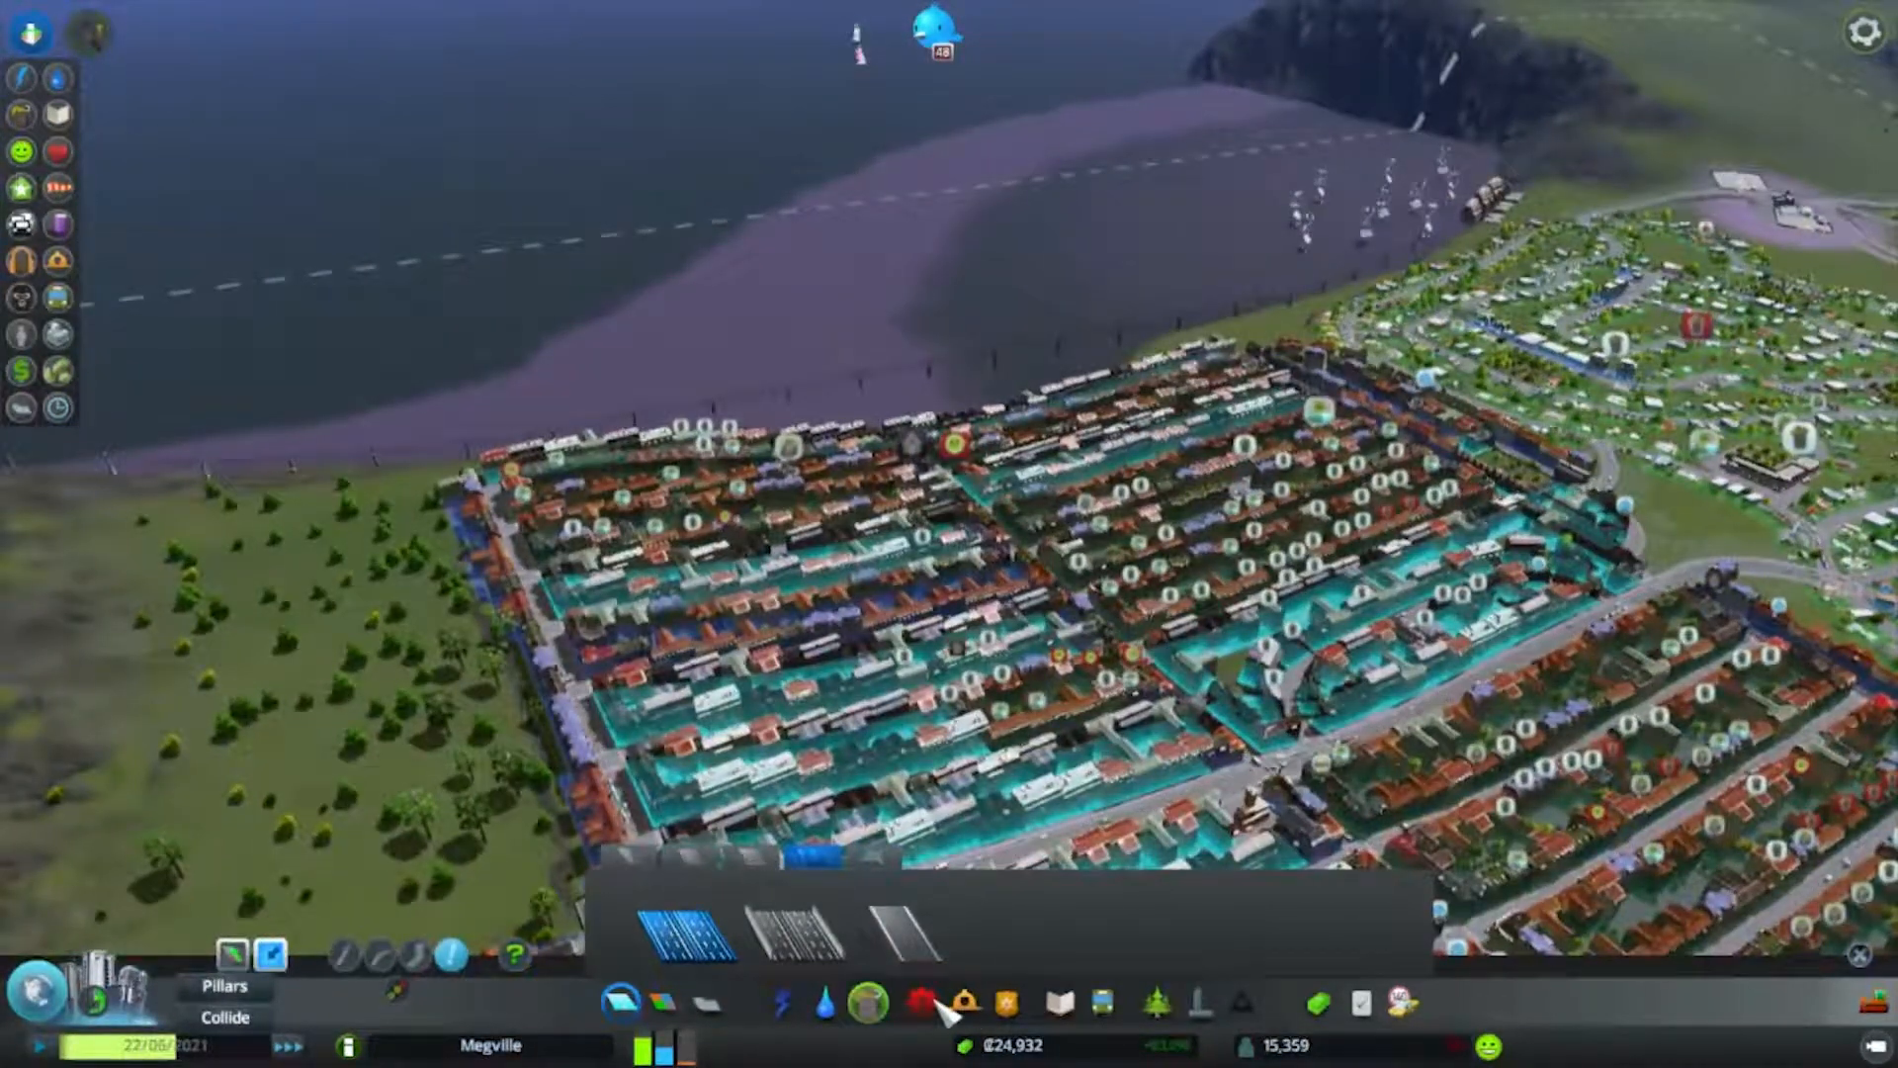
Bring up the Healthcare buildings panel and health overlay over the neighbourhoods.
{"action": "left_click", "coordinate": [20, 148]}
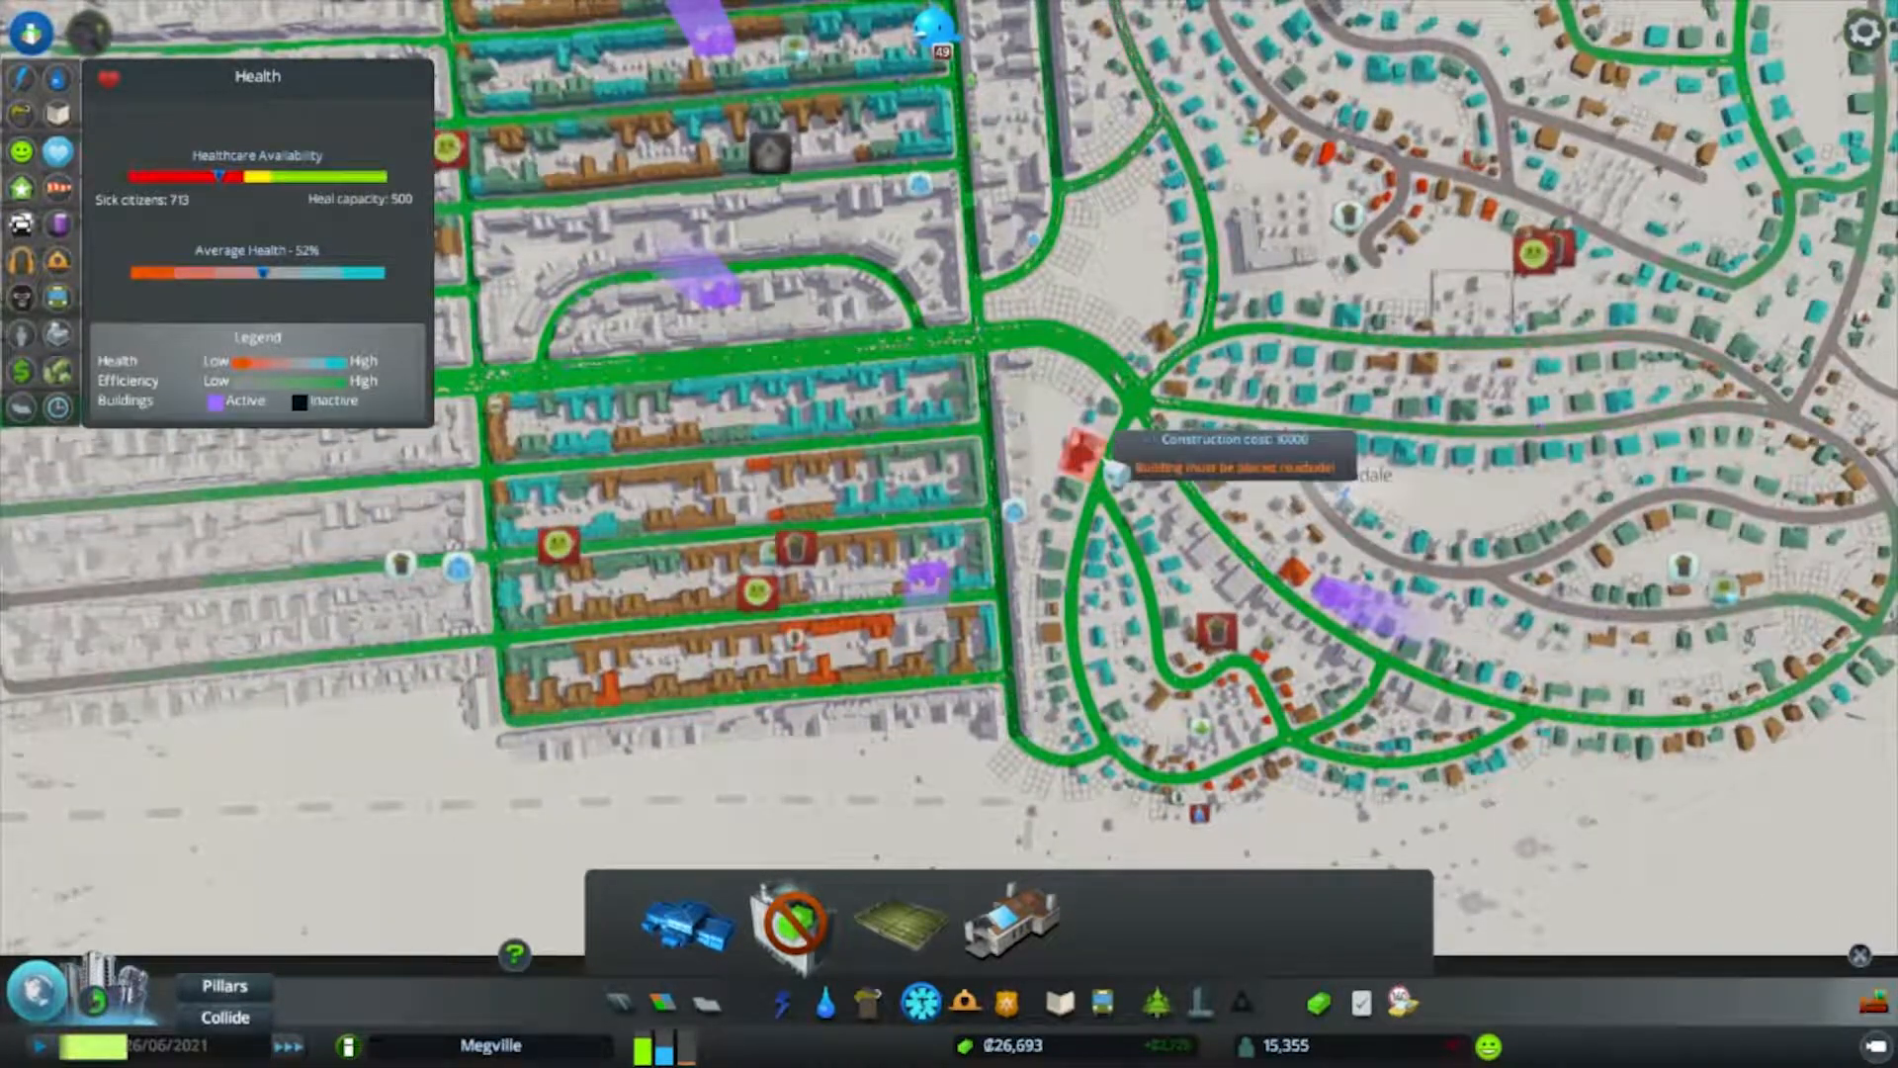
{"action": "scroll", "scroll_direction": "down", "scroll_amount": 3}
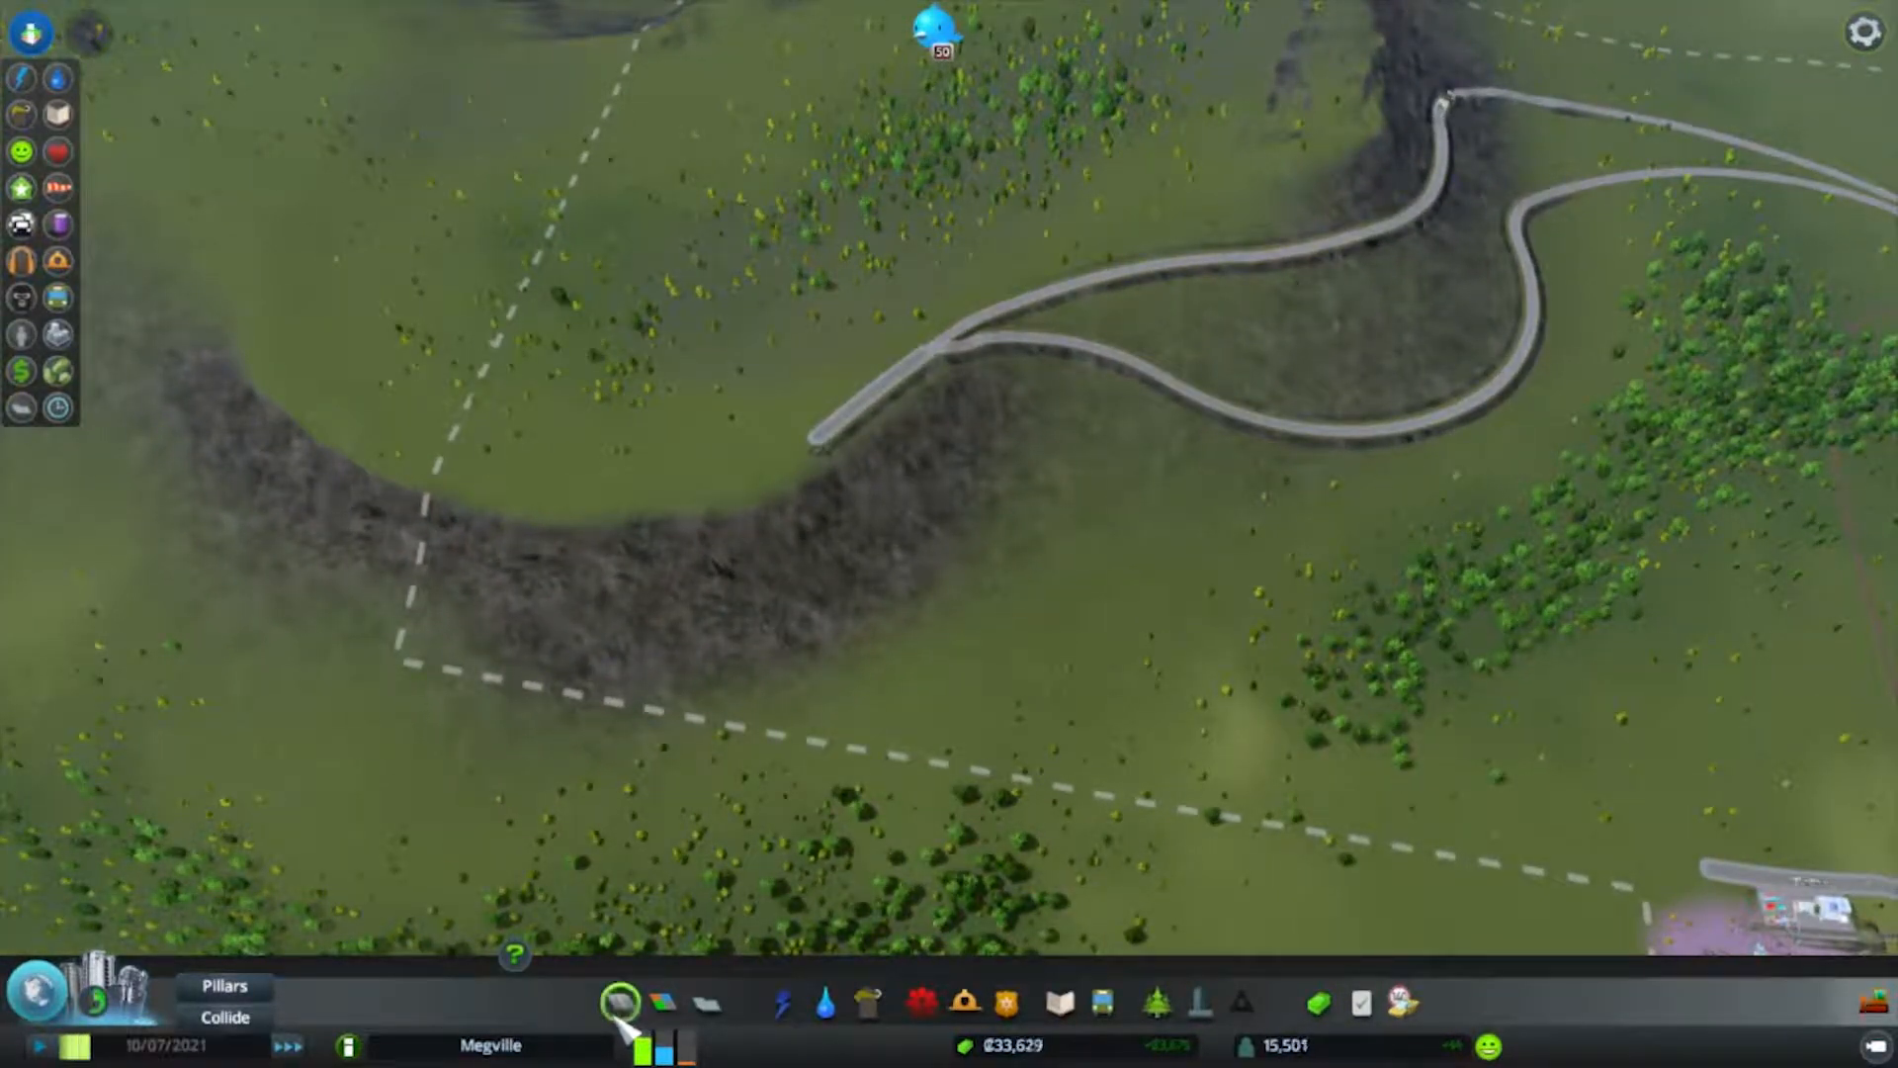
{"action": "left_click", "coordinate": [619, 1001]}
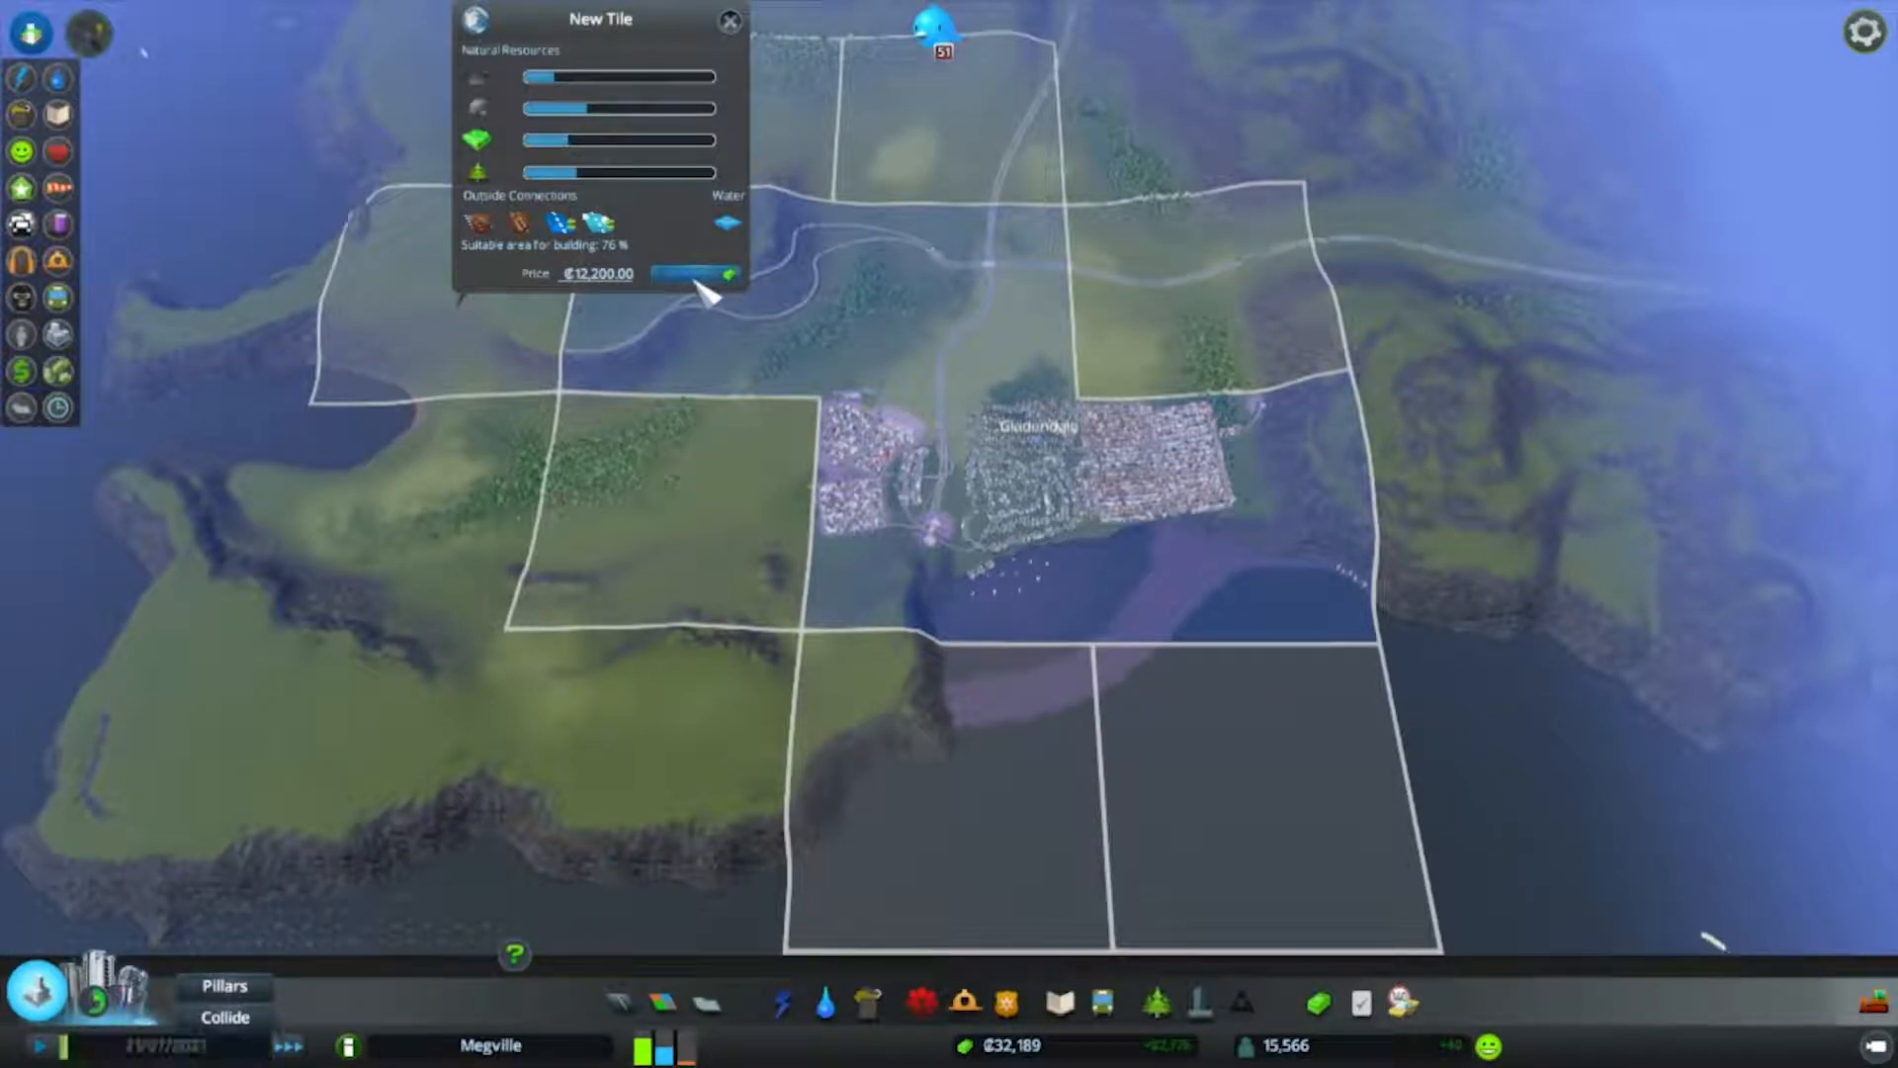
Inspect an owned land tile's resources and buildable area, then leave the overview.
{"action": "left_click", "coordinate": [688, 273]}
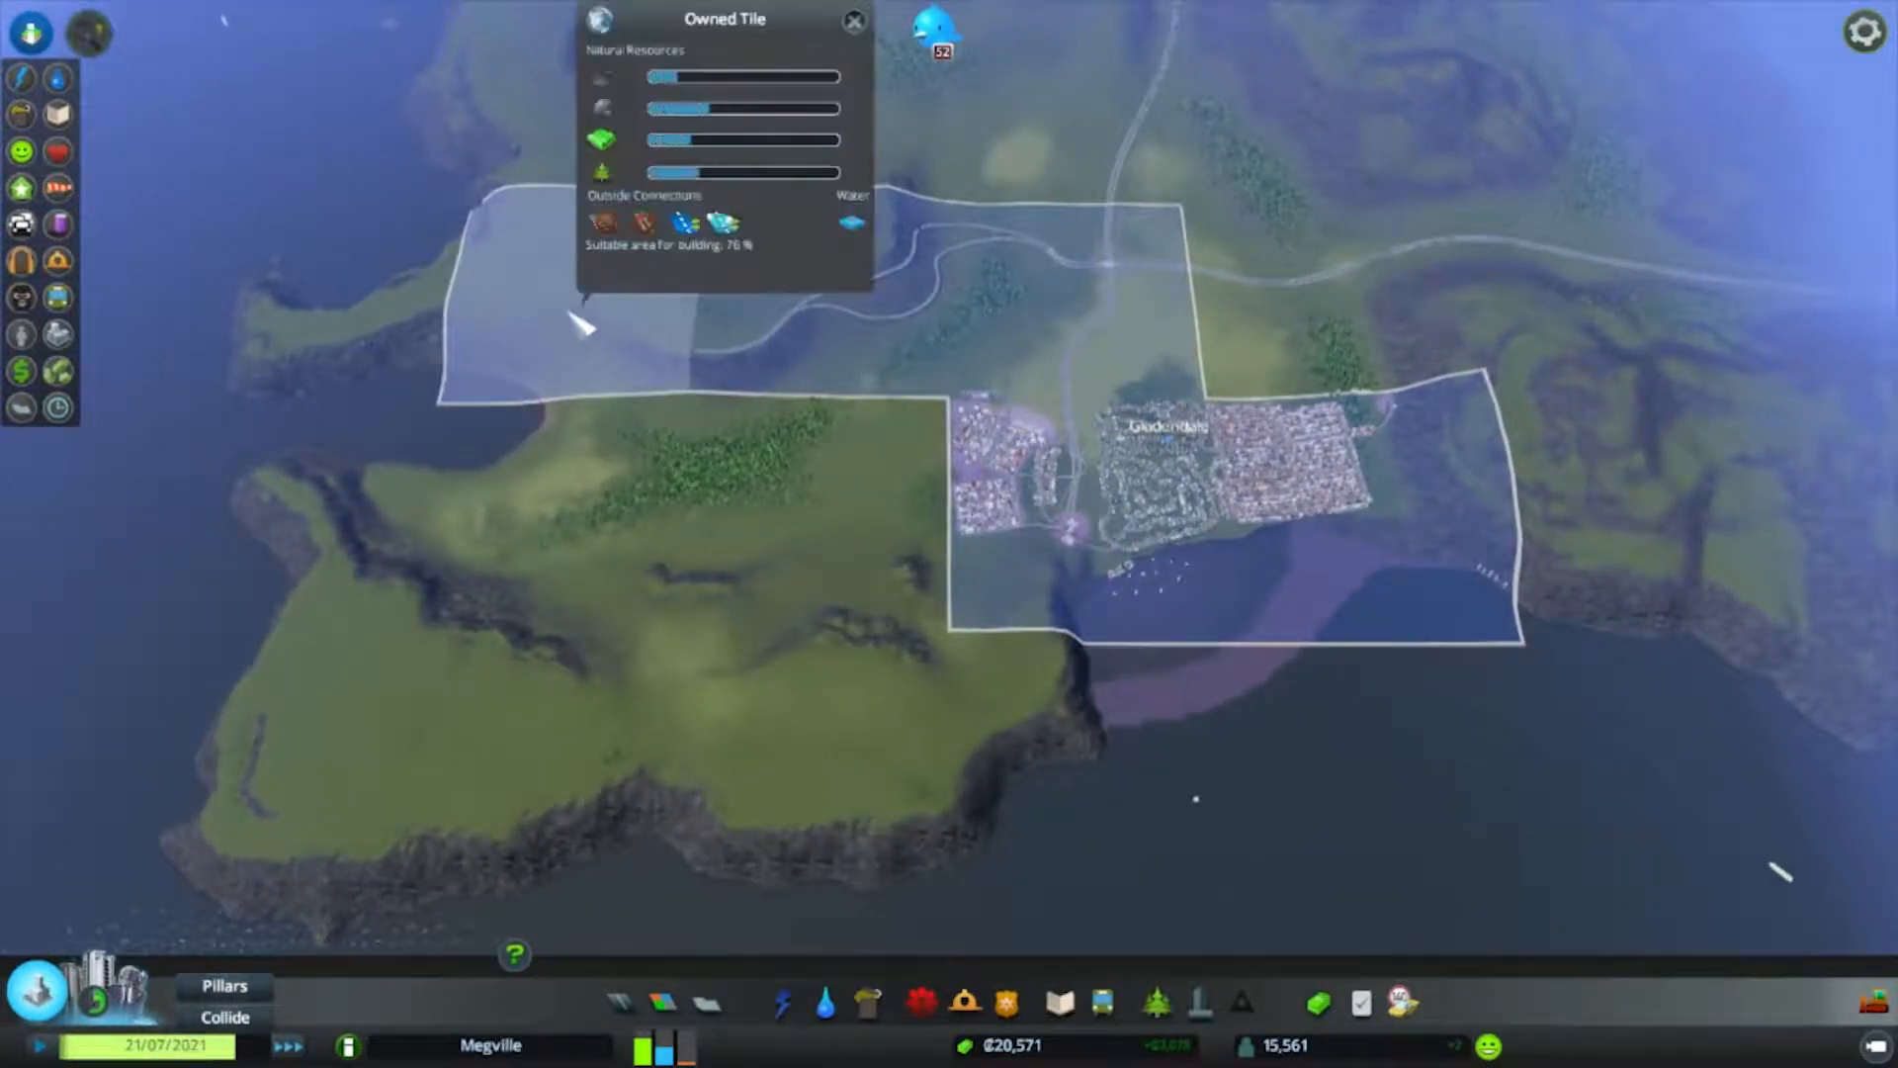
{"action": "left_click", "coordinate": [854, 20]}
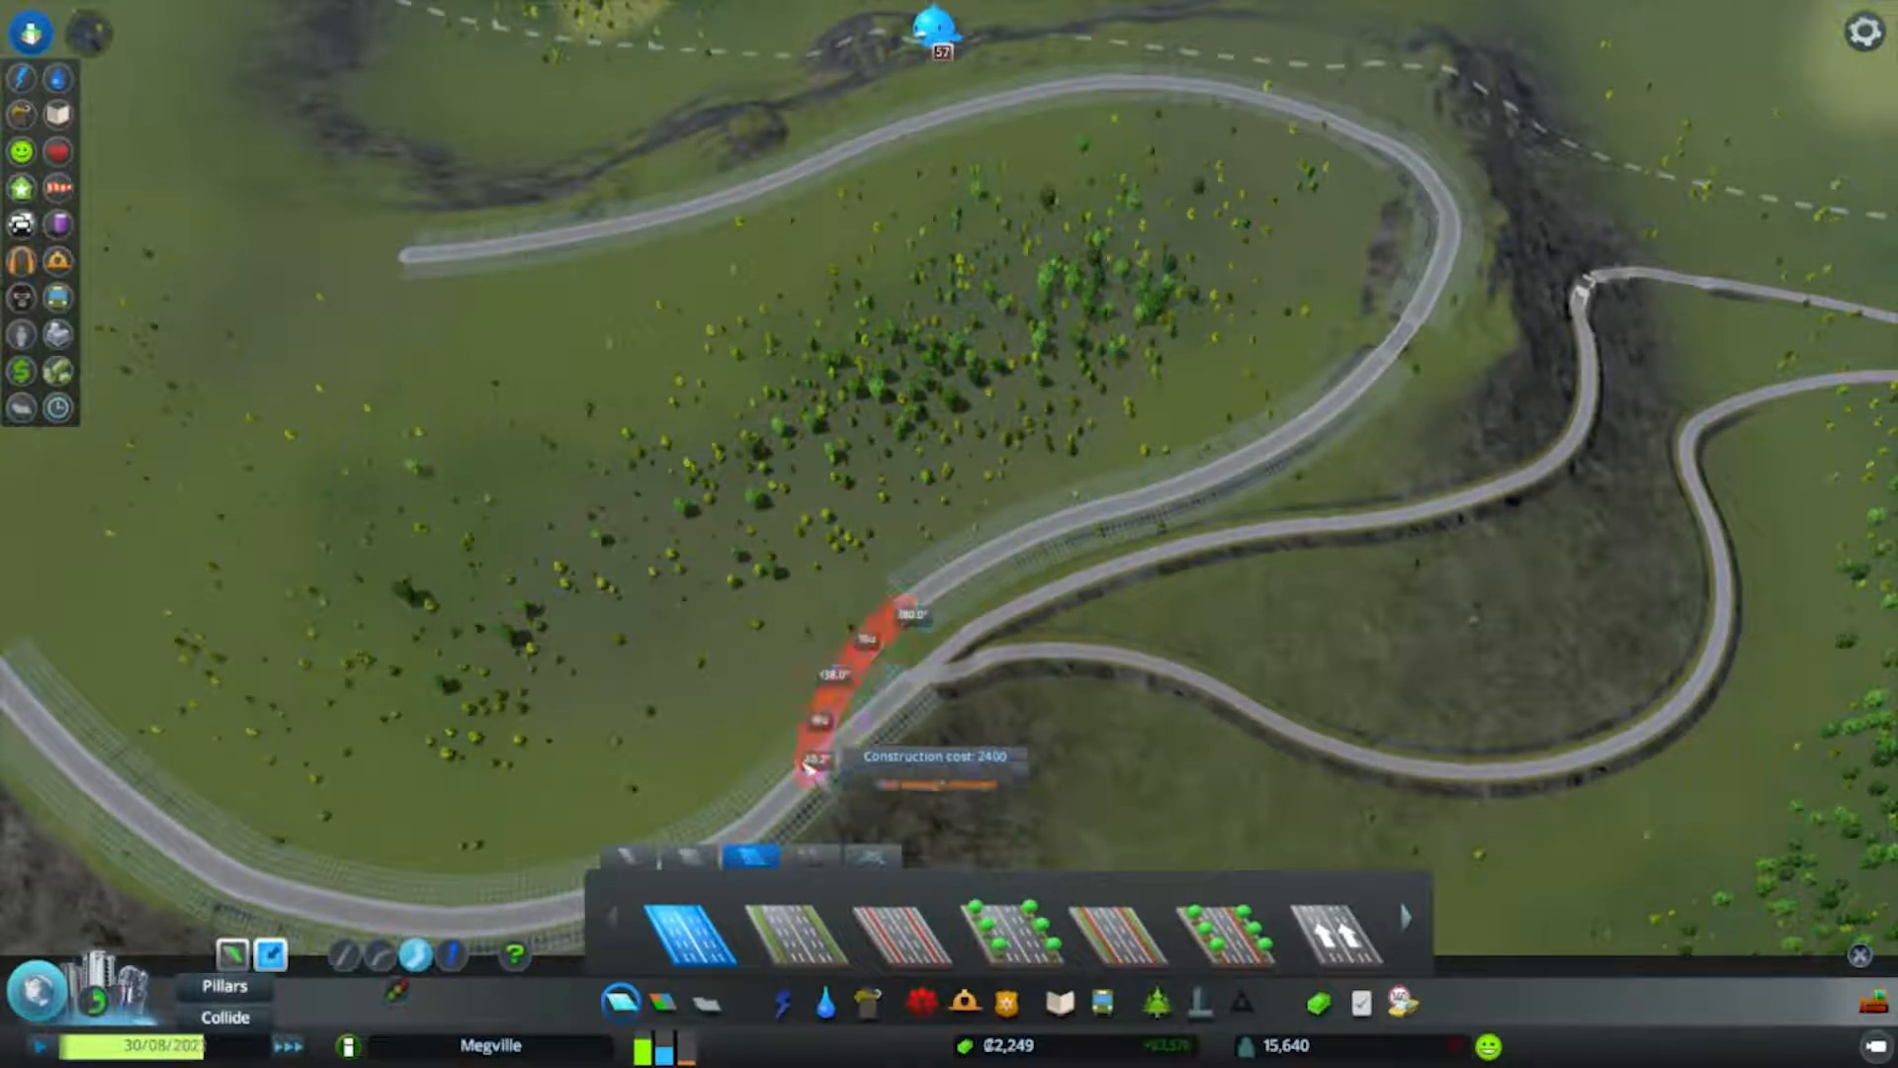
Place the curved segment and start a southbound highway branch from the loop junction.
{"action": "left_click", "coordinate": [849, 752]}
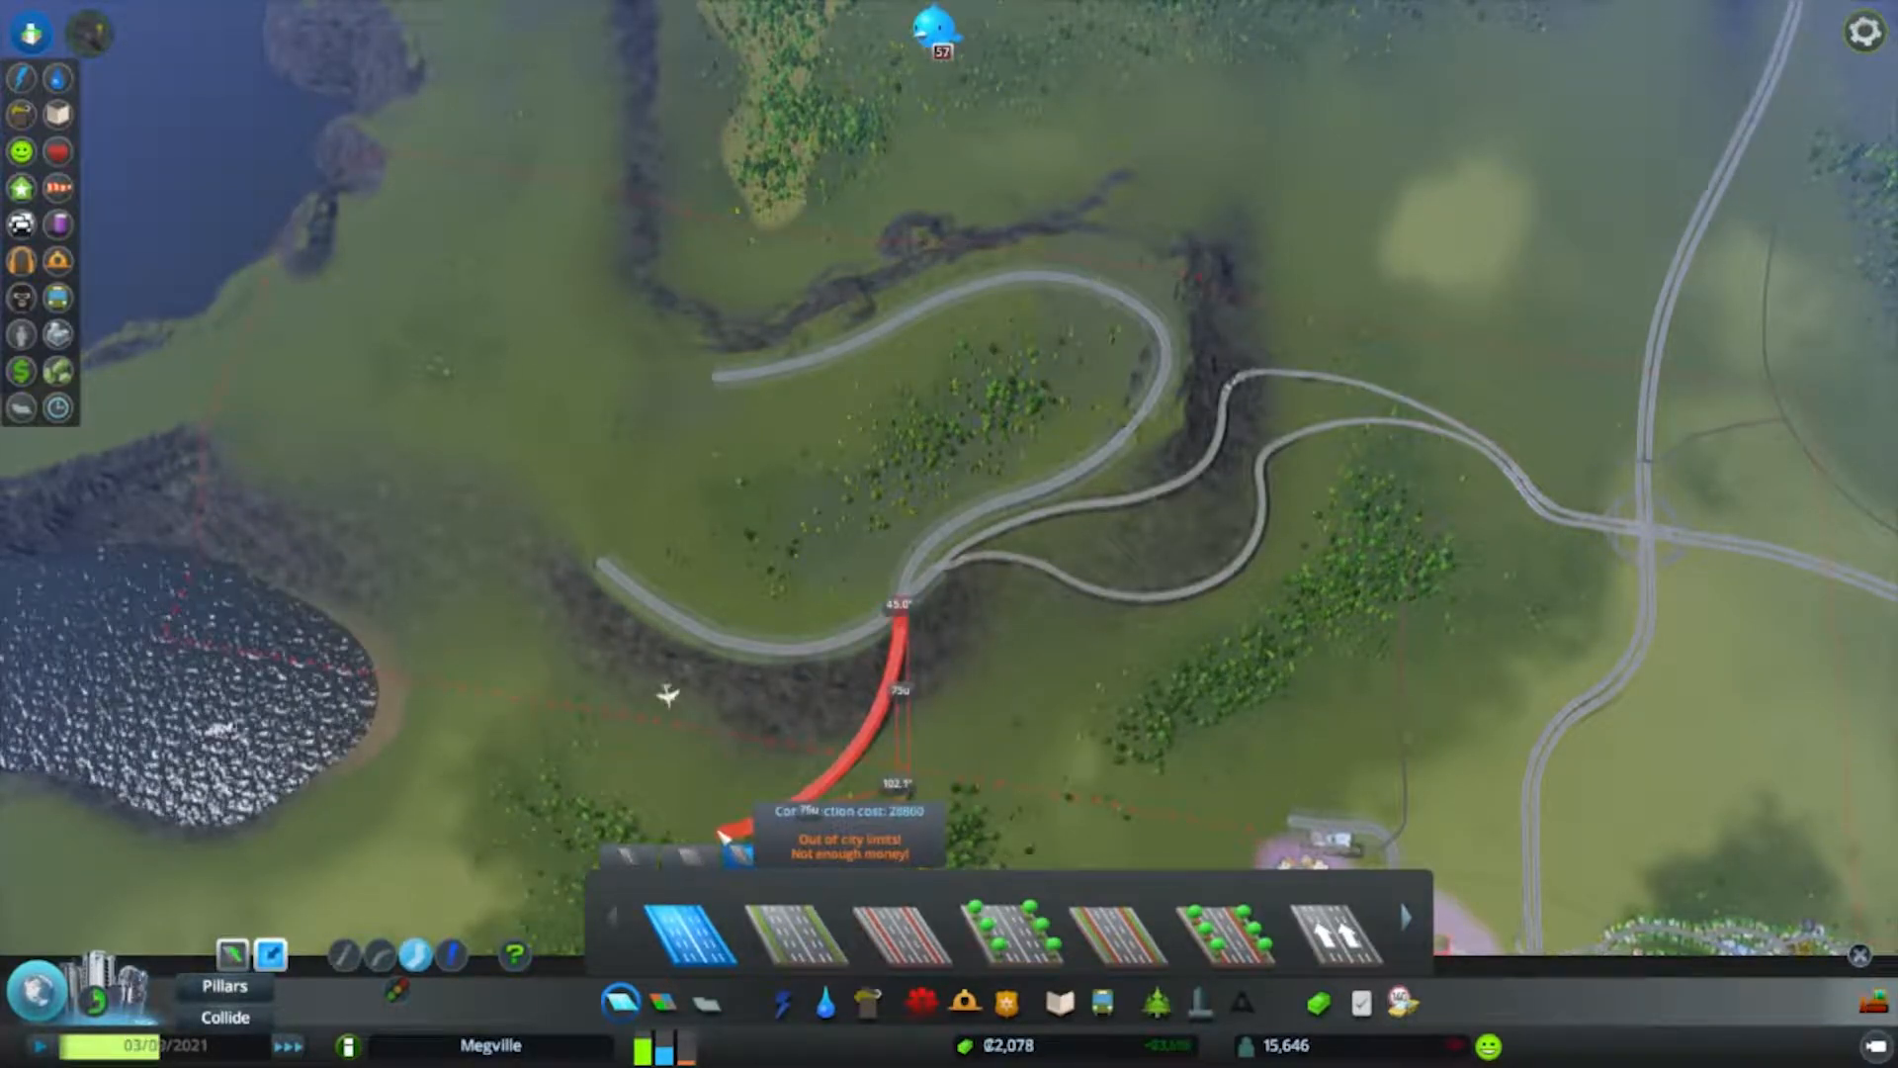
{"action": "left_click", "coordinate": [708, 1000]}
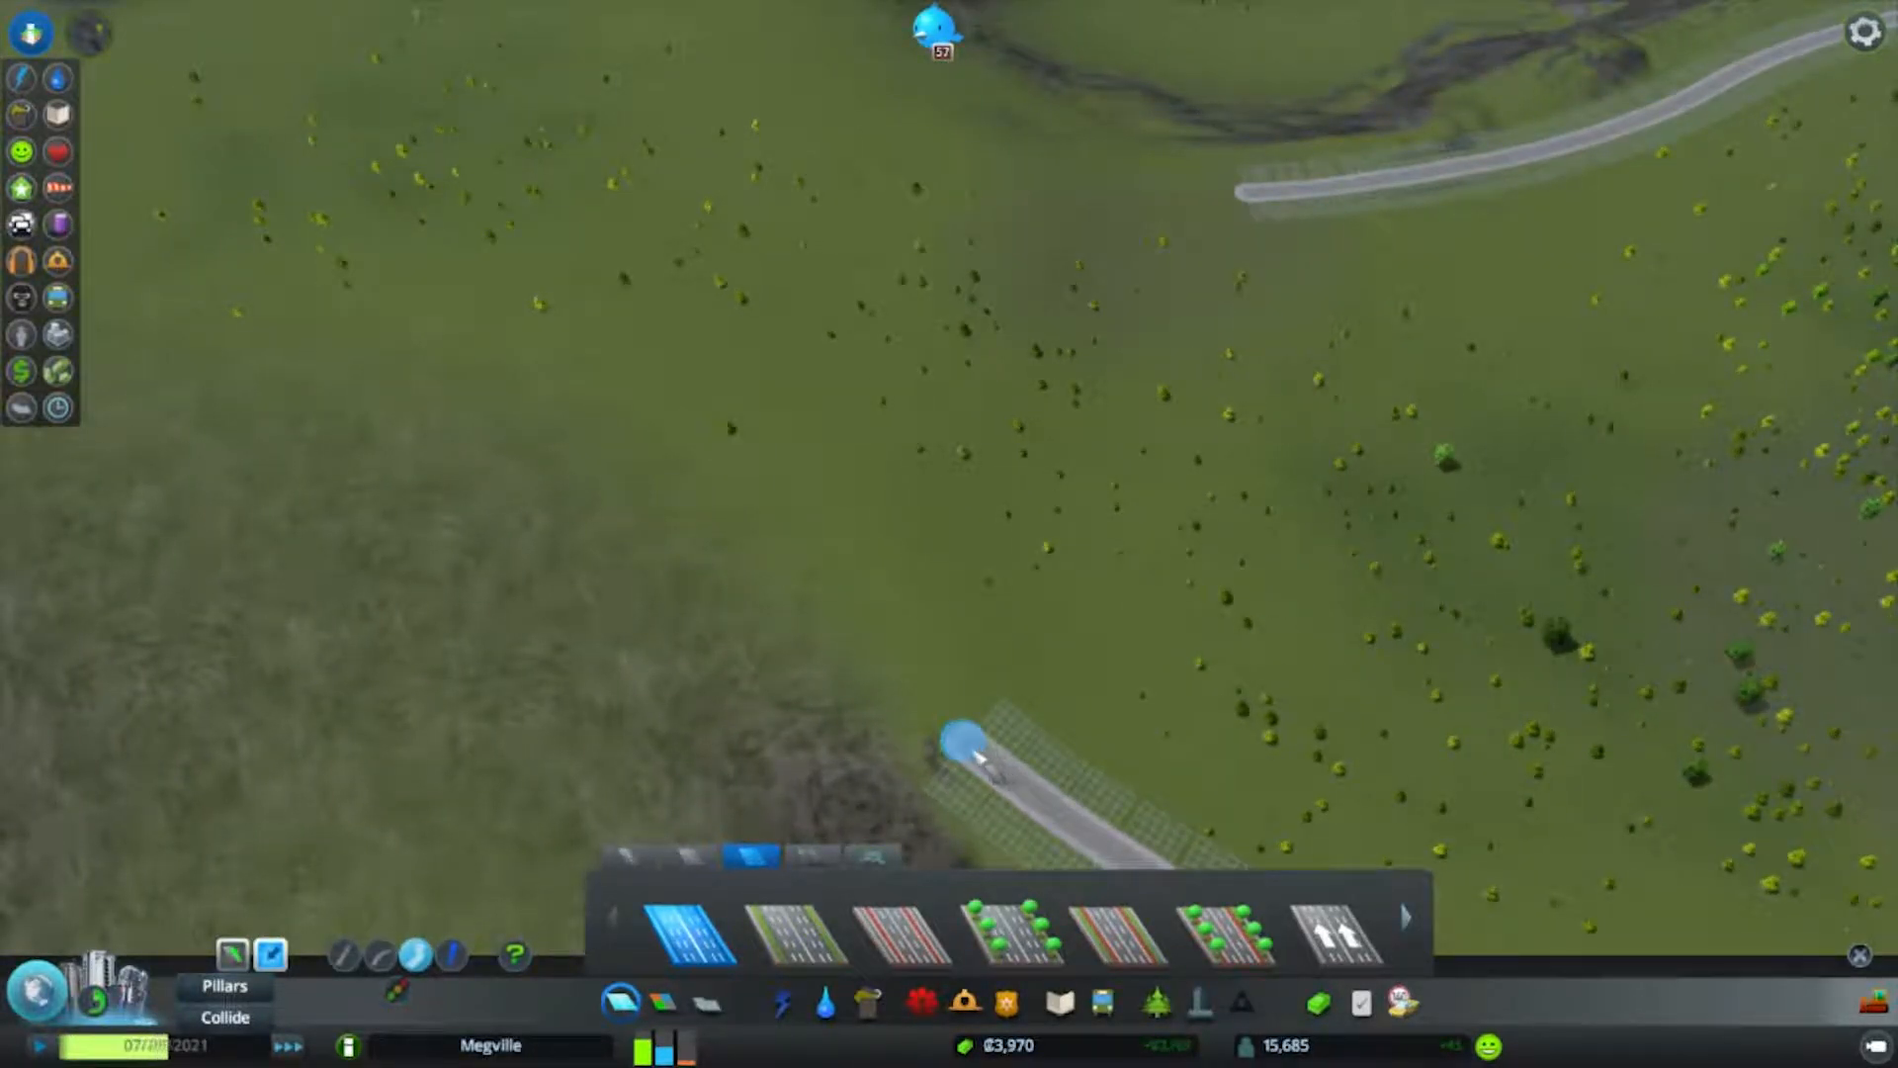
{"action": "left_click_drag", "start_coordinate": [975, 735], "coordinate": [708, 312]}
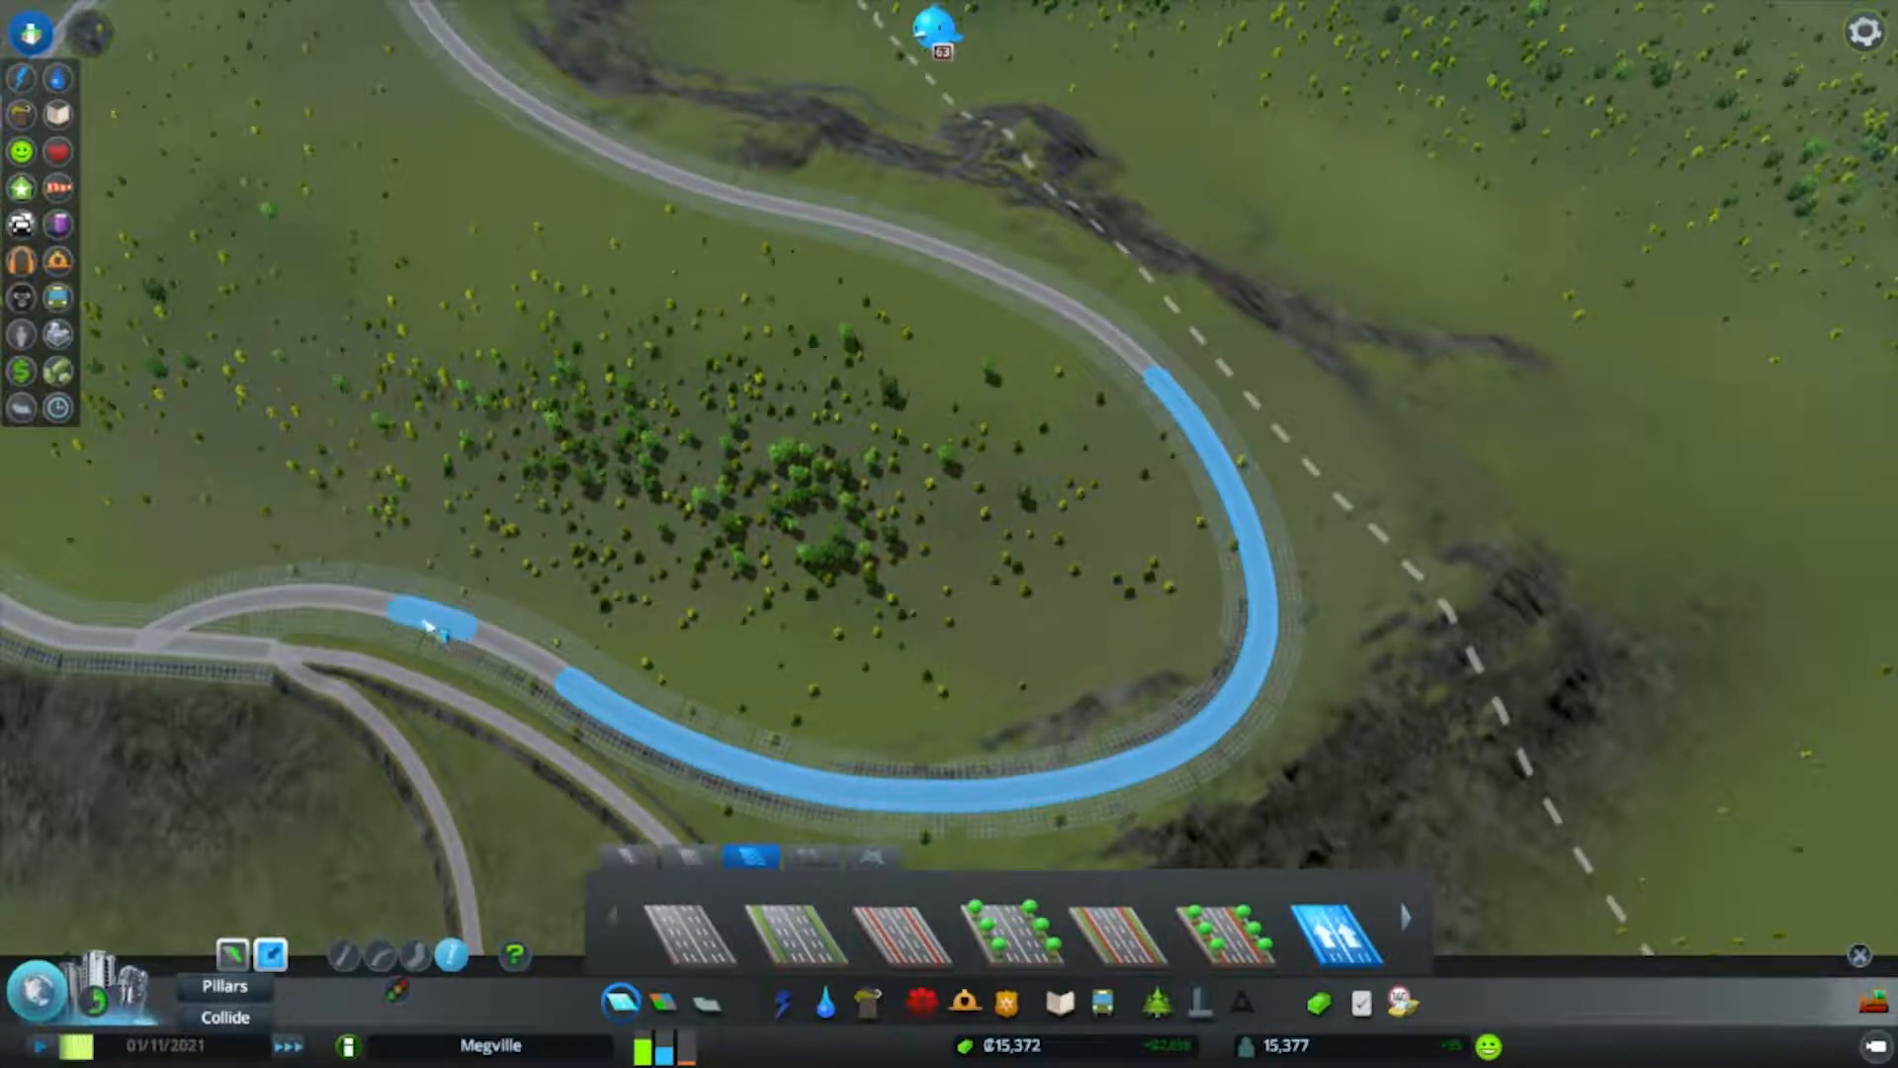
Make the curved stretch one-way and lay the ramp merging into the main road.
{"action": "left_click", "coordinate": [382, 629]}
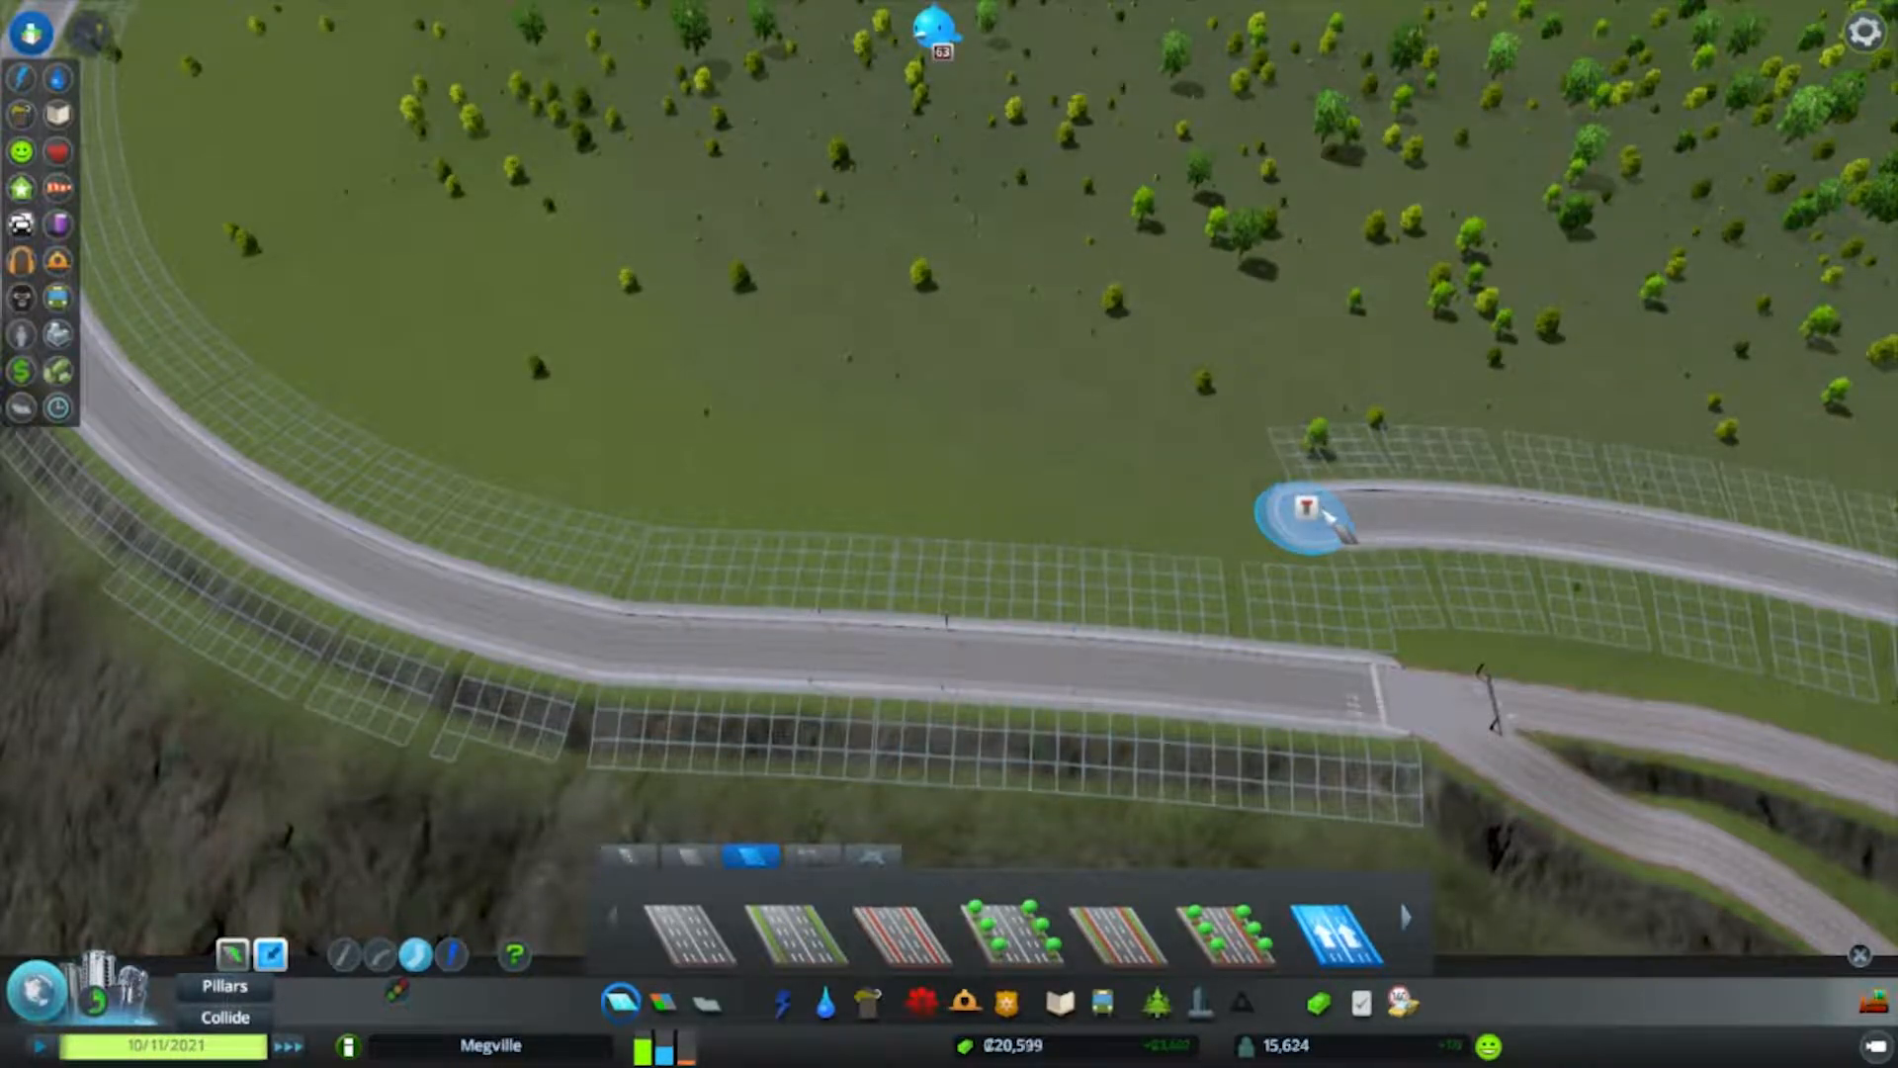
{"action": "left_click_drag", "start_coordinate": [1307, 509], "coordinate": [751, 635]}
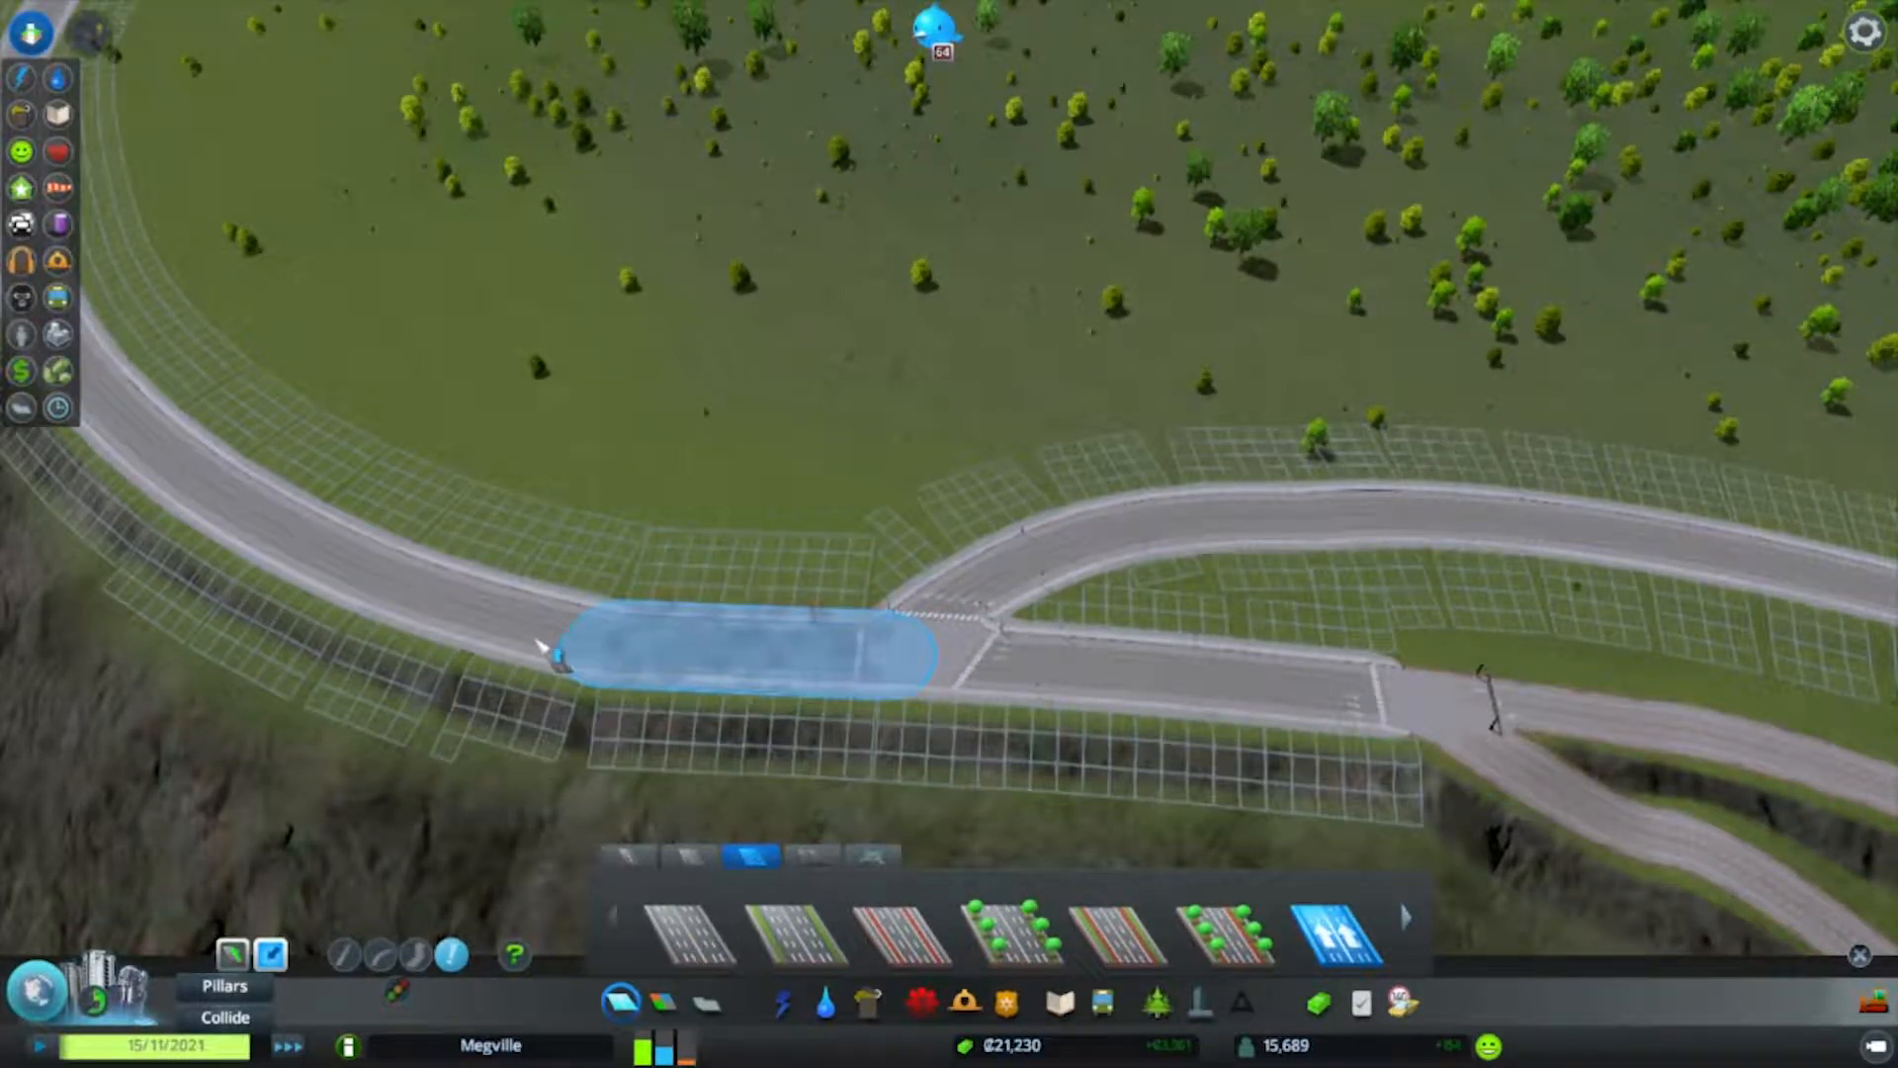
{"action": "mouse_move", "coordinate": [1116, 937]}
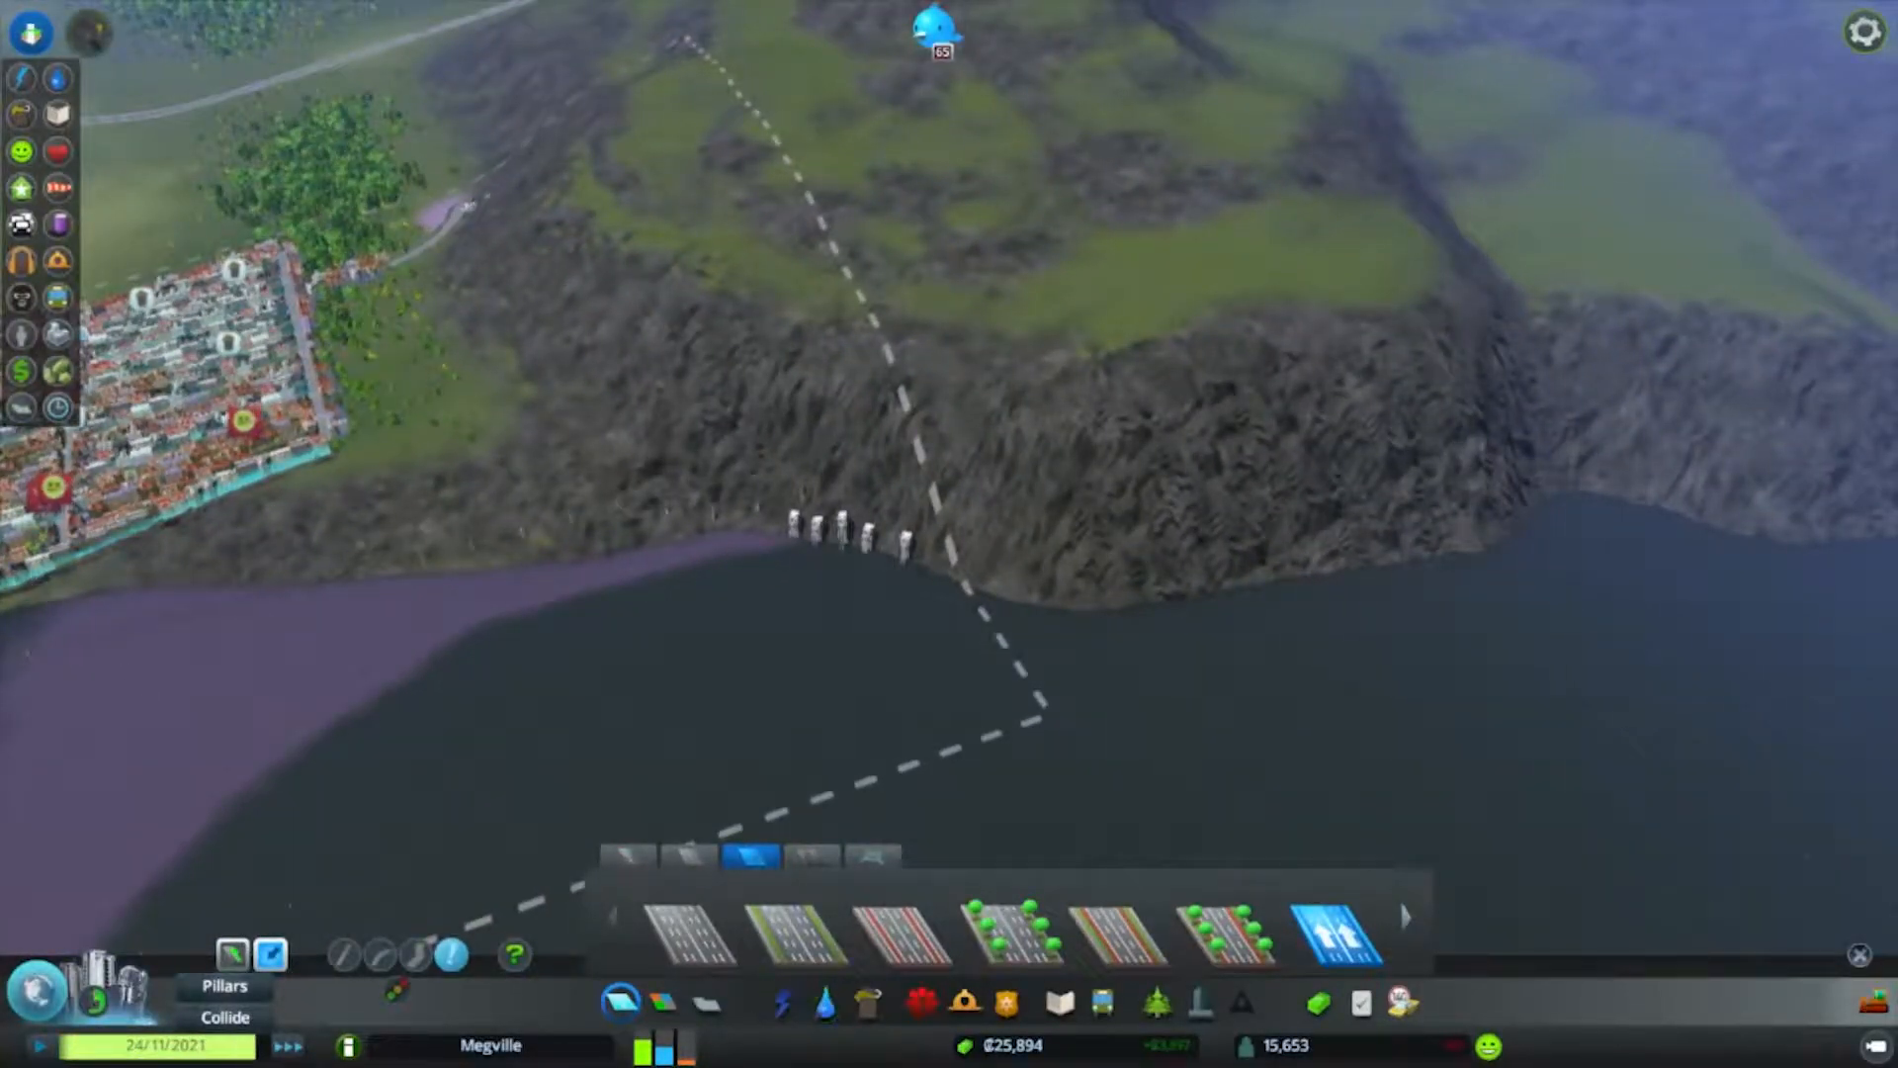
Switch to the water overlay by the lakeside pumping stations.
{"action": "left_click", "coordinate": [58, 223]}
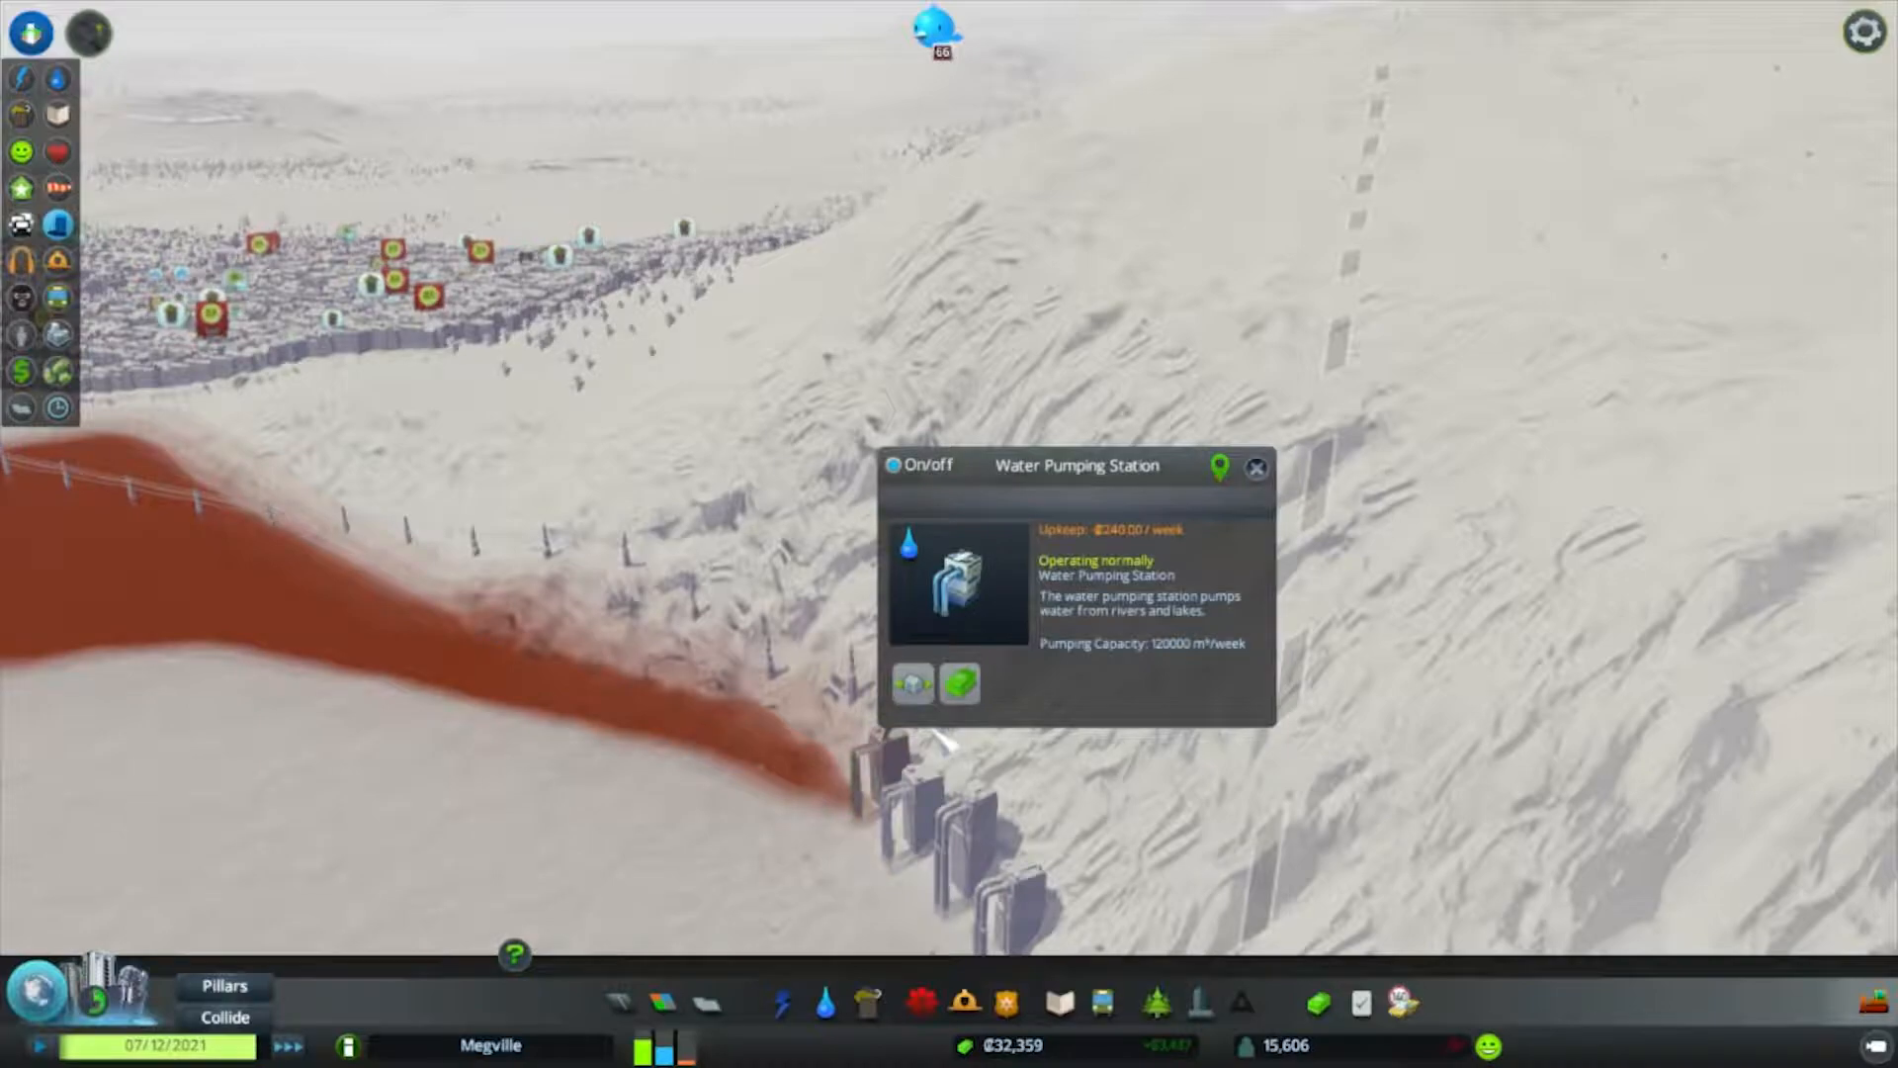
Relocate the water pumping station toward the lake shoreline.
{"action": "left_click", "coordinate": [910, 682]}
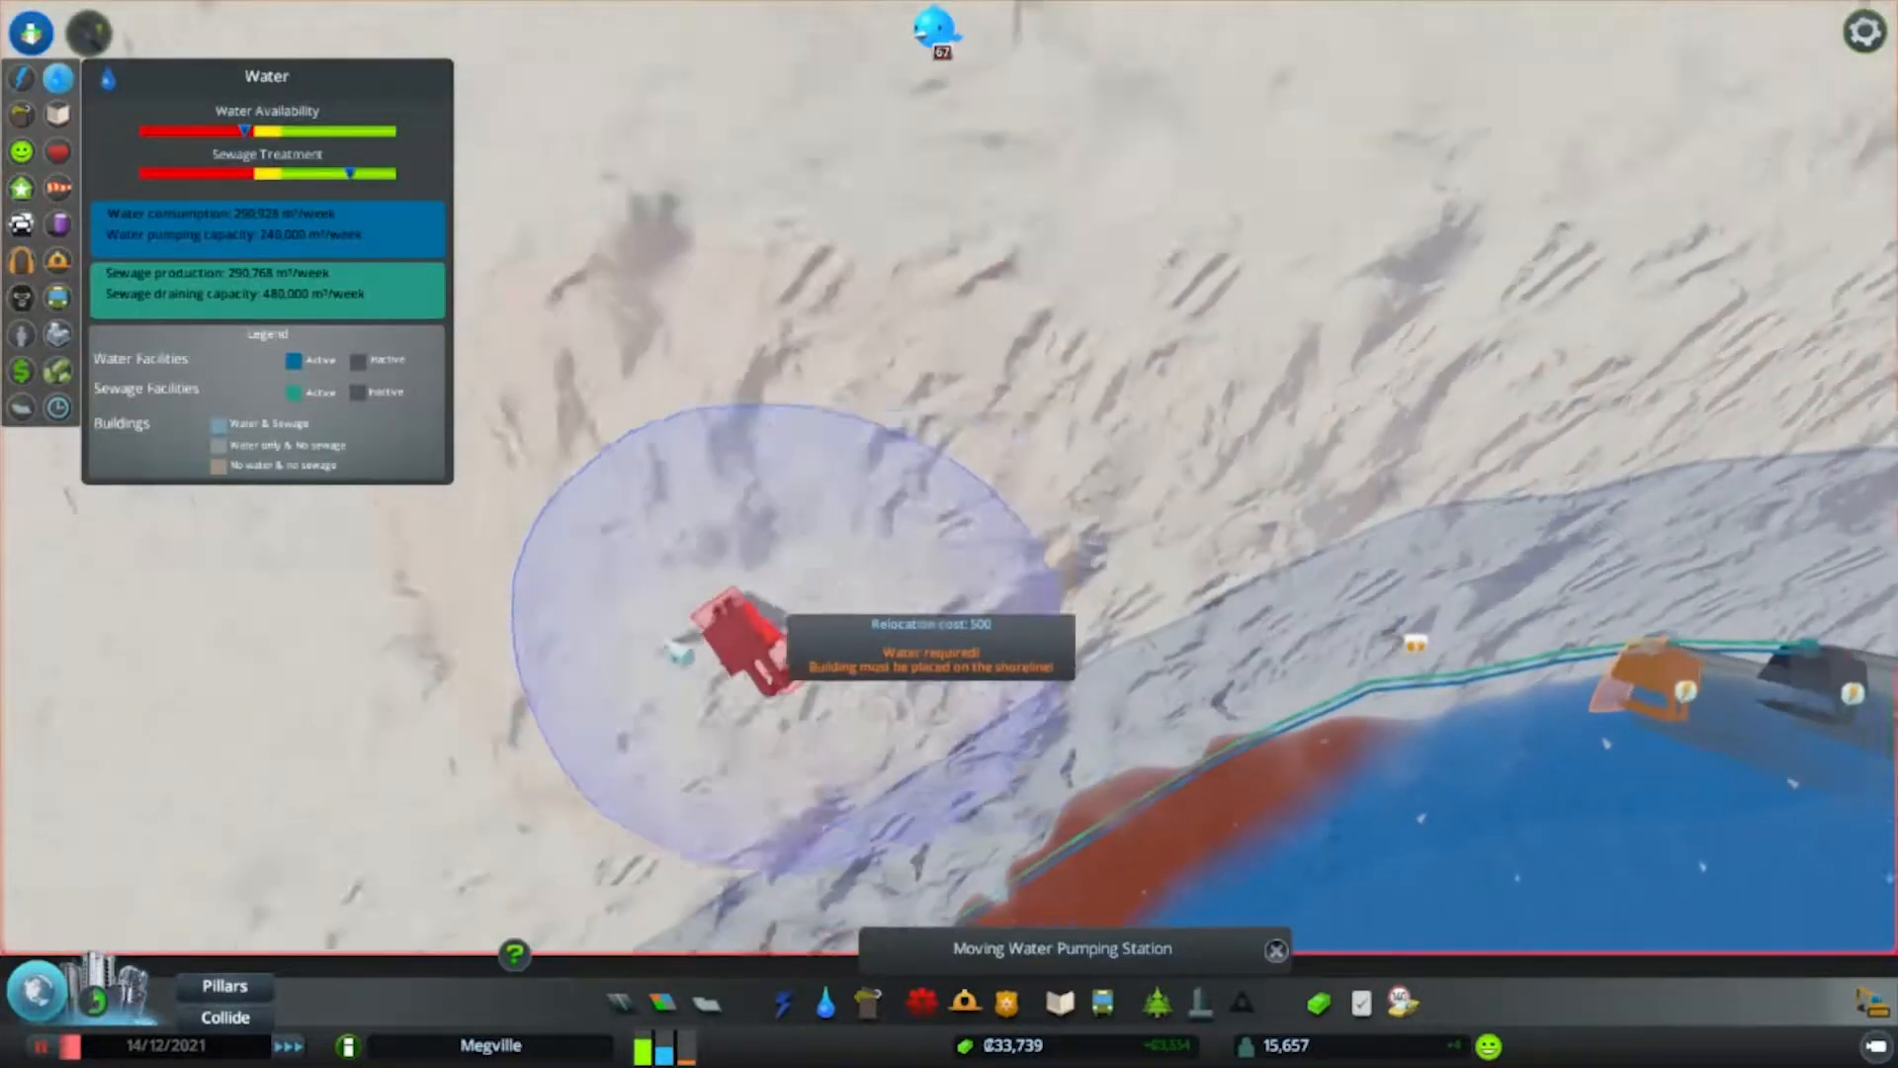
{"action": "scroll", "scroll_direction": "down", "scroll_amount": 3}
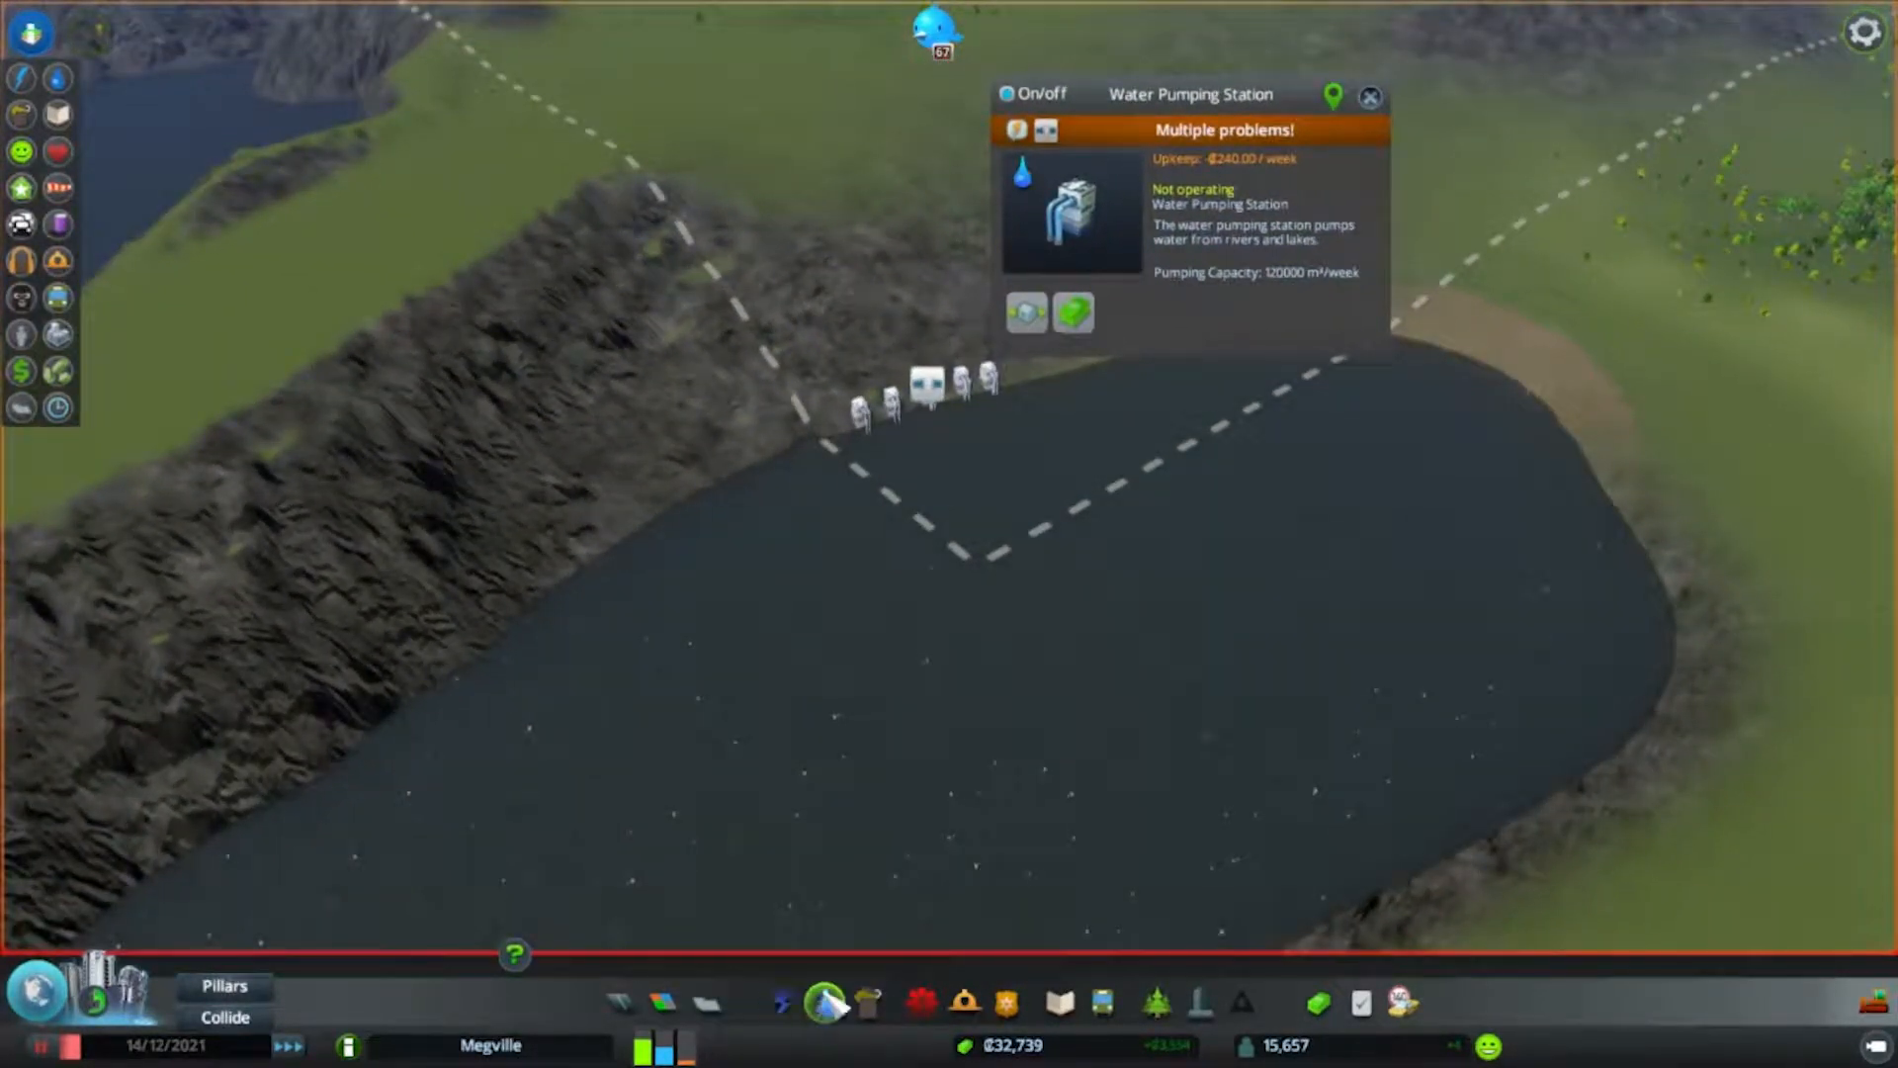
Bring up the Water & Sewage building options over the water overlay.
{"action": "left_click", "coordinate": [858, 1005]}
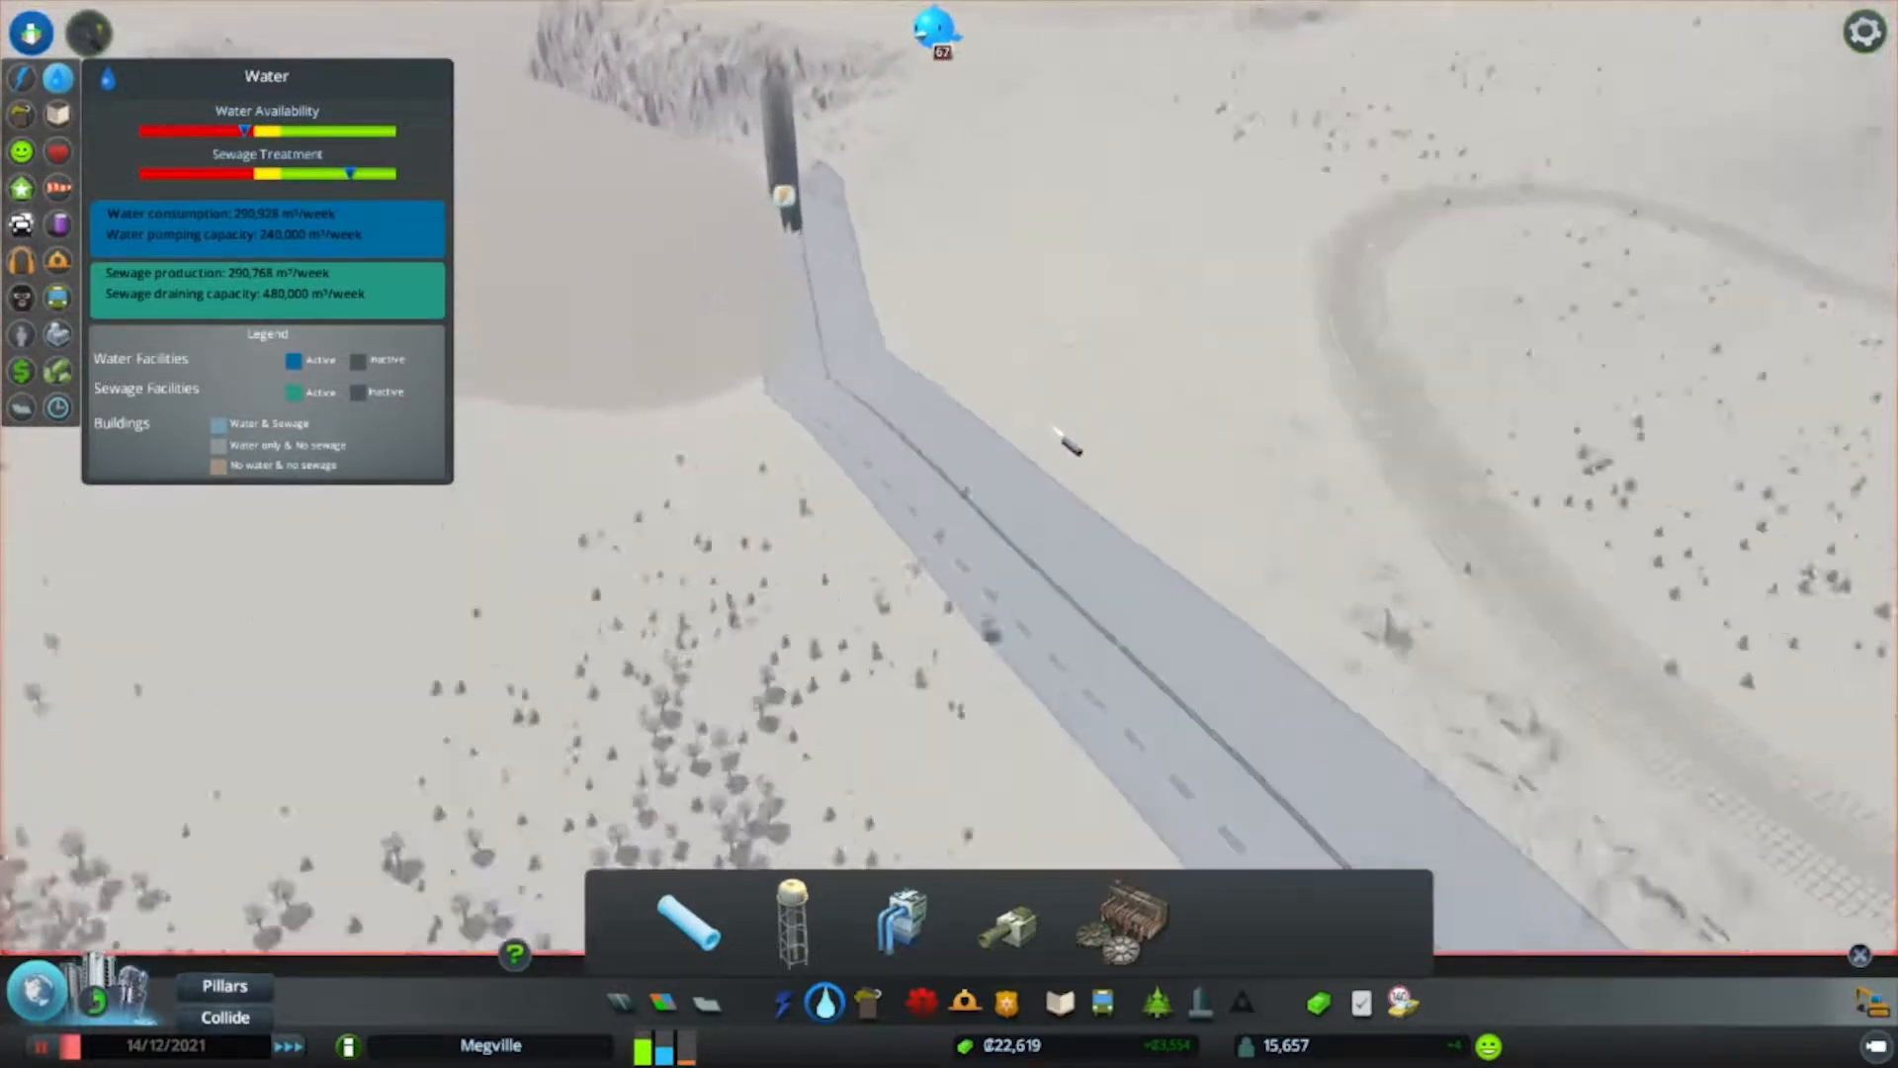
Pick a water facility from the menu to place on the shoreline.
{"action": "left_click", "coordinate": [783, 1003]}
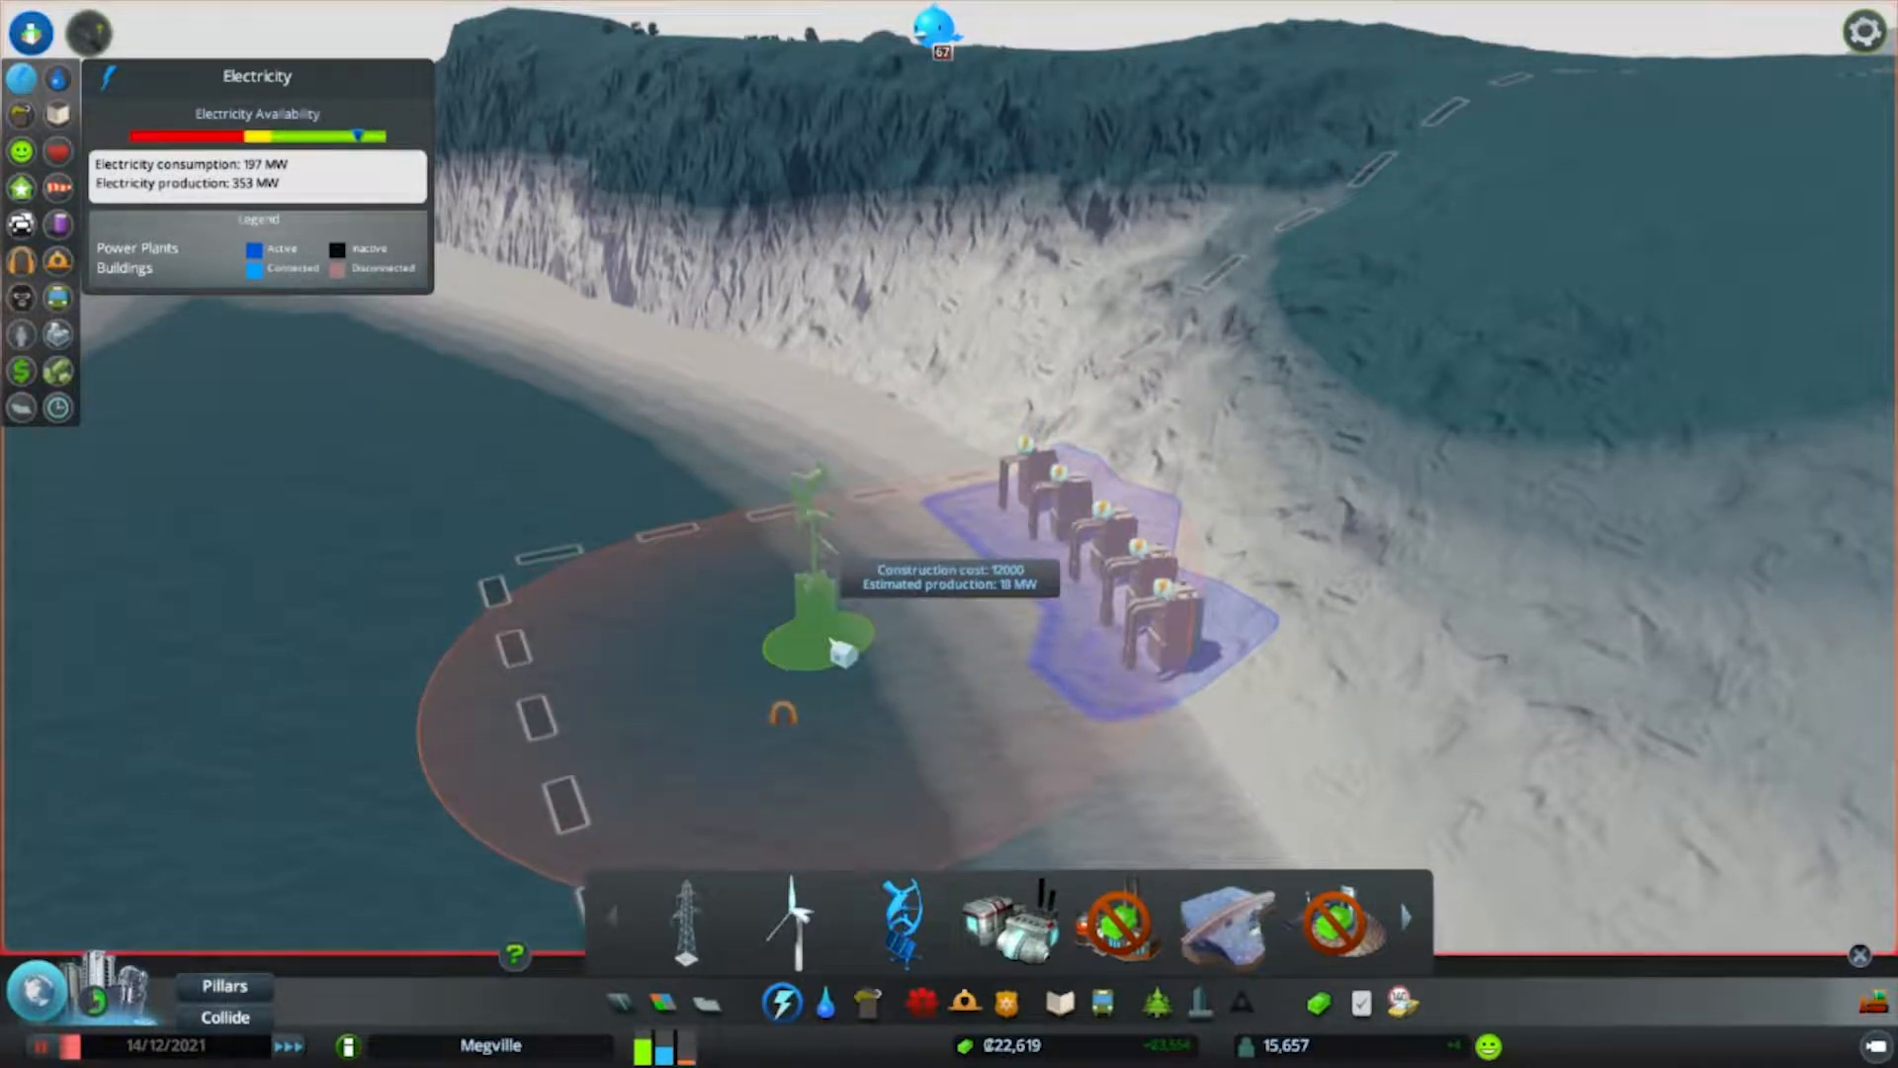
Place another wind turbine on the beach beside the existing row.
{"action": "left_click", "coordinate": [848, 654]}
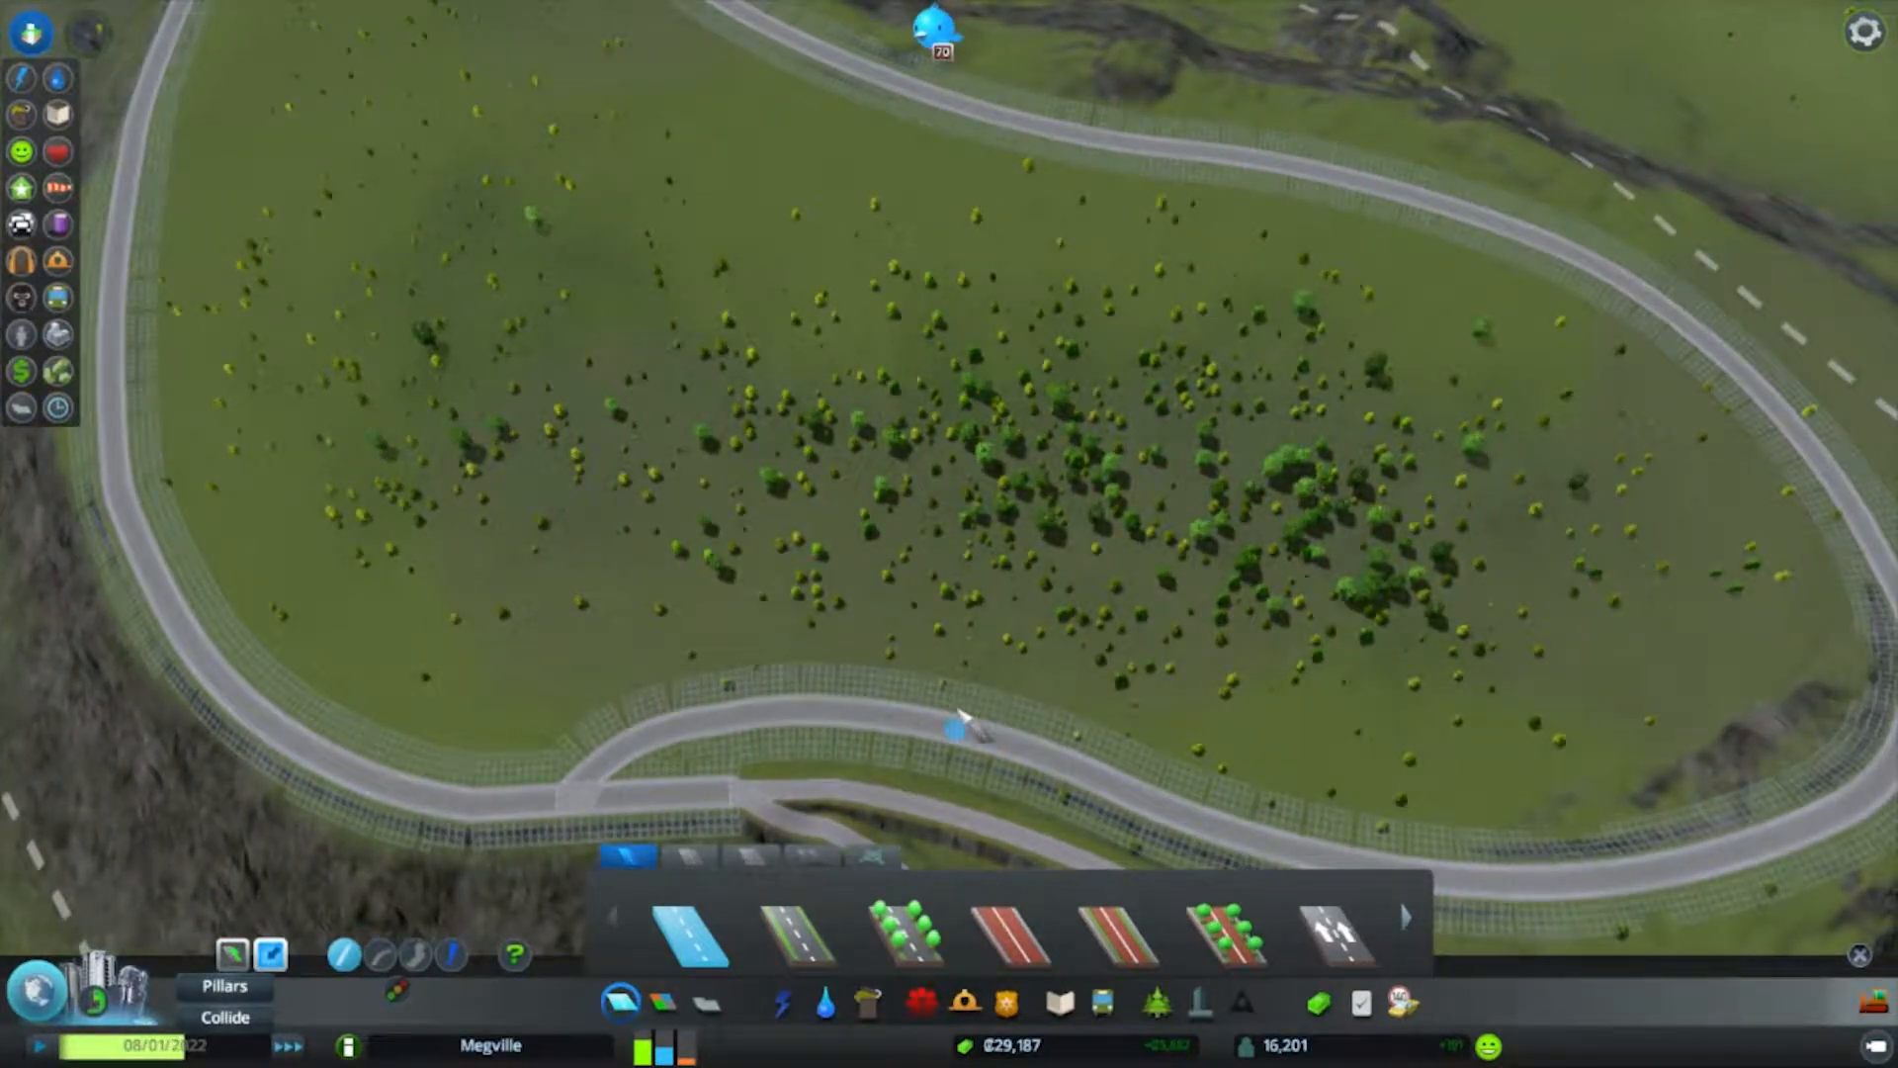
Draw two parallel two-lane roads through the loop's interior and a short cross street linking them.
{"action": "left_click_drag", "start_coordinate": [931, 719], "coordinate": [993, 132]}
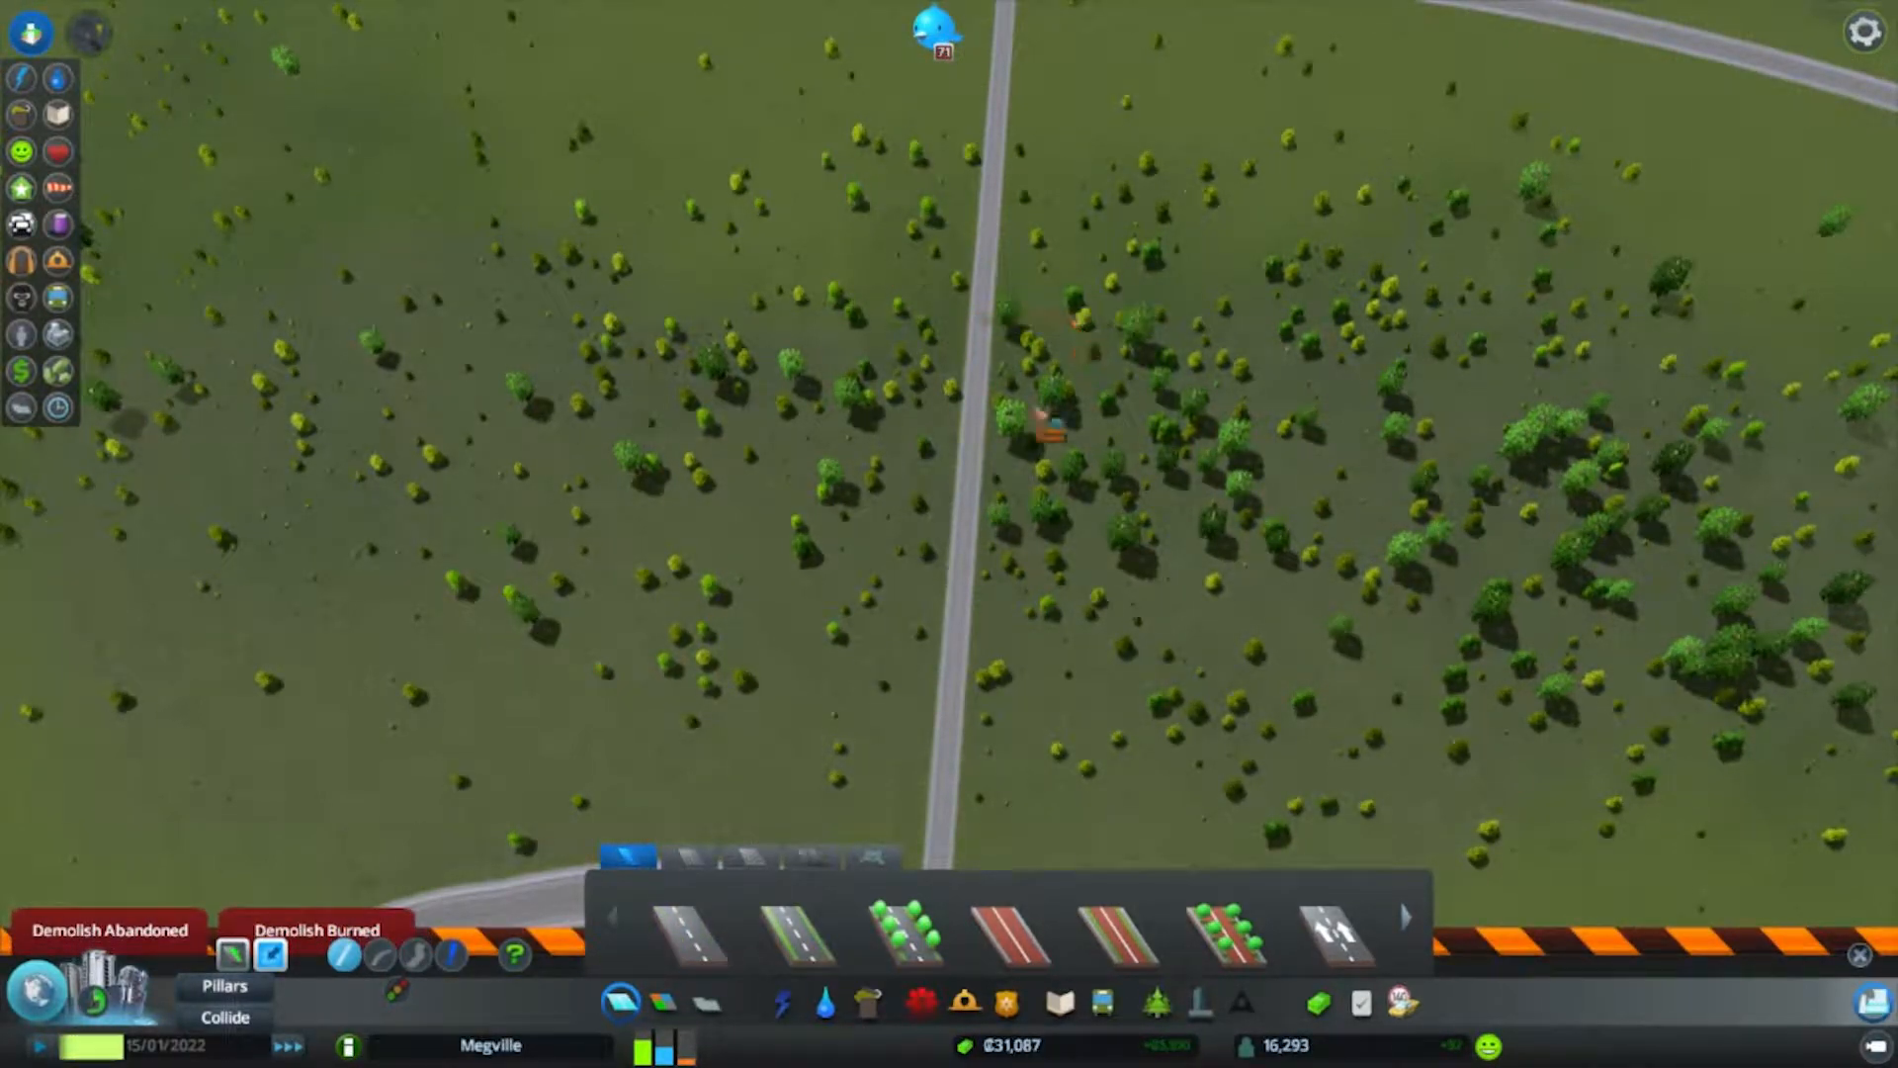
{"action": "left_click", "coordinate": [680, 935]}
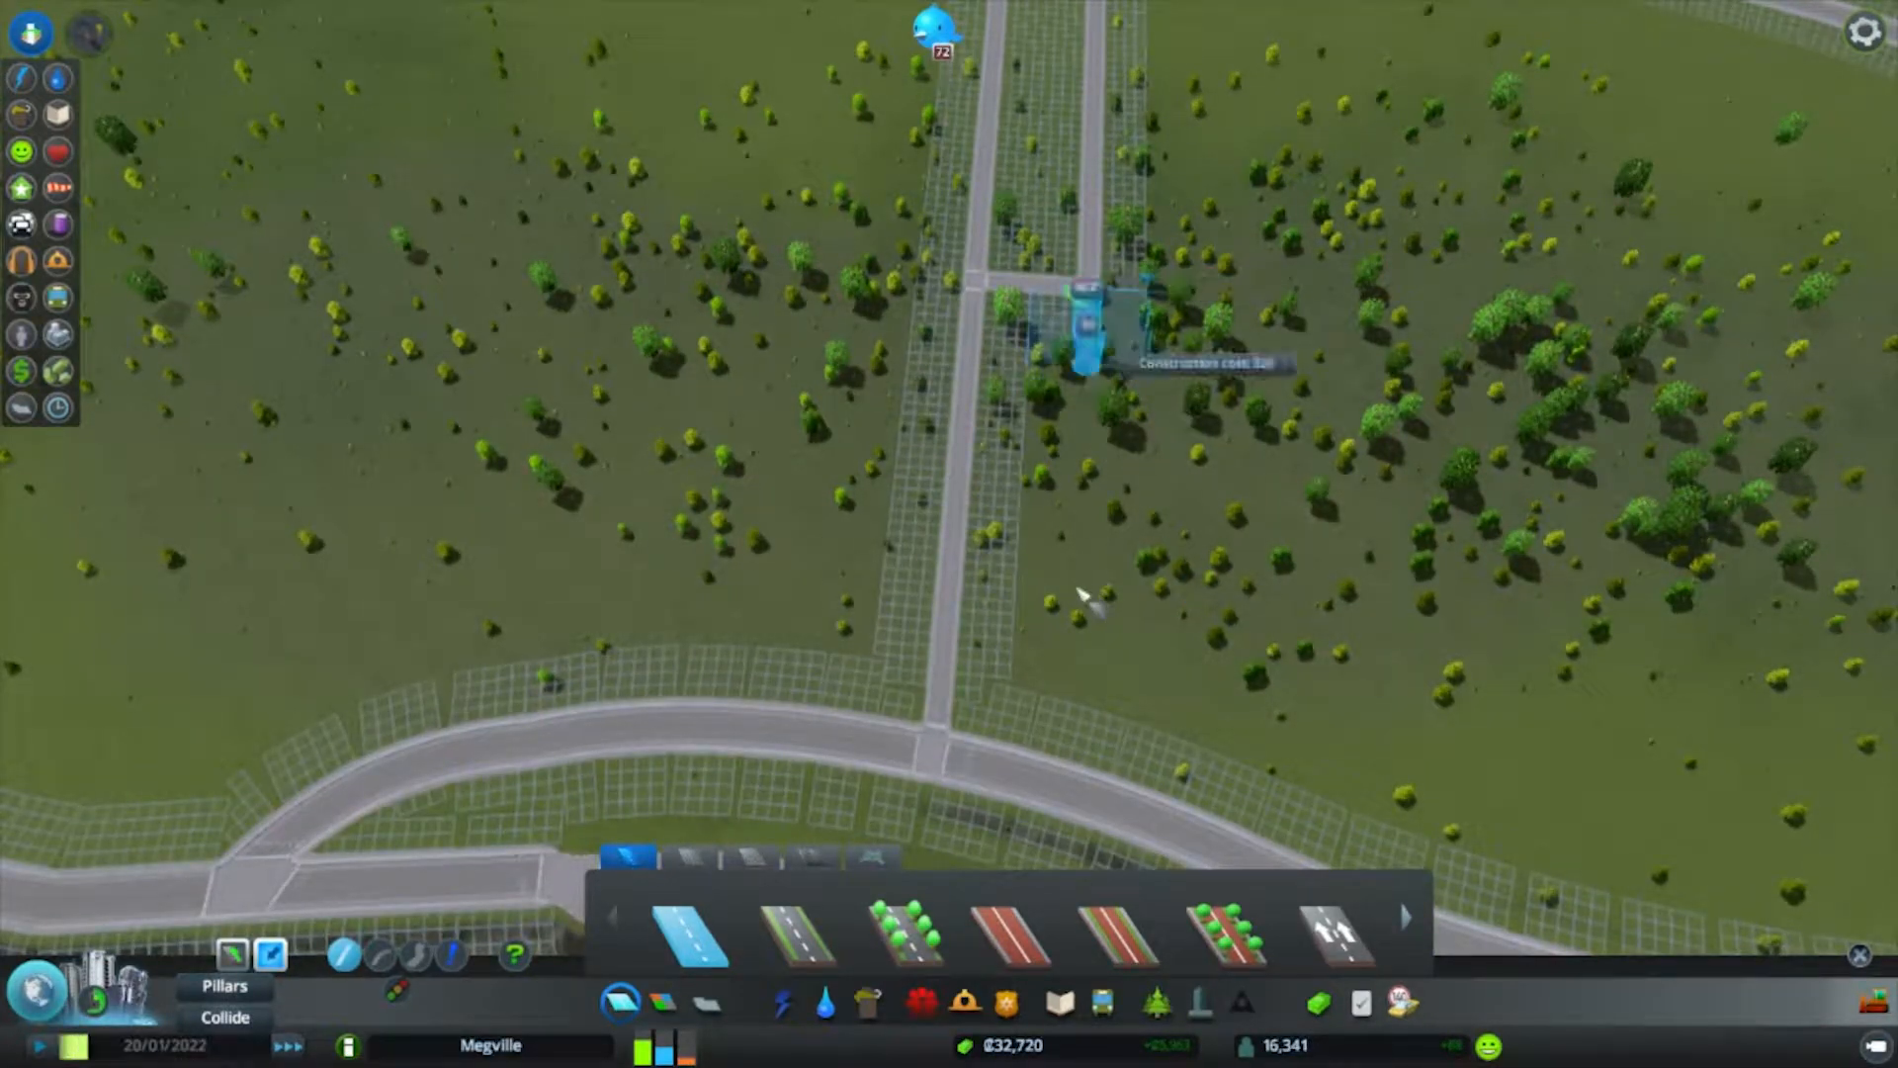
{"action": "left_click_drag", "start_coordinate": [1078, 320], "coordinate": [1078, 775]}
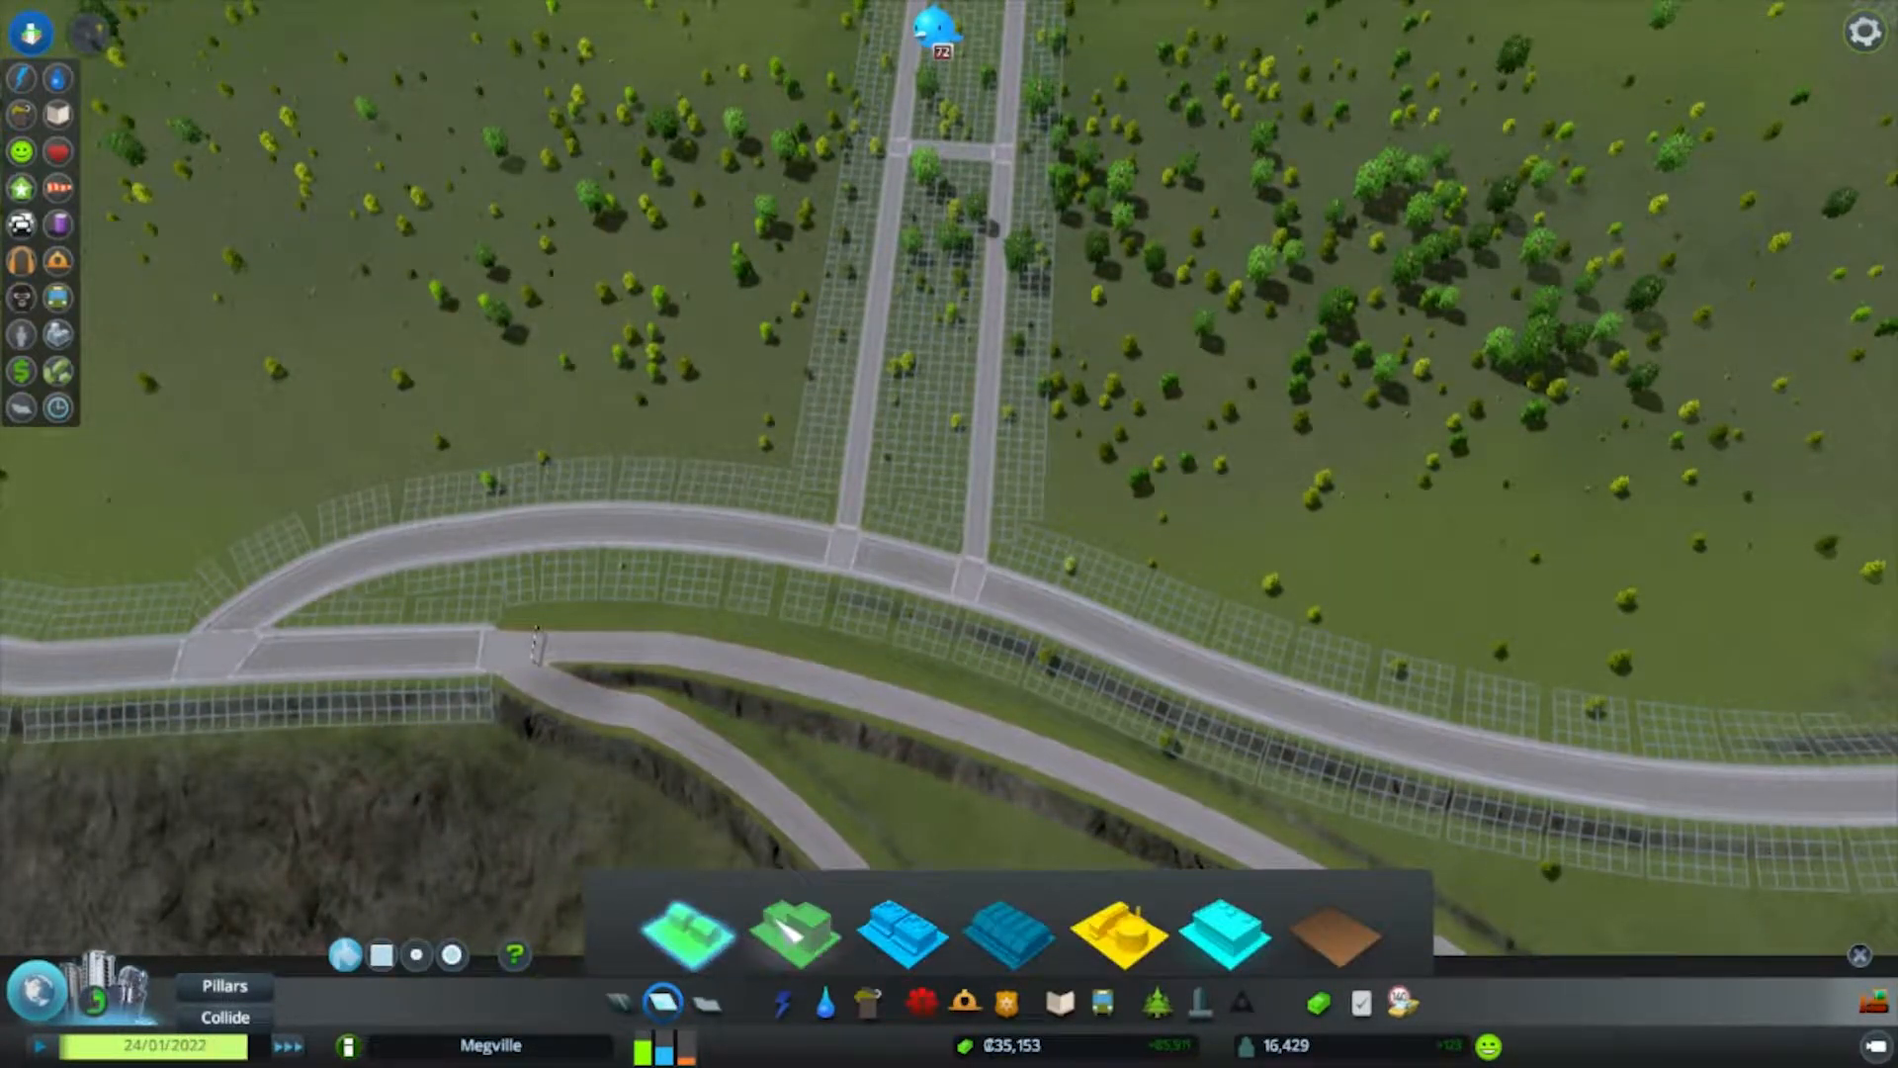
{"action": "left_click", "coordinate": [795, 935]}
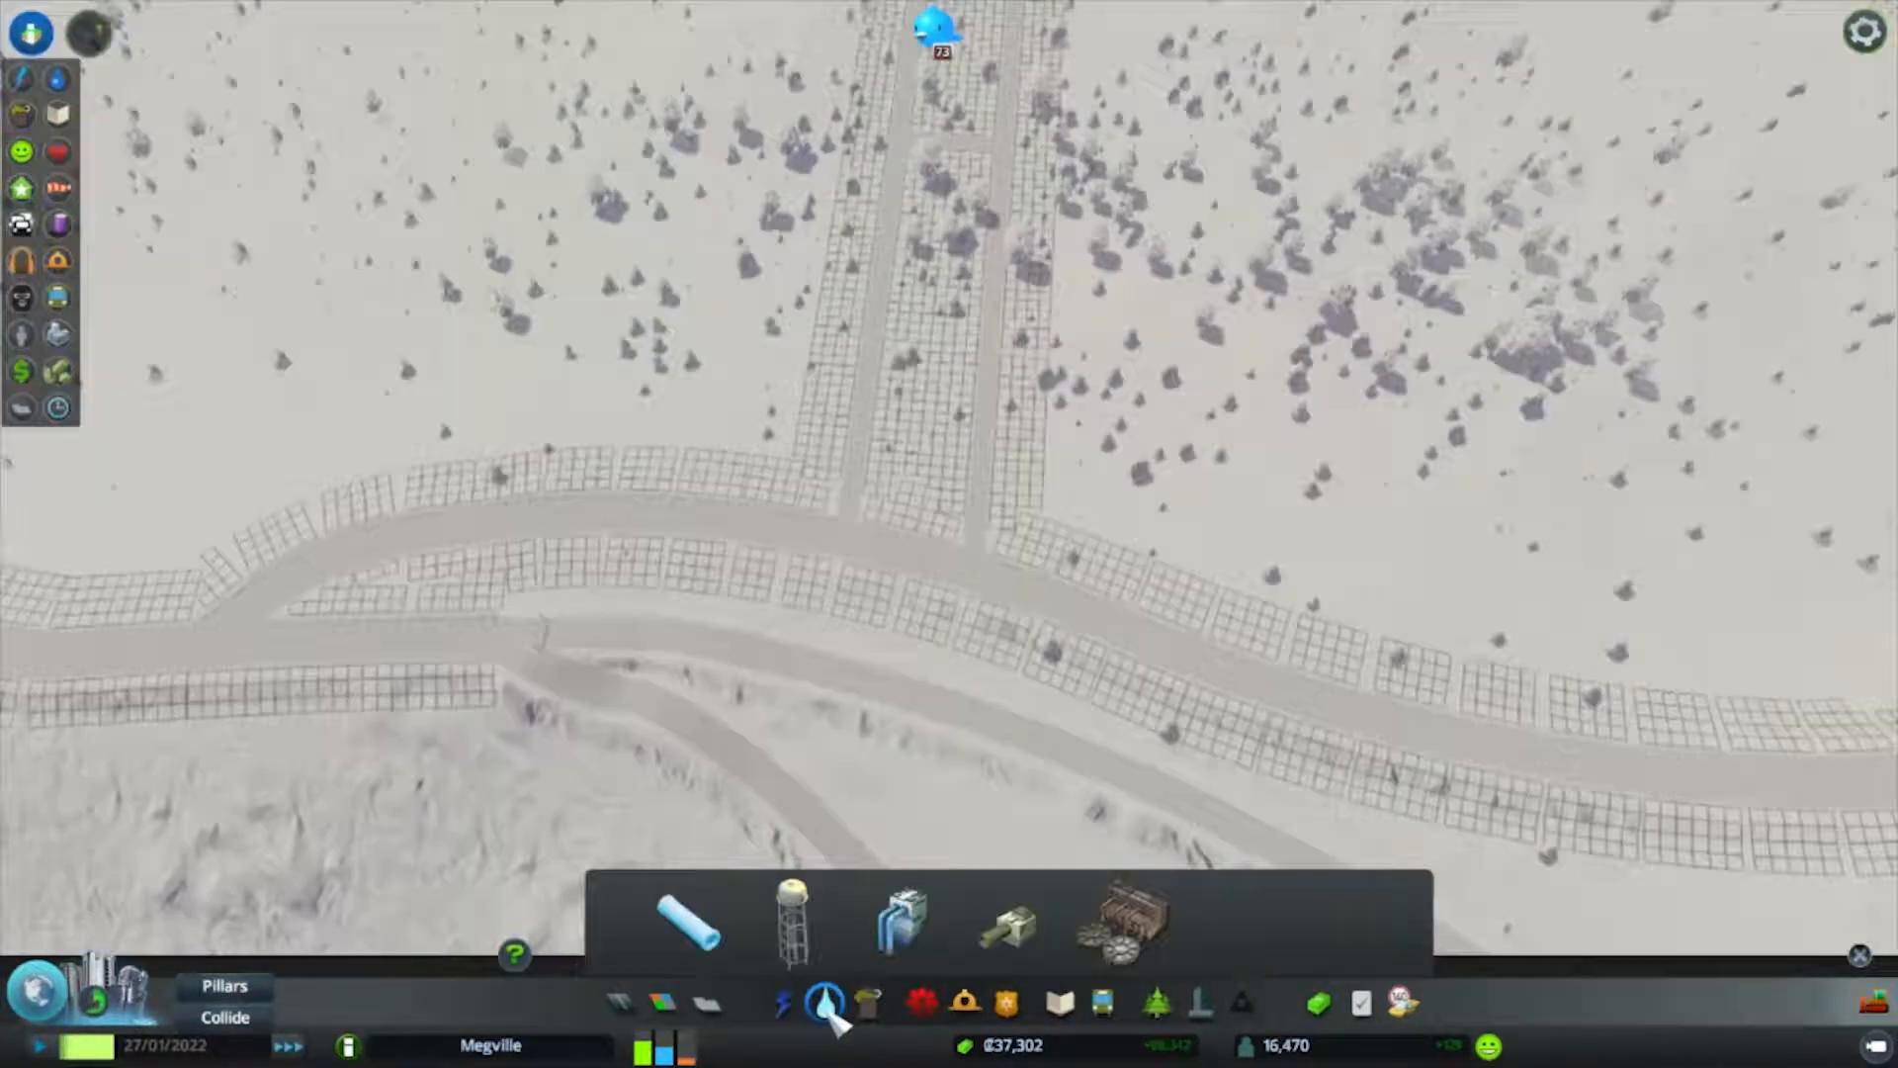
Lay water pipe along the loop road and both central streets from the Water & Sewage menu.
{"action": "left_click", "coordinate": [827, 1003]}
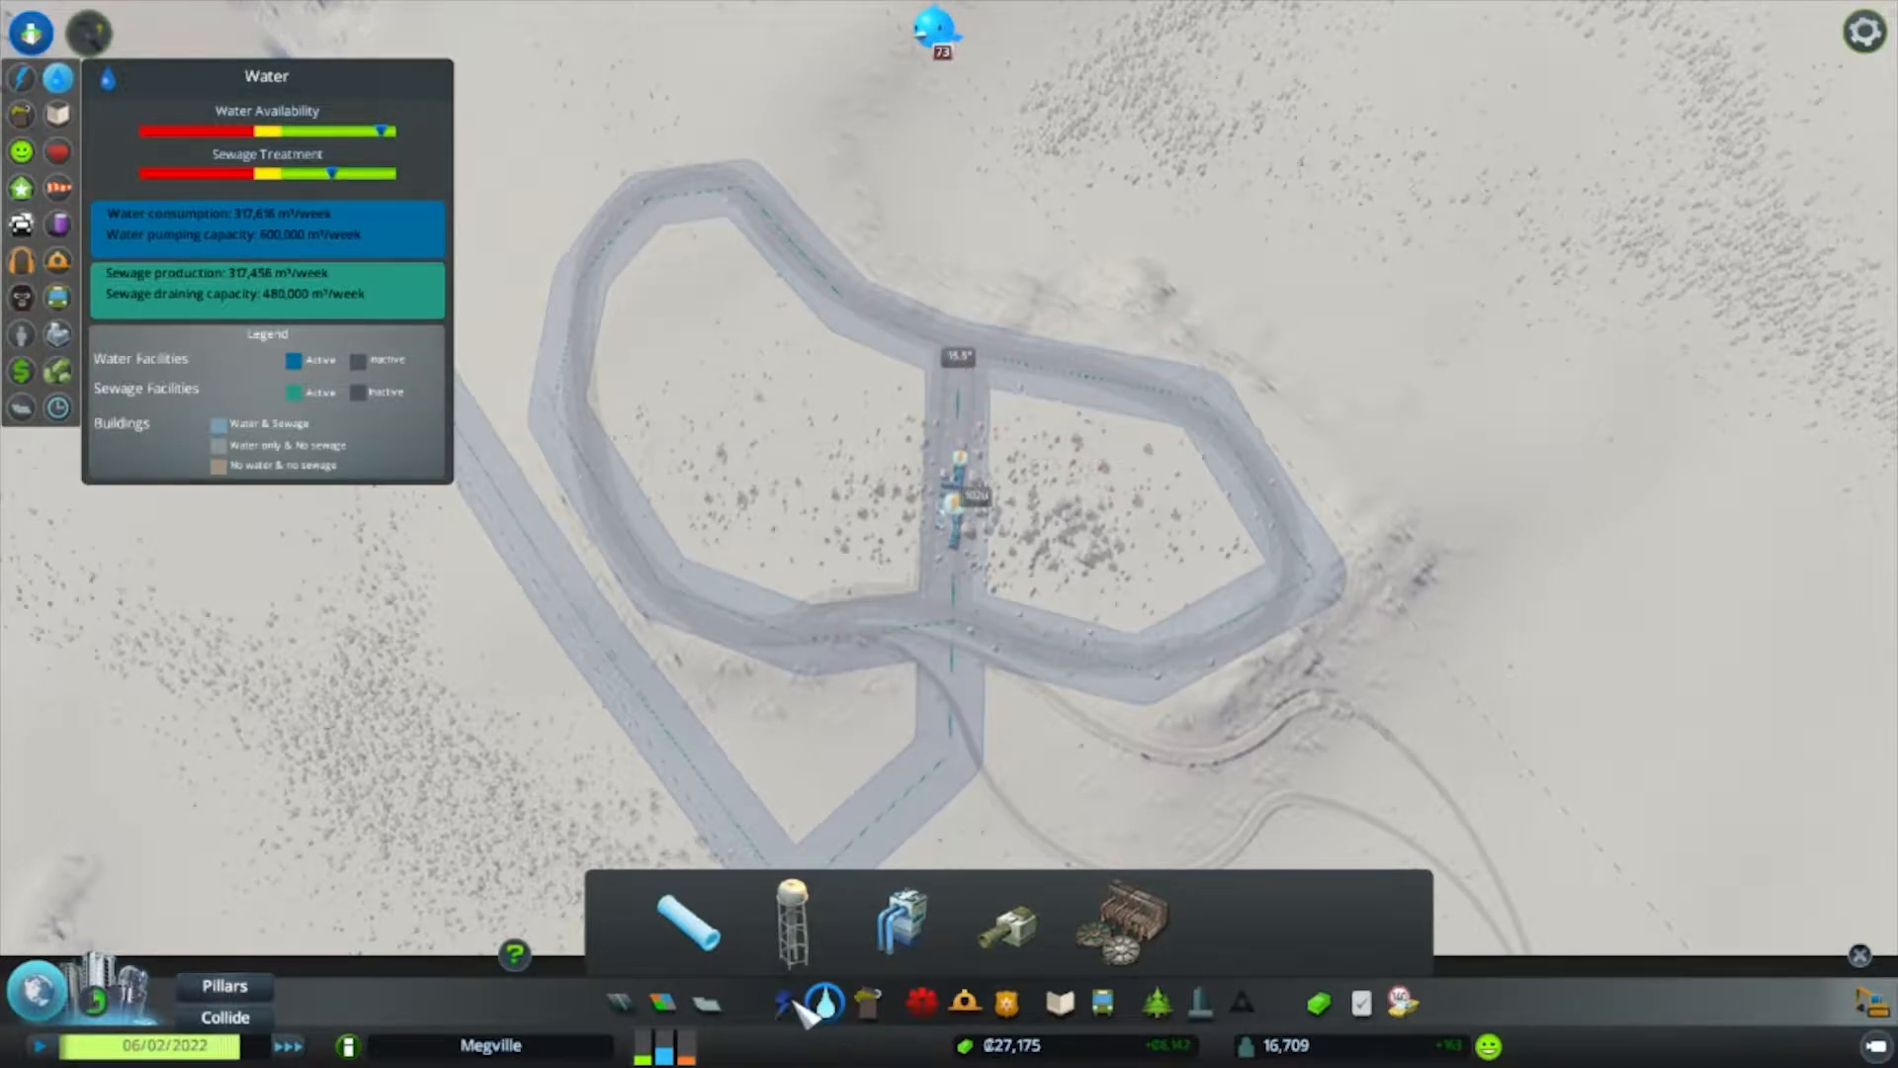
{"action": "left_click", "coordinate": [779, 1005]}
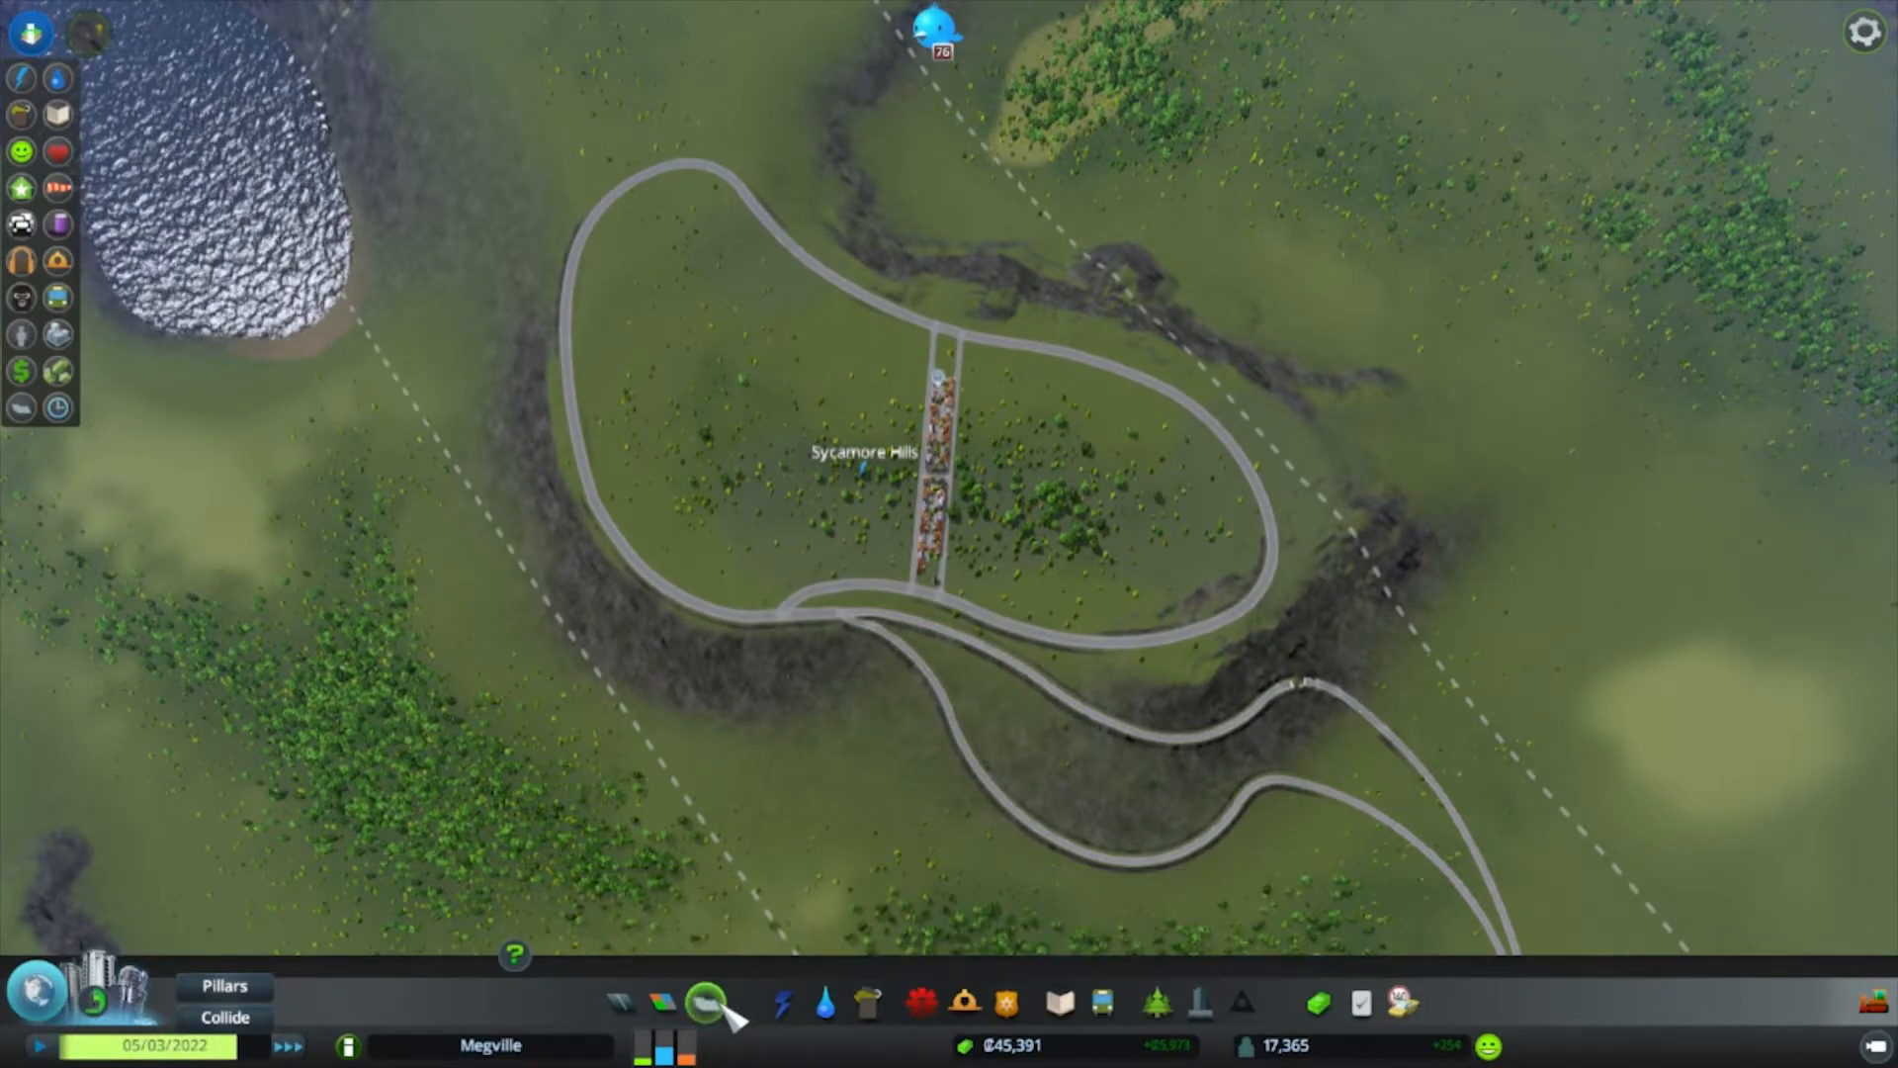
Rename the loop's new district to Beantown! in its info panel and close it.
{"action": "left_click", "coordinate": [862, 451]}
{"action": "type", "text": "Beantown!"}
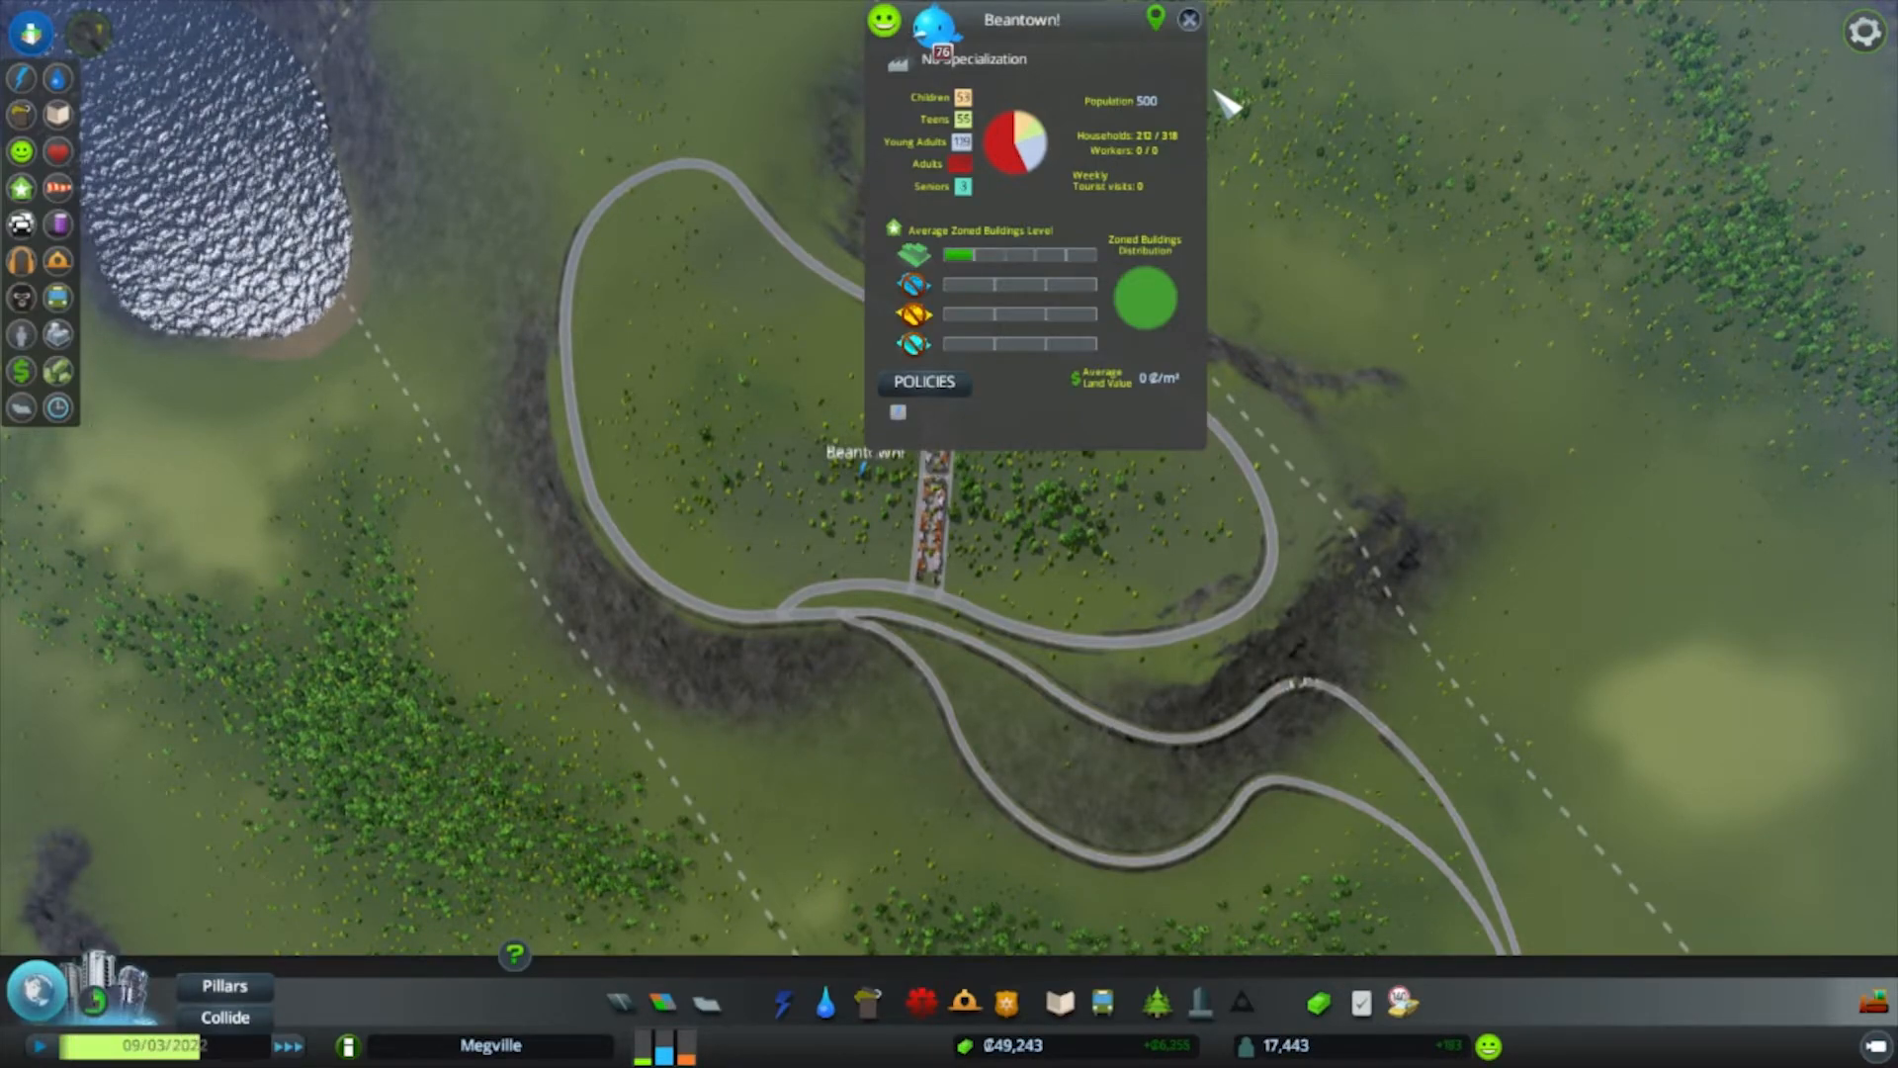
{"action": "left_click", "coordinate": [1188, 20]}
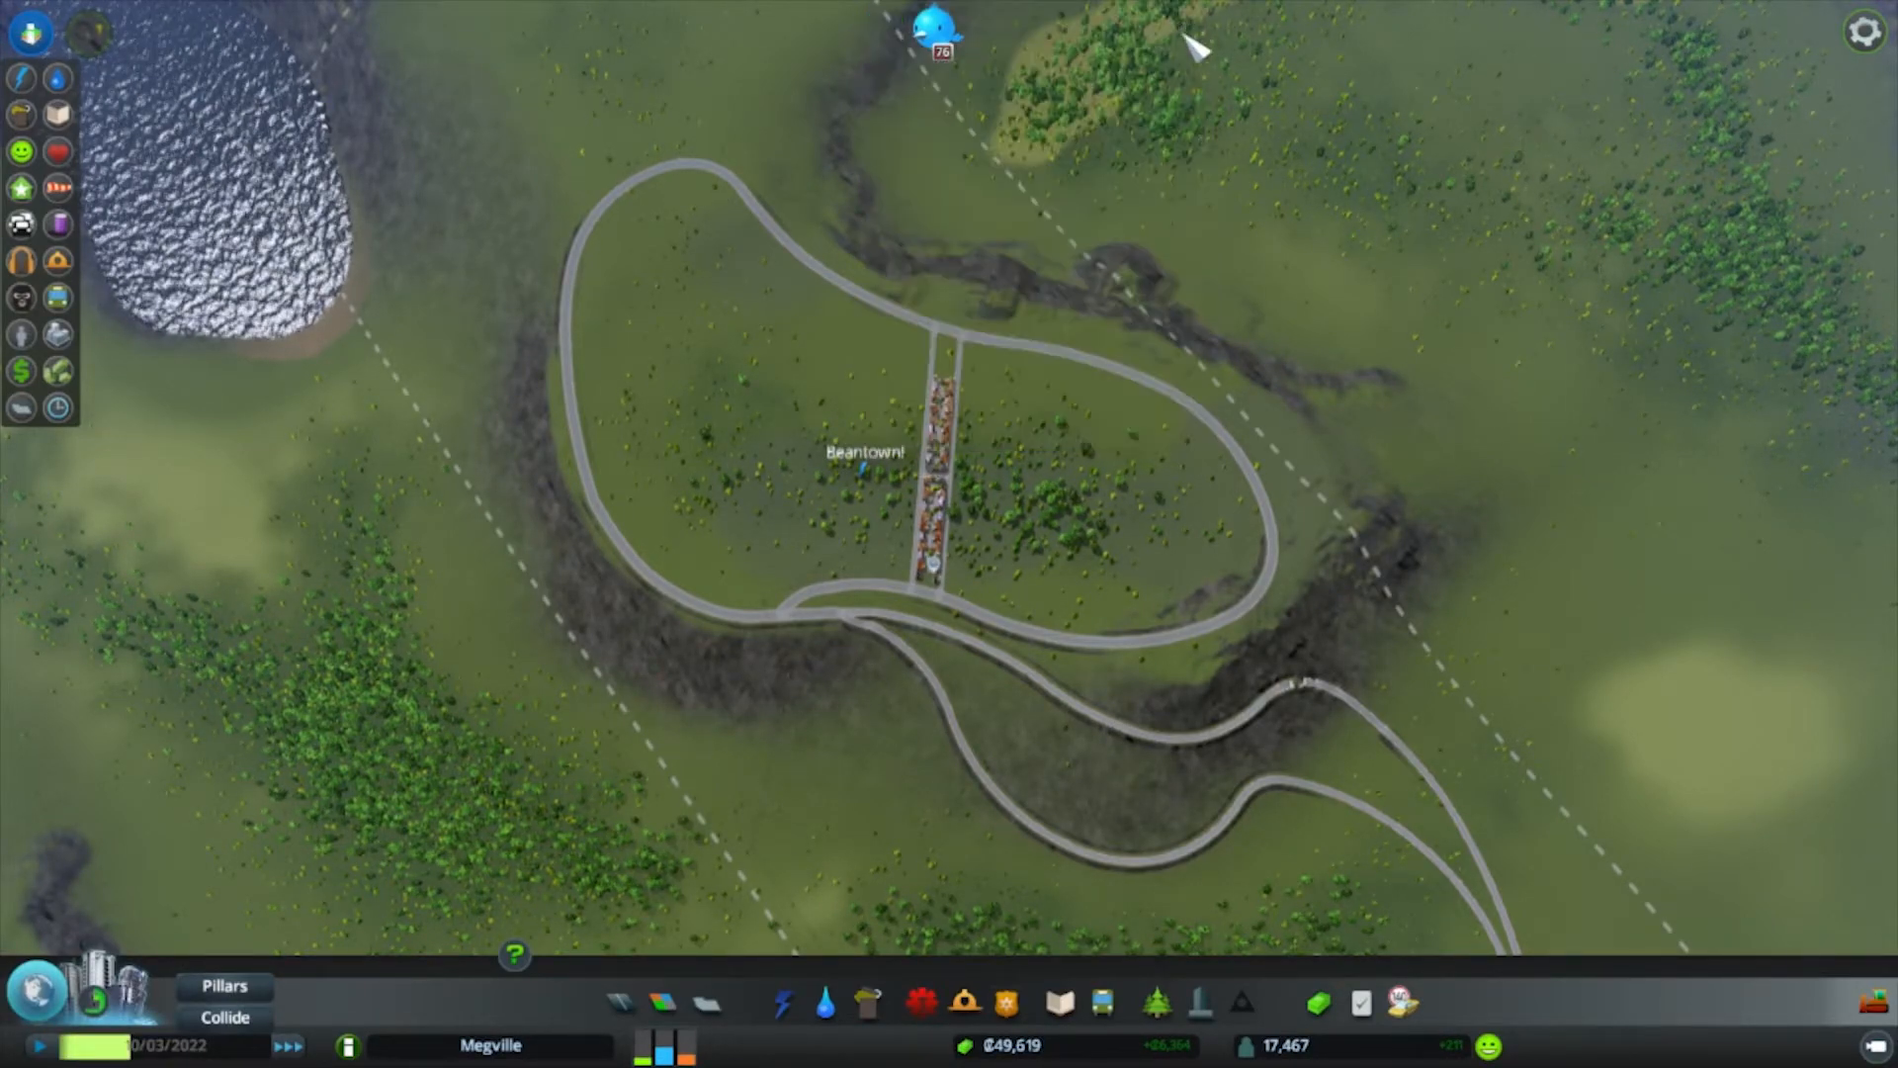